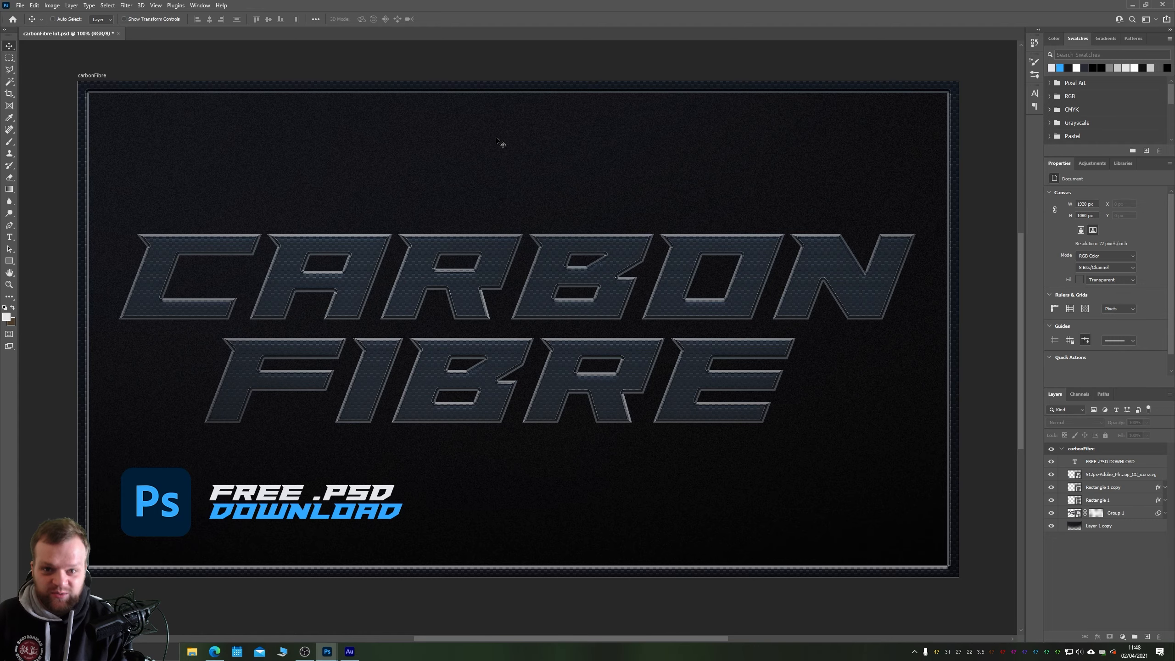
mouse_move(488, 264)
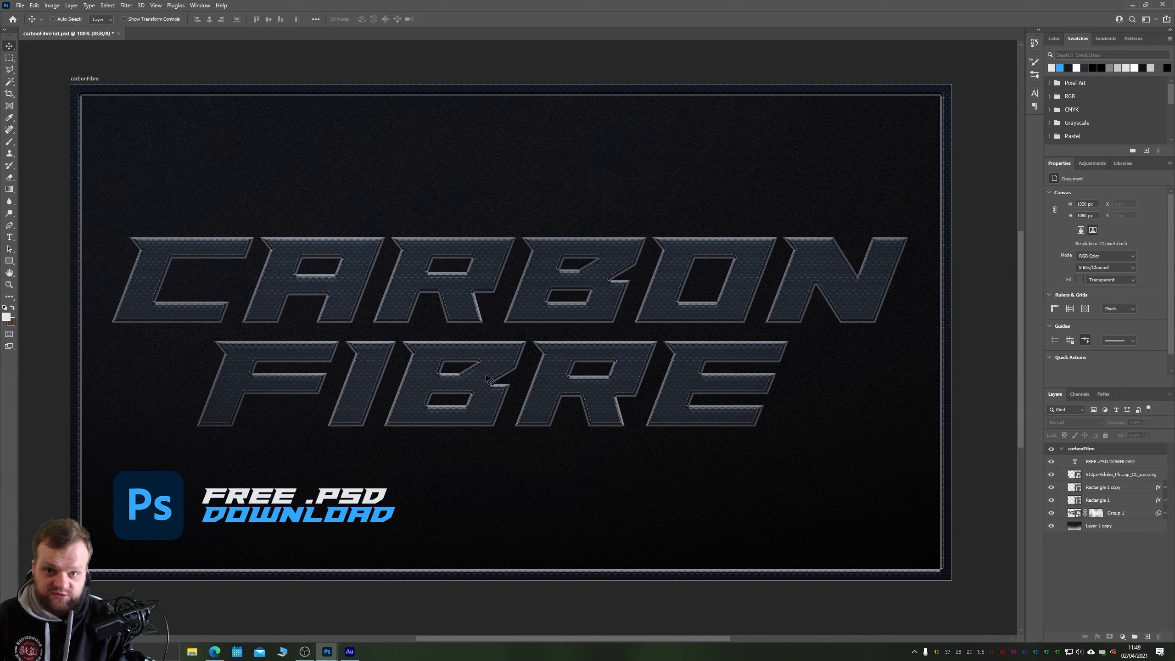
mouse_move(502, 349)
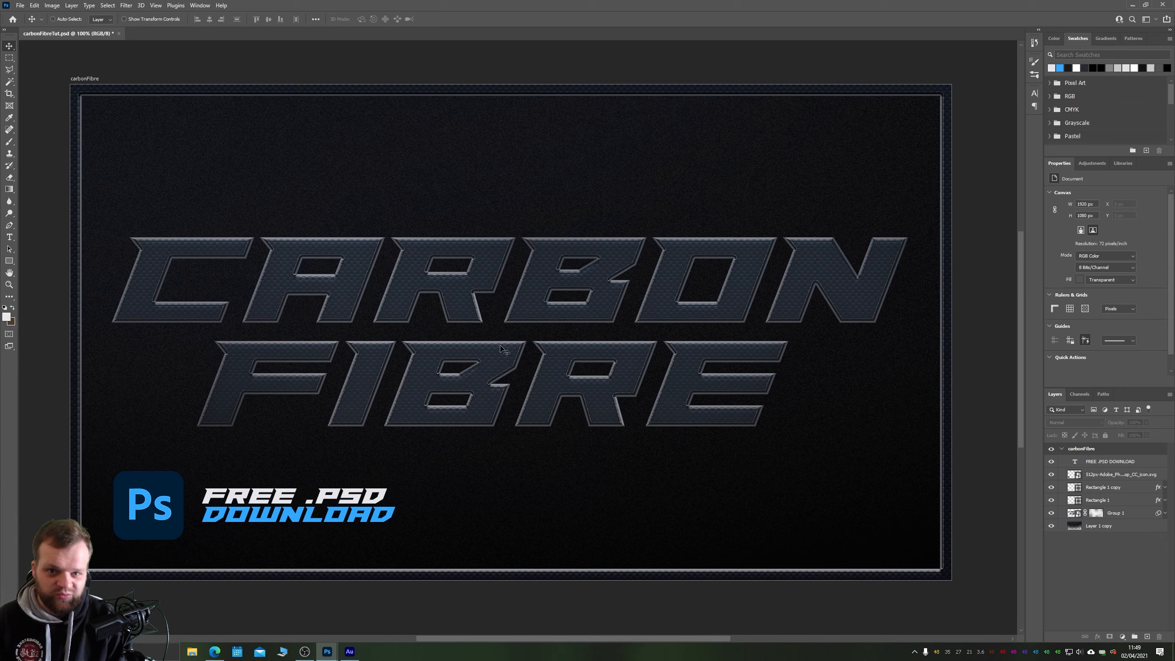
Create a new 1920 × 1080 document via File > New.
left_click(19, 5)
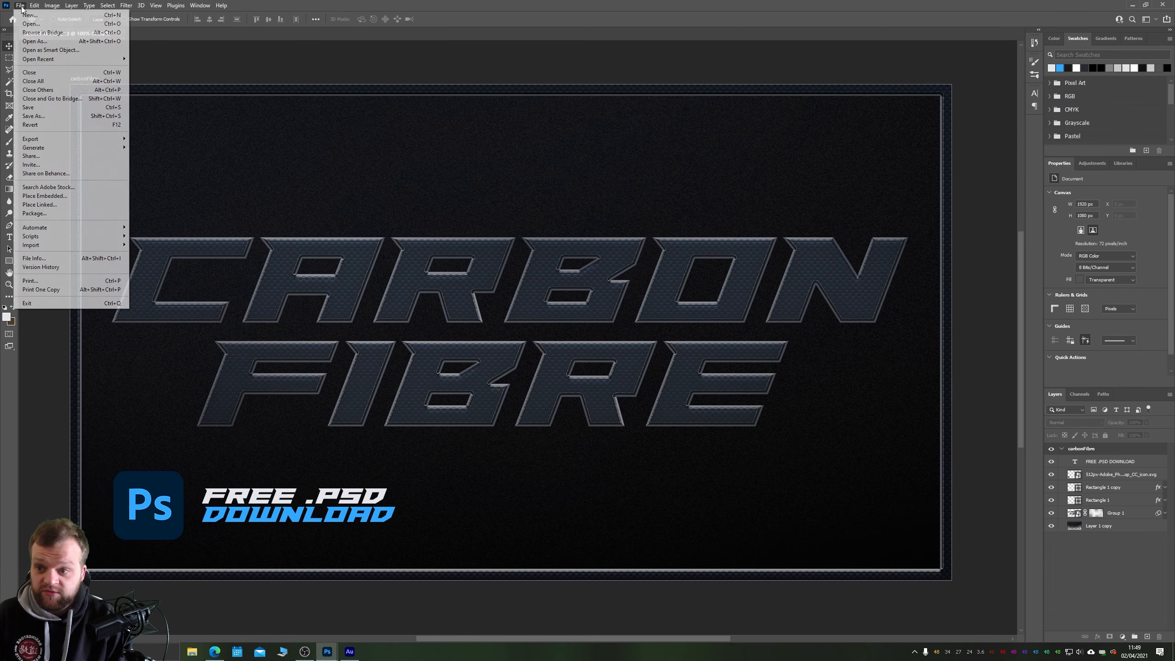
left_click(29, 14)
type("1080")
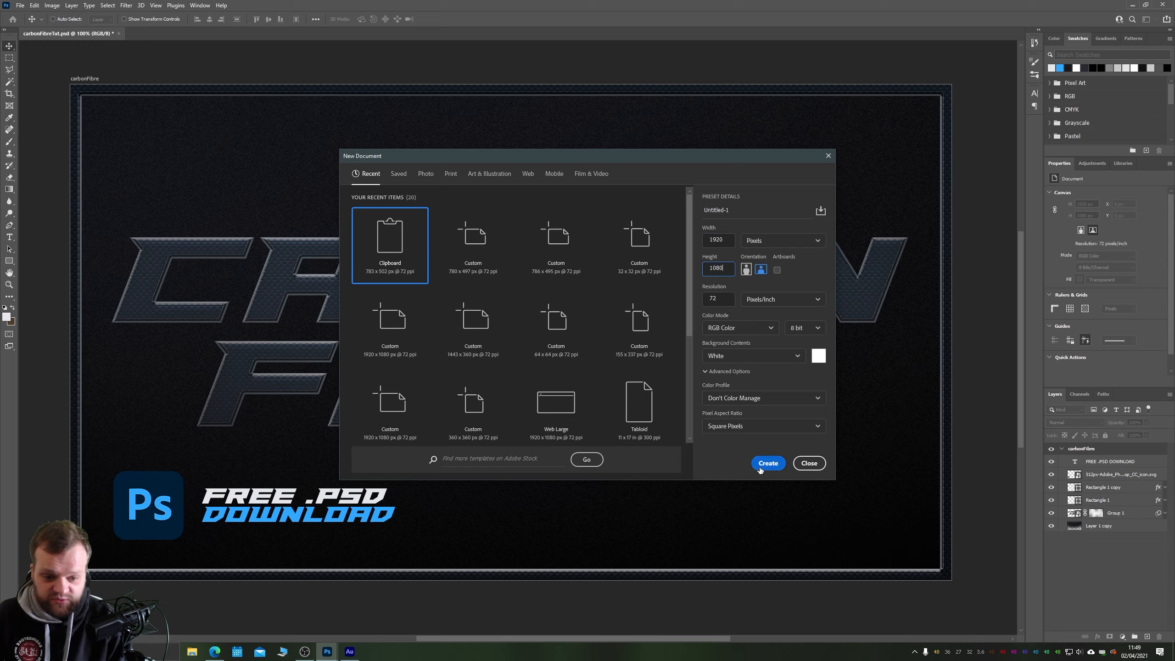
left_click(768, 463)
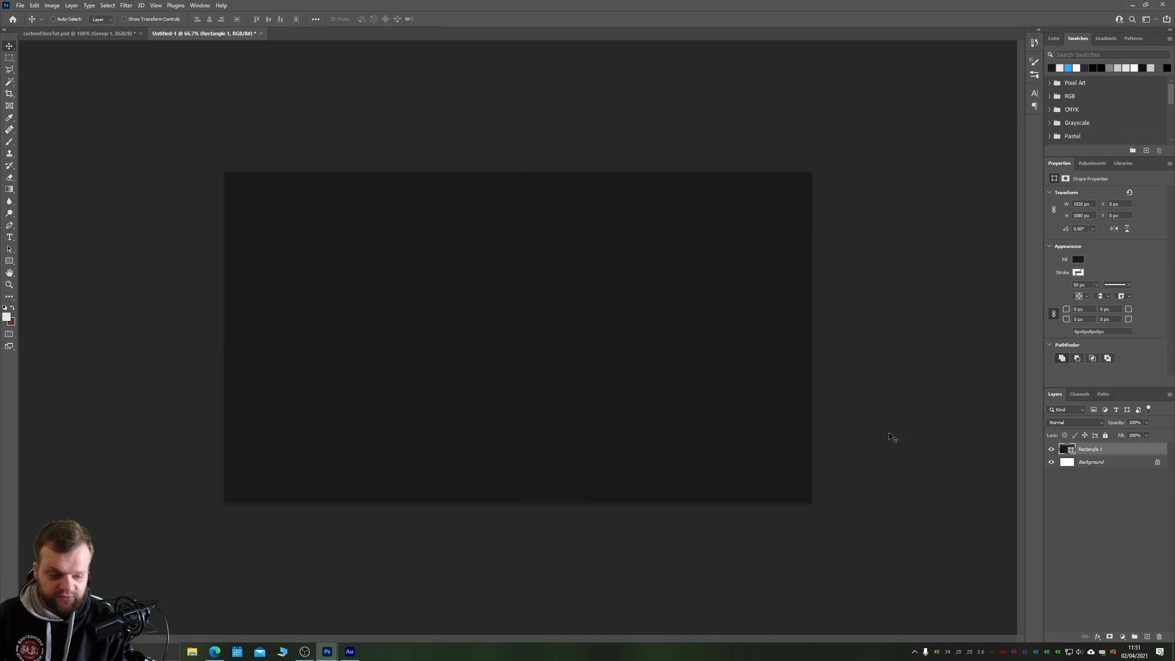
mouse_move(1092, 451)
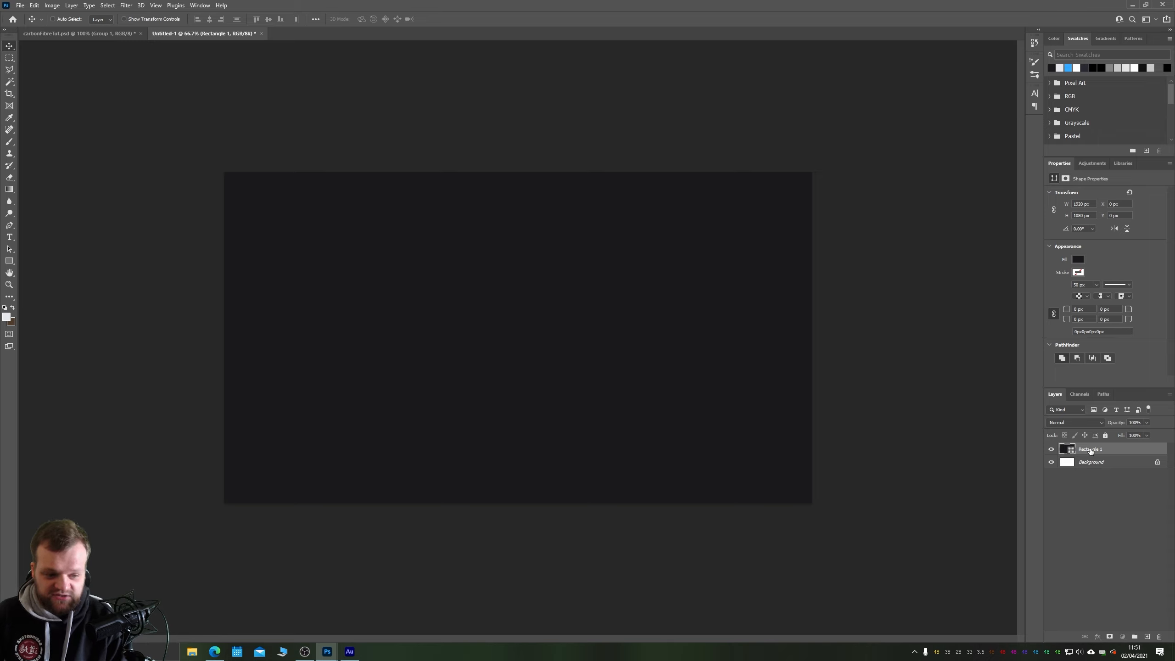
Add a Bevel & Emboss effect to Rectangle 1 with the Chisel Hard technique.
left_click(1097, 636)
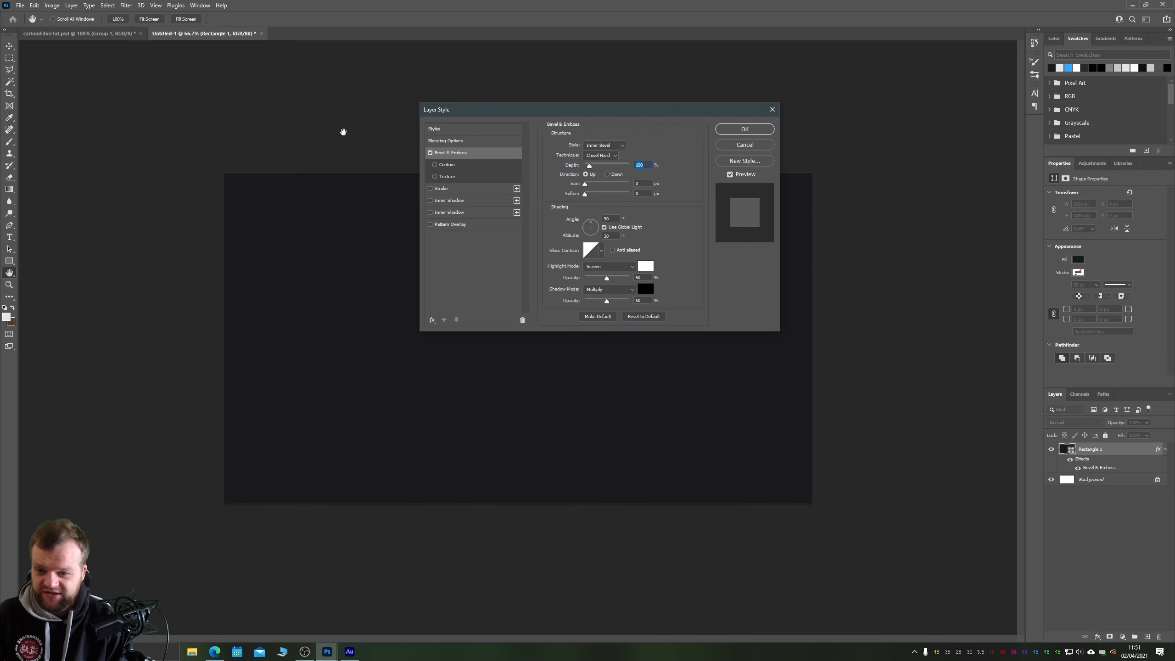
key("space")
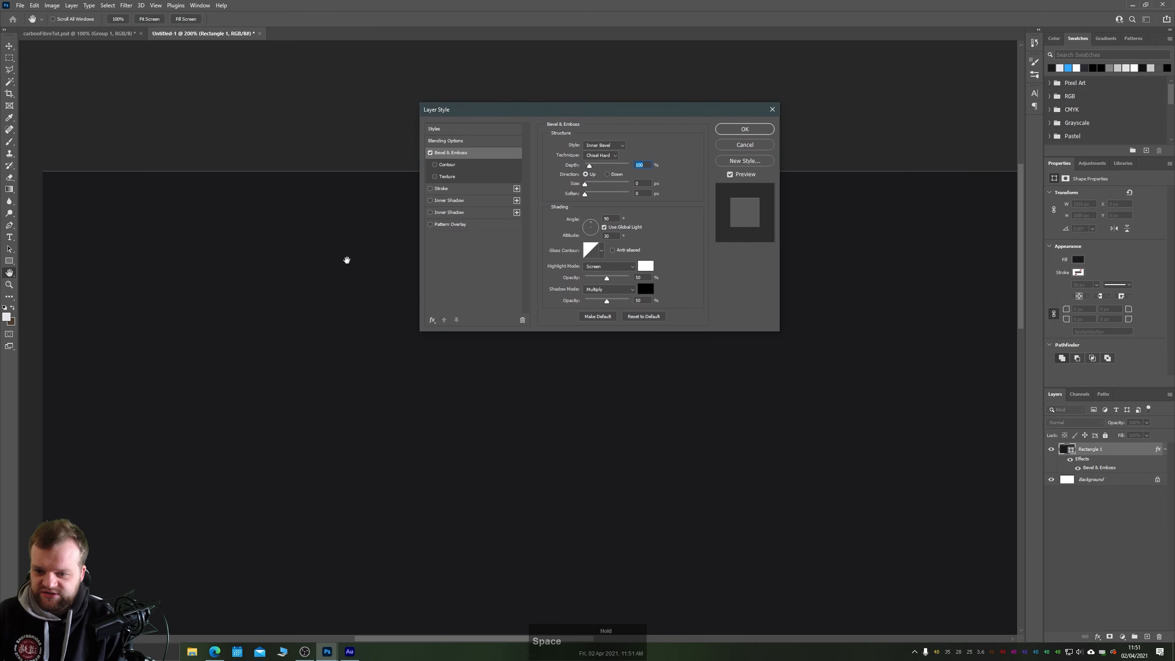
mouse_move(544, 235)
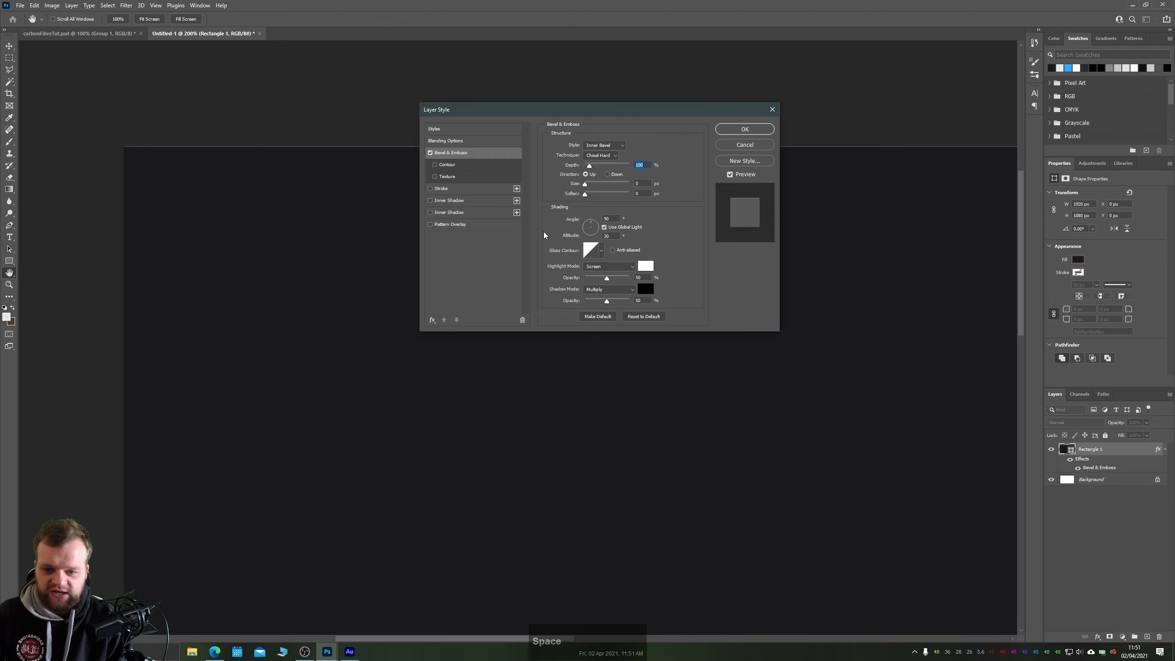
mouse_move(544, 235)
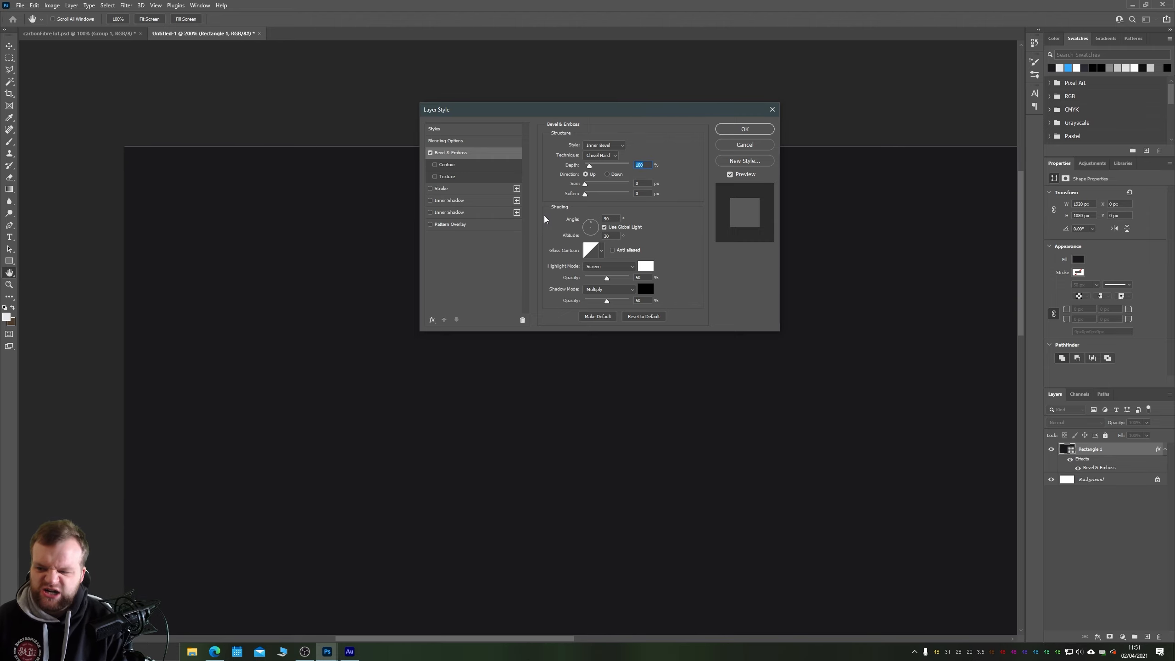
left_click(602, 155)
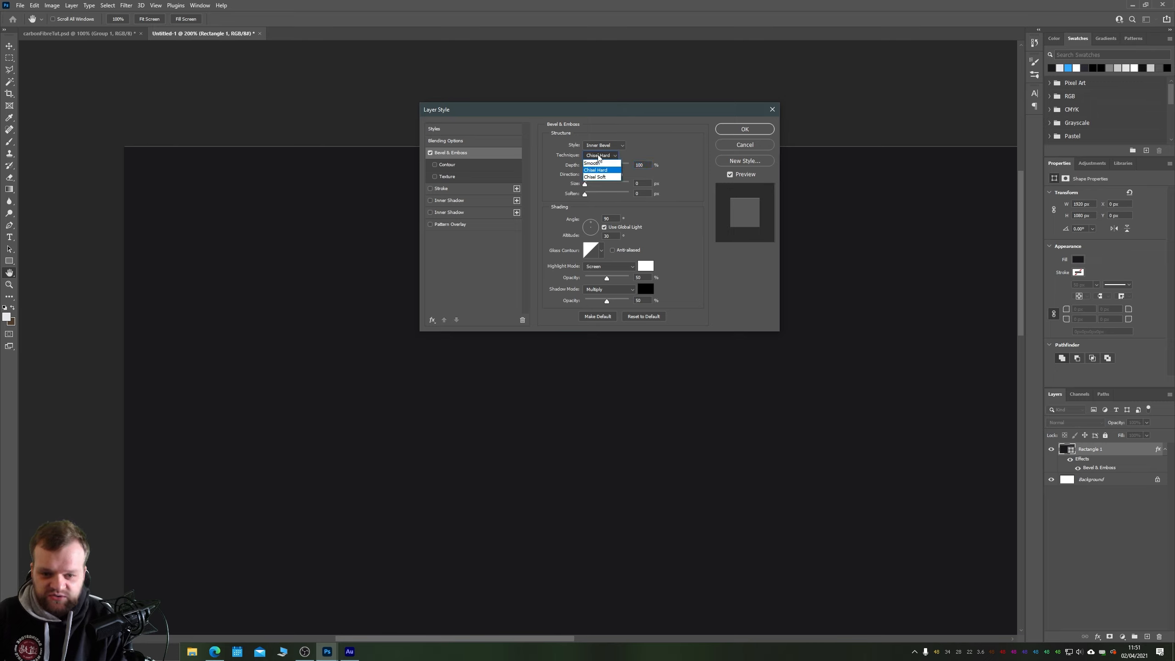
left_click(596, 169)
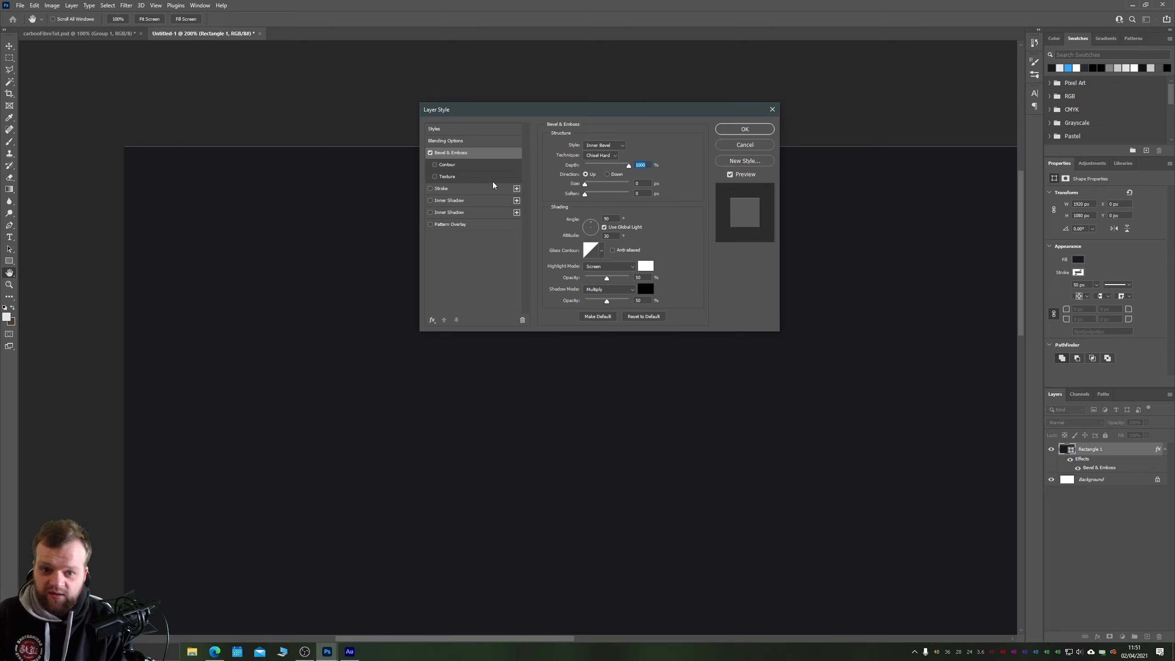
mouse_move(586, 186)
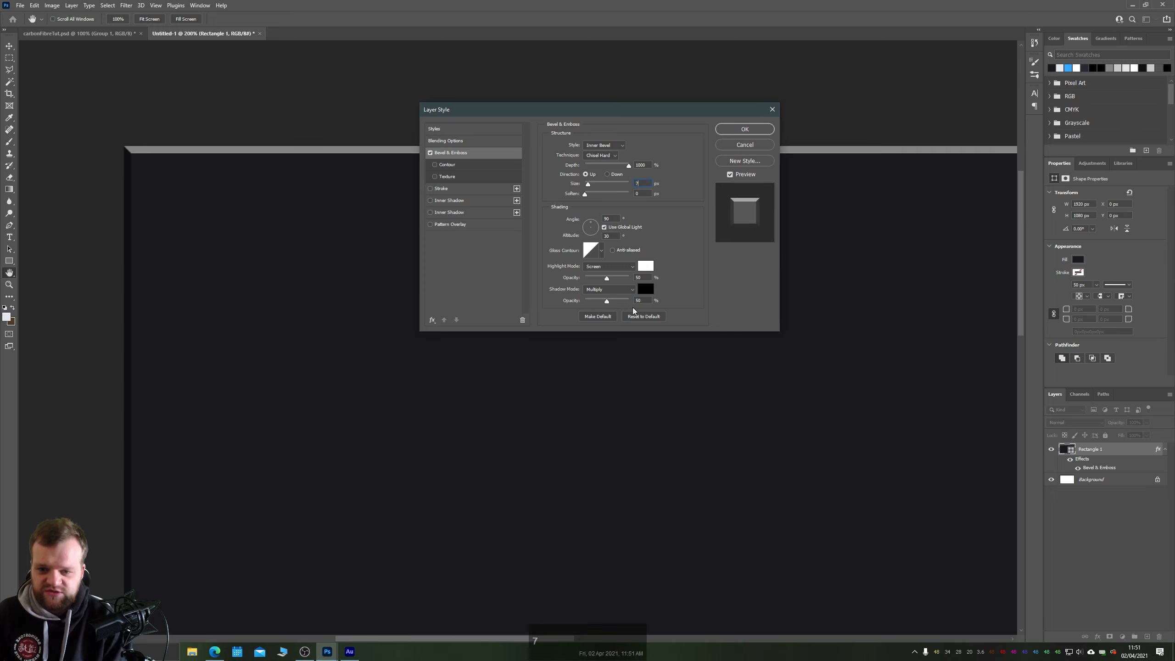
mouse_move(646, 277)
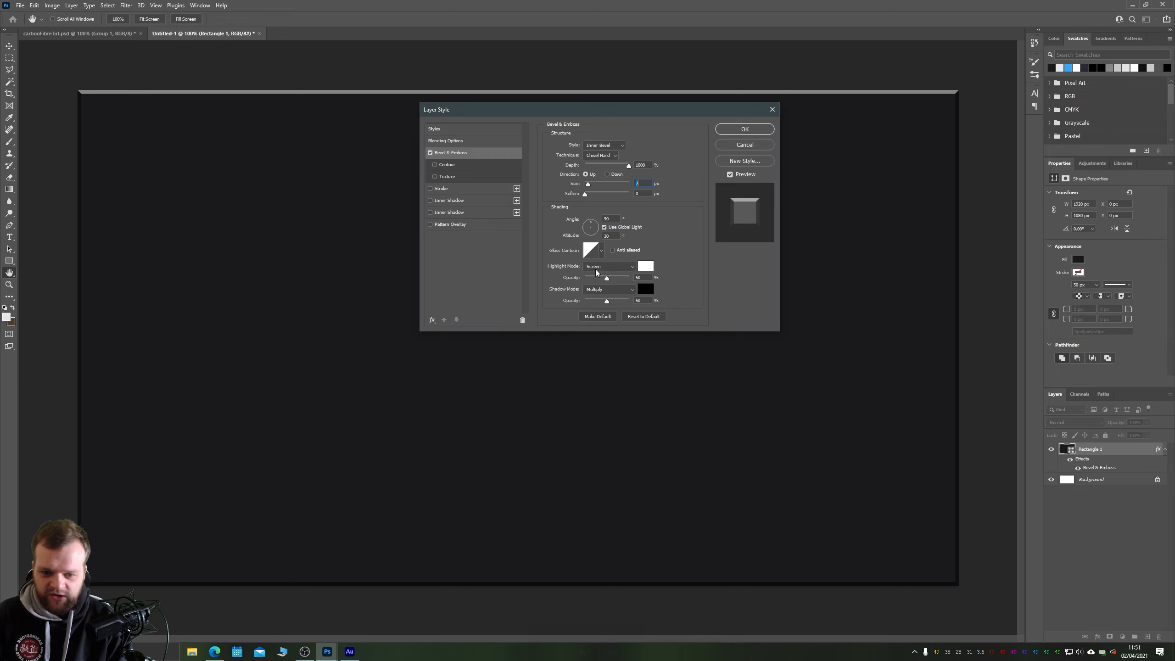
mouse_move(602, 252)
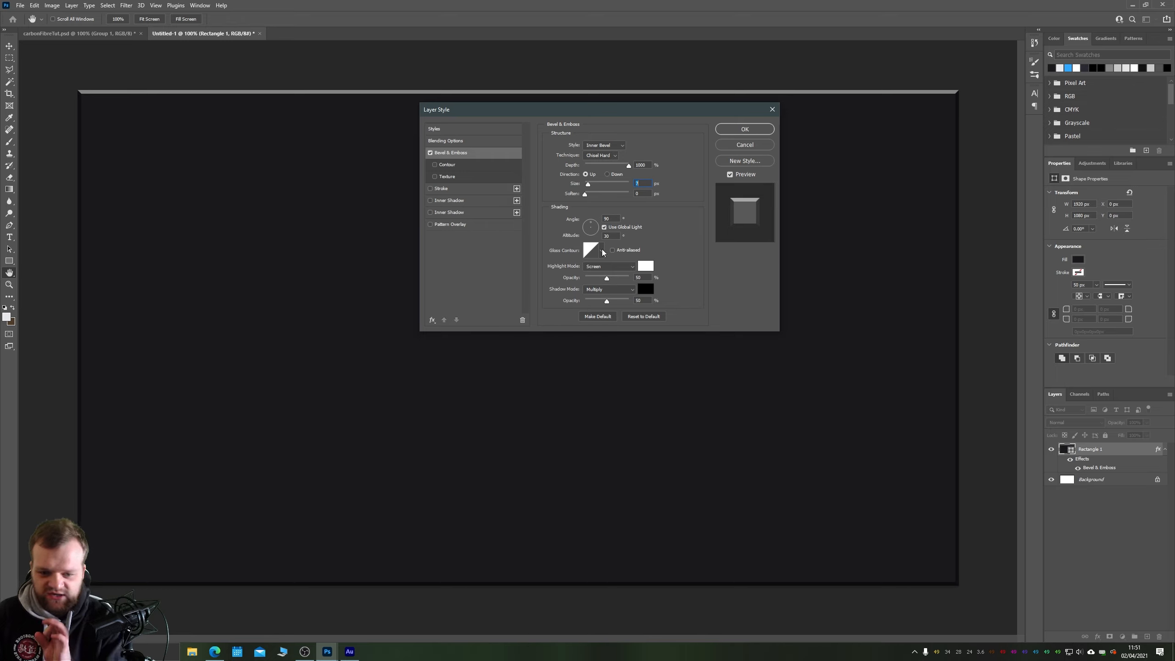
Switch the bevel's Gloss Contour to the peaked contour preset.
left_click(602, 250)
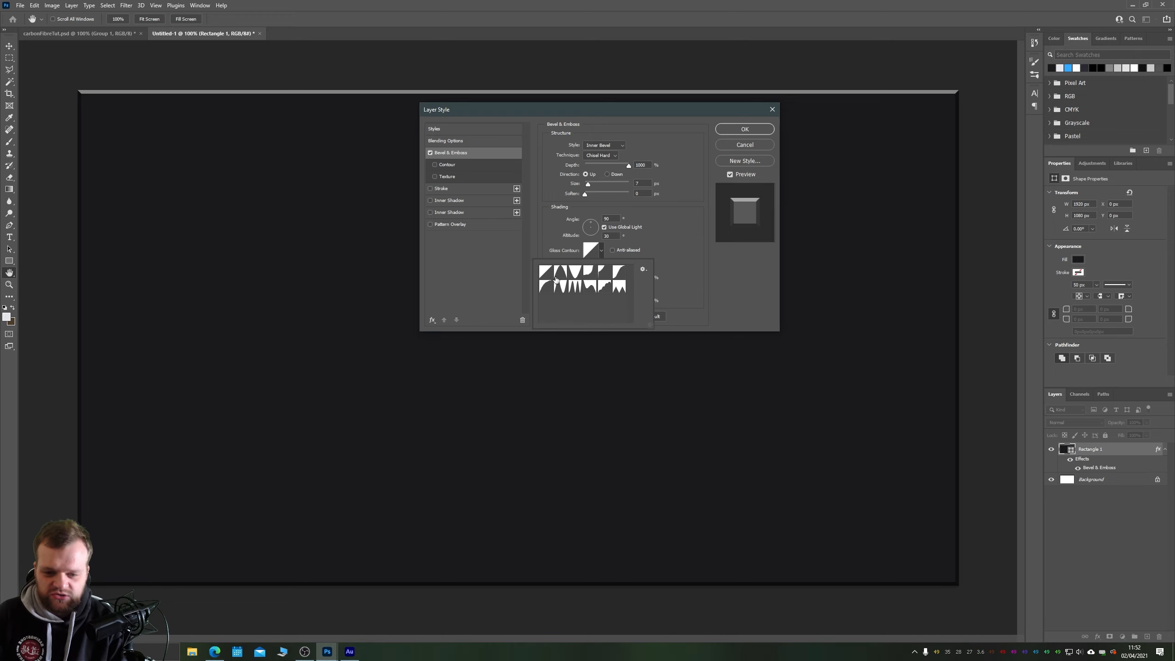
left_click(559, 285)
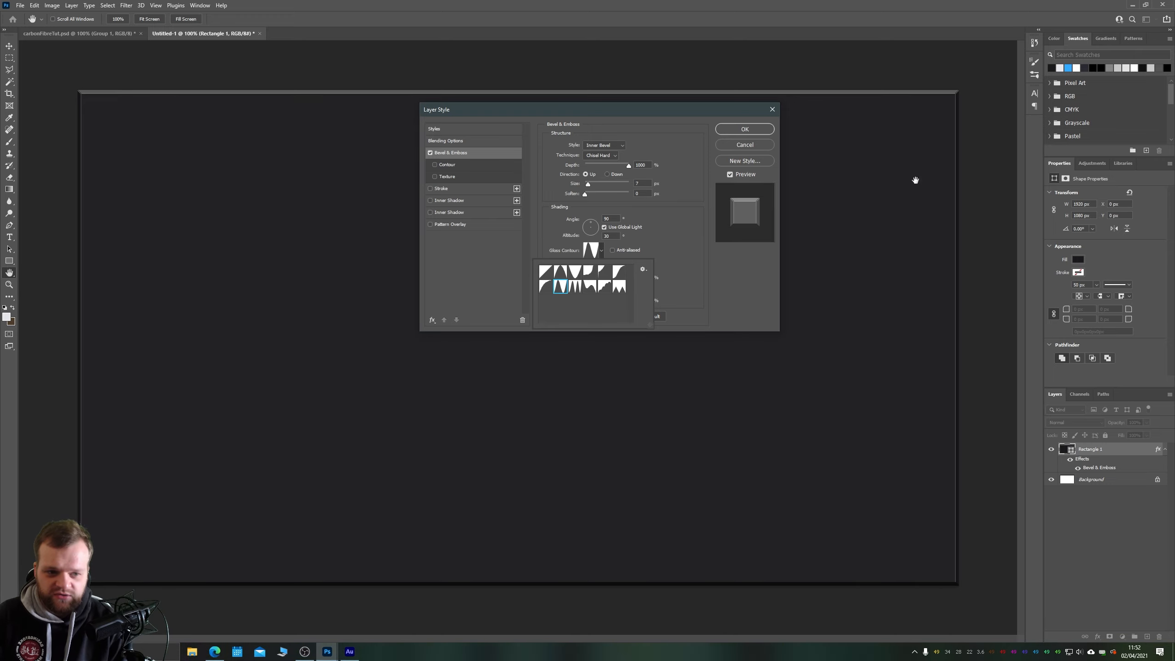
mouse_move(952, 551)
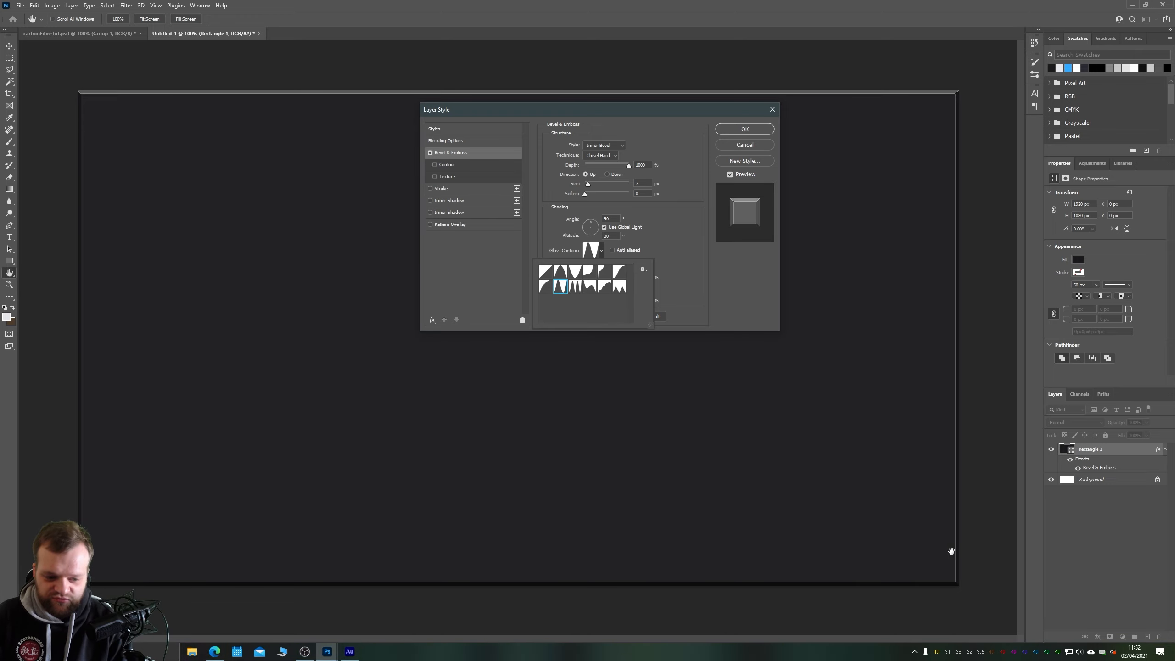
mouse_move(82, 85)
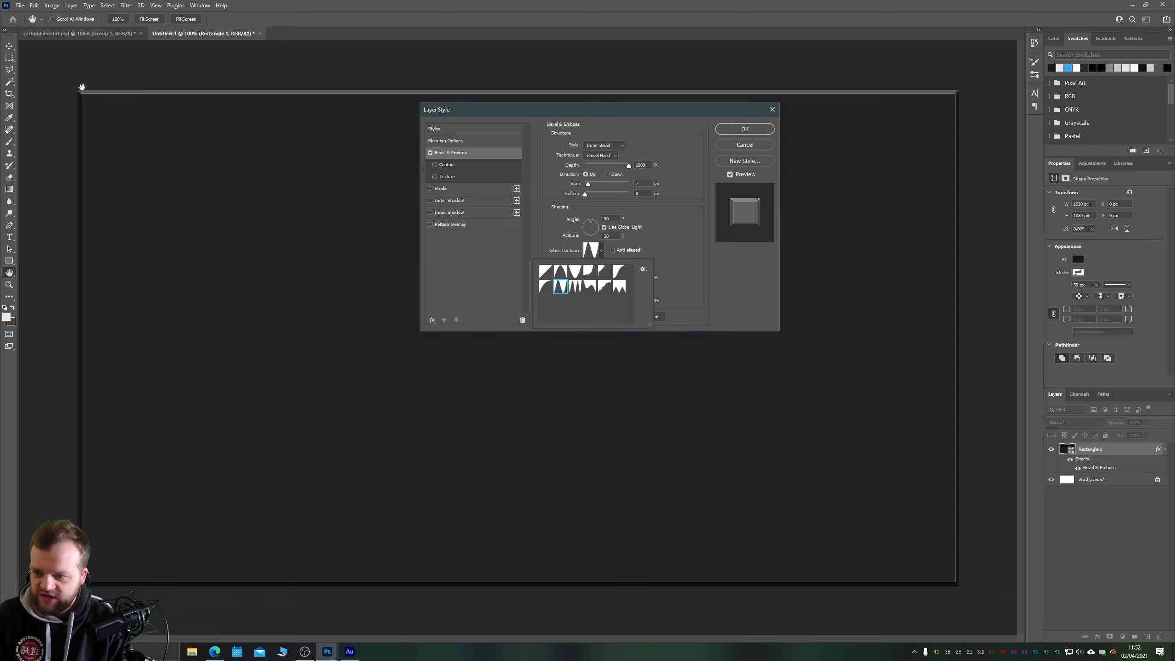
mouse_move(614, 166)
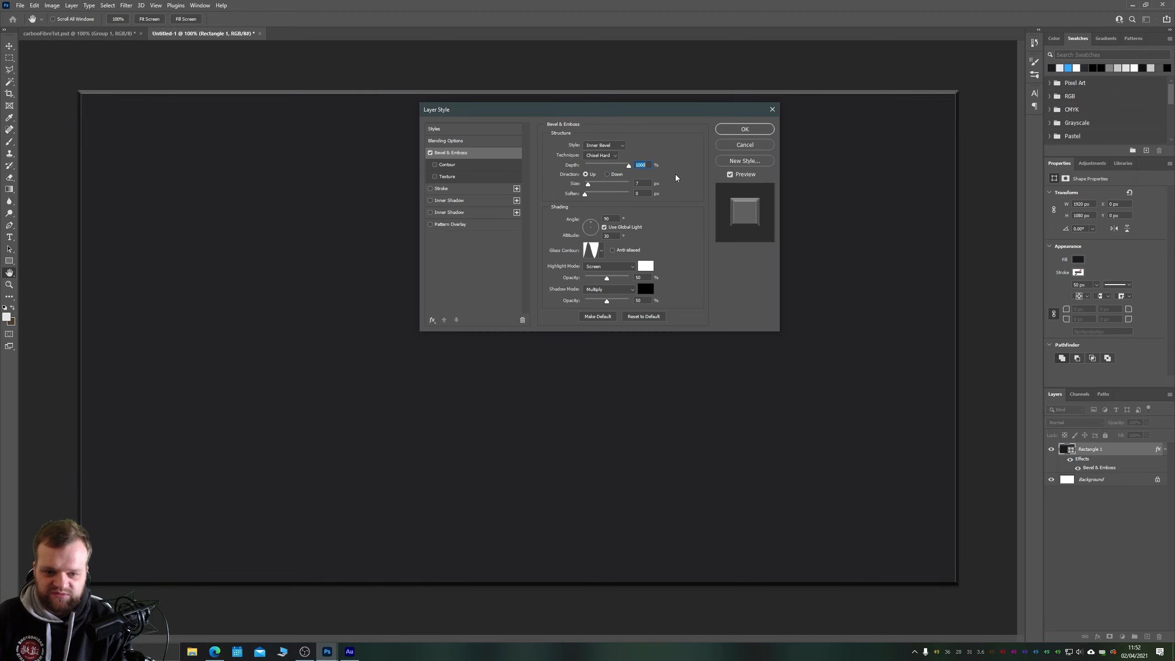
mouse_move(693, 281)
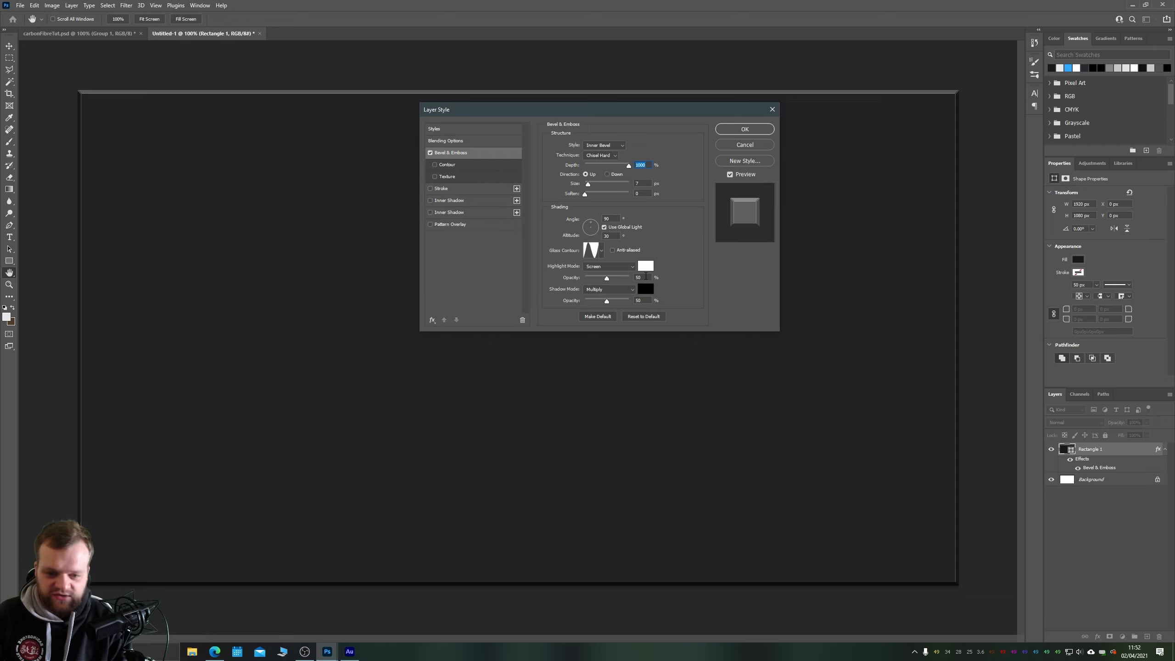
mouse_move(568, 190)
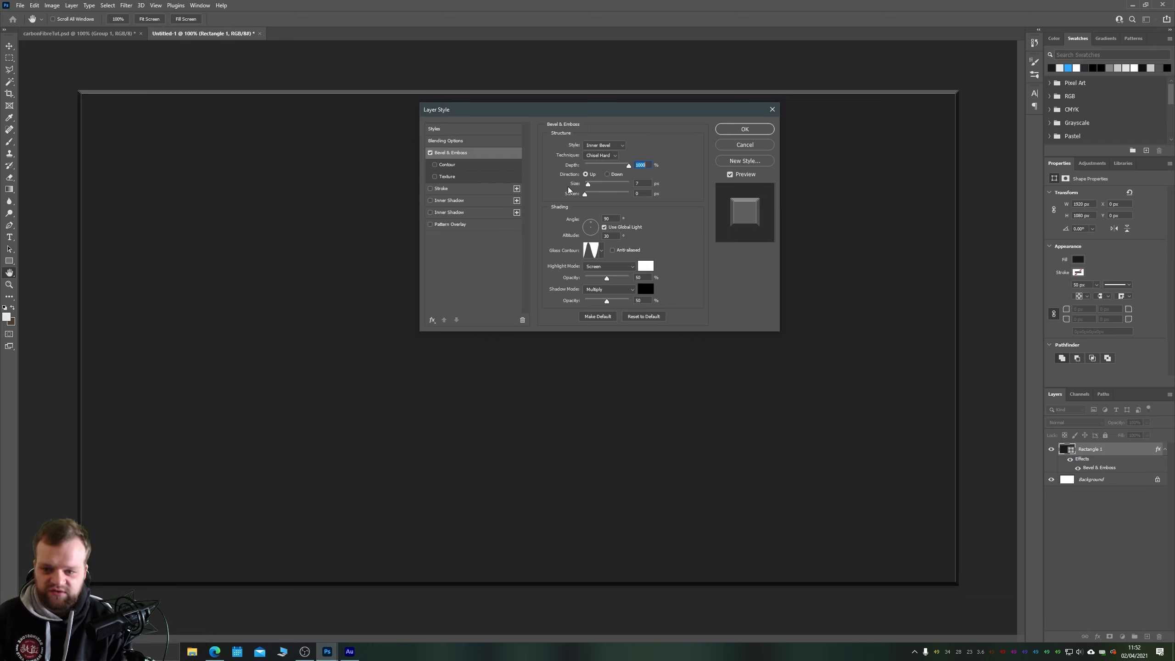
mouse_move(586, 183)
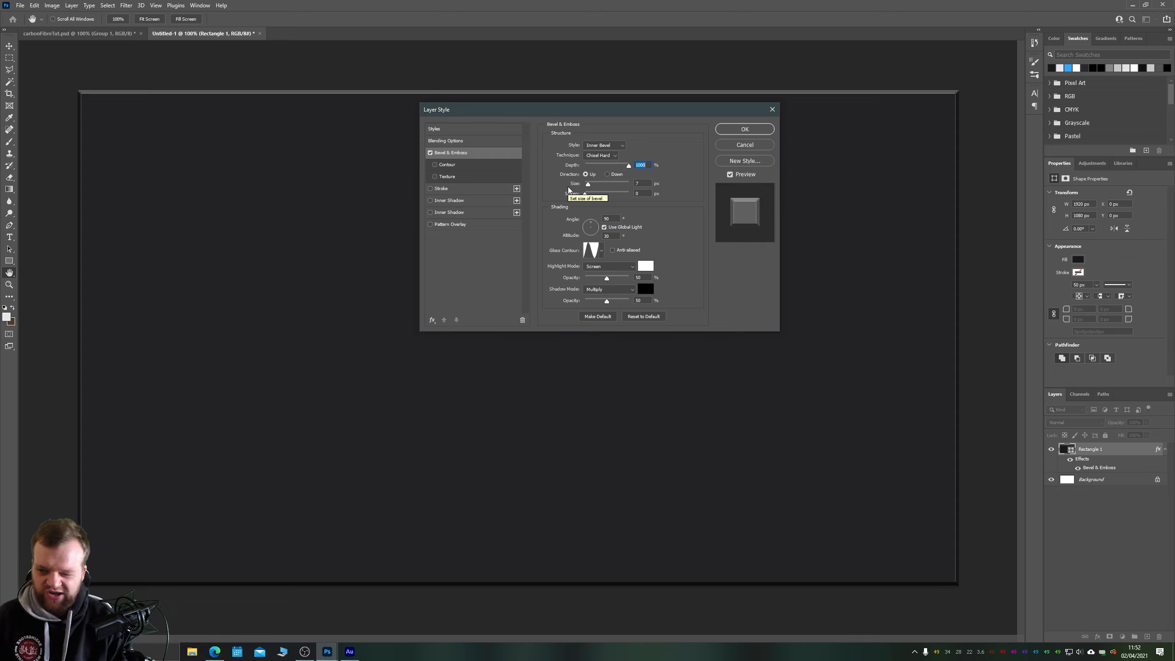
mouse_move(592, 193)
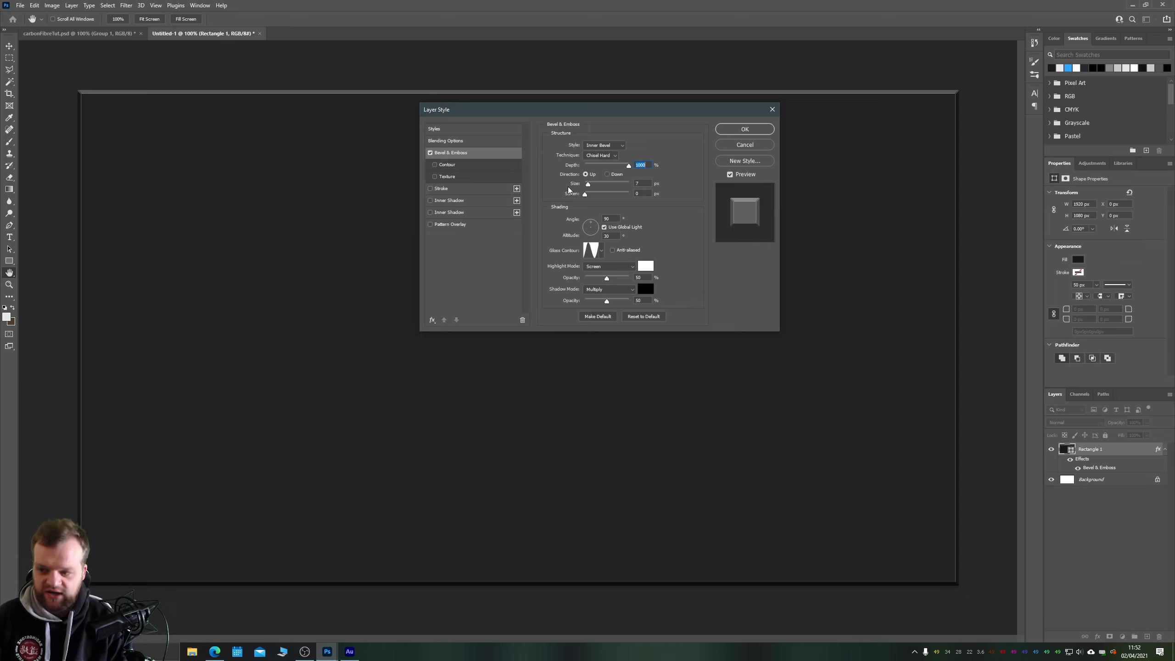
mouse_move(450, 252)
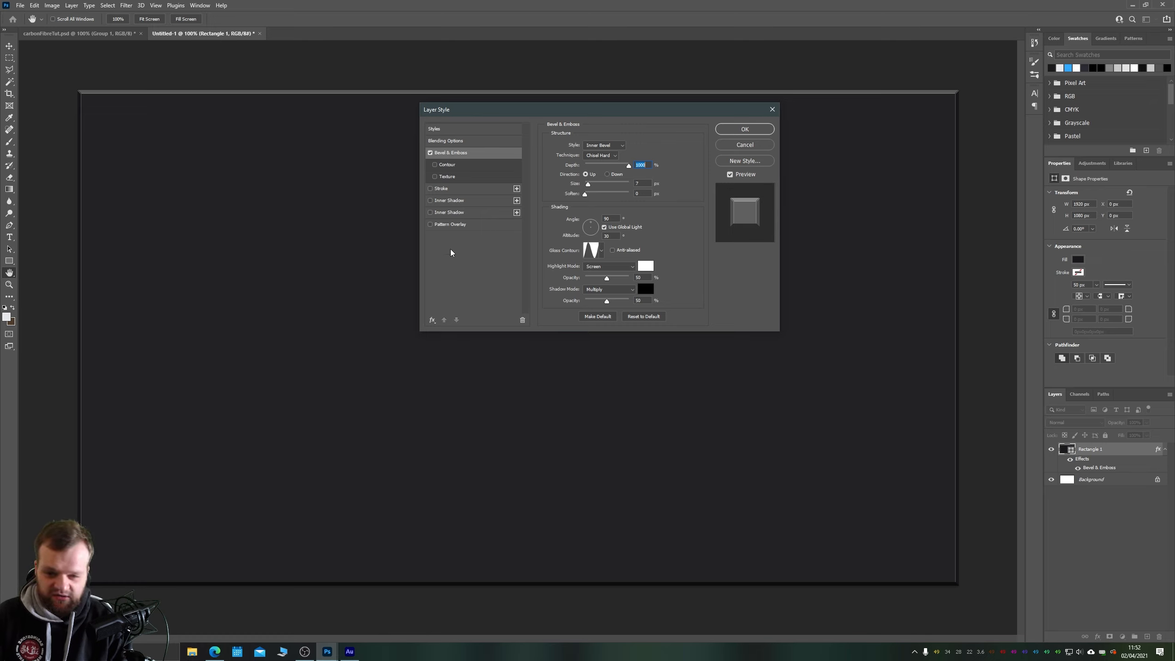
Add a Gradient Overlay effect to the rectangle from the fx list.
left_click(433, 319)
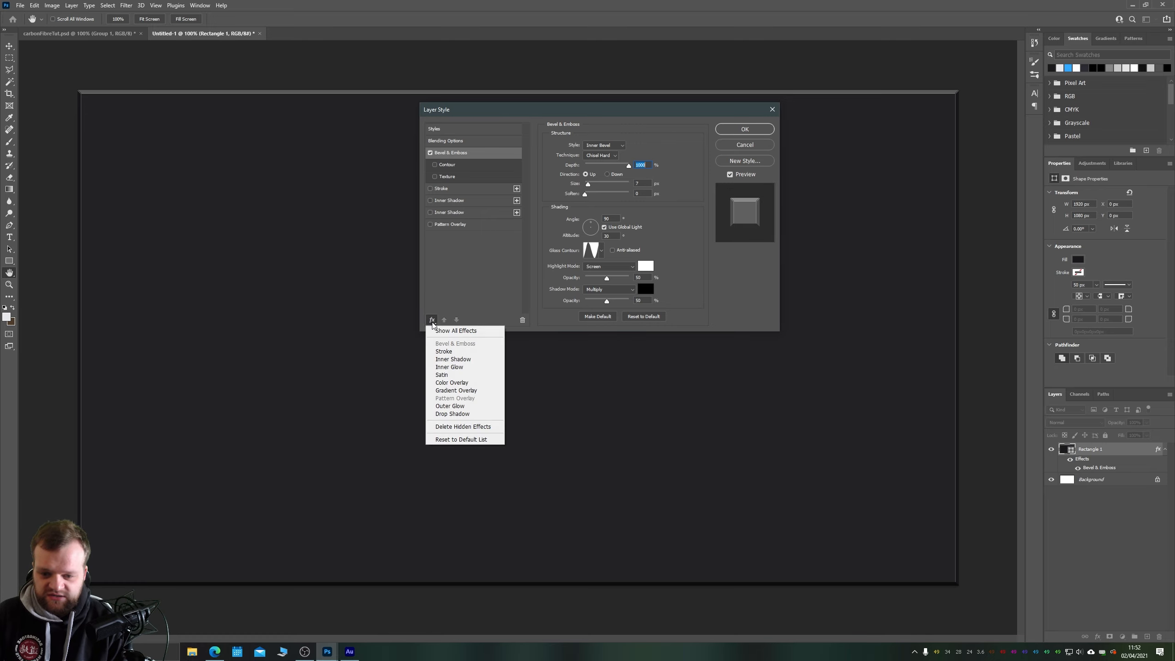
left_click(432, 320)
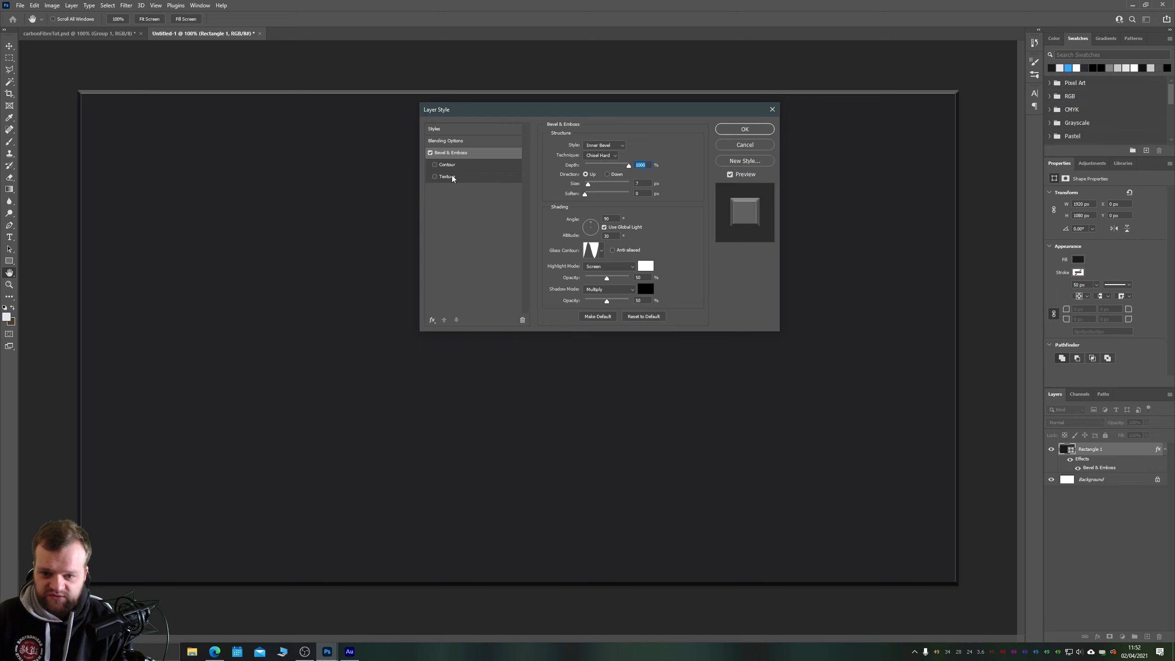
left_click(431, 321)
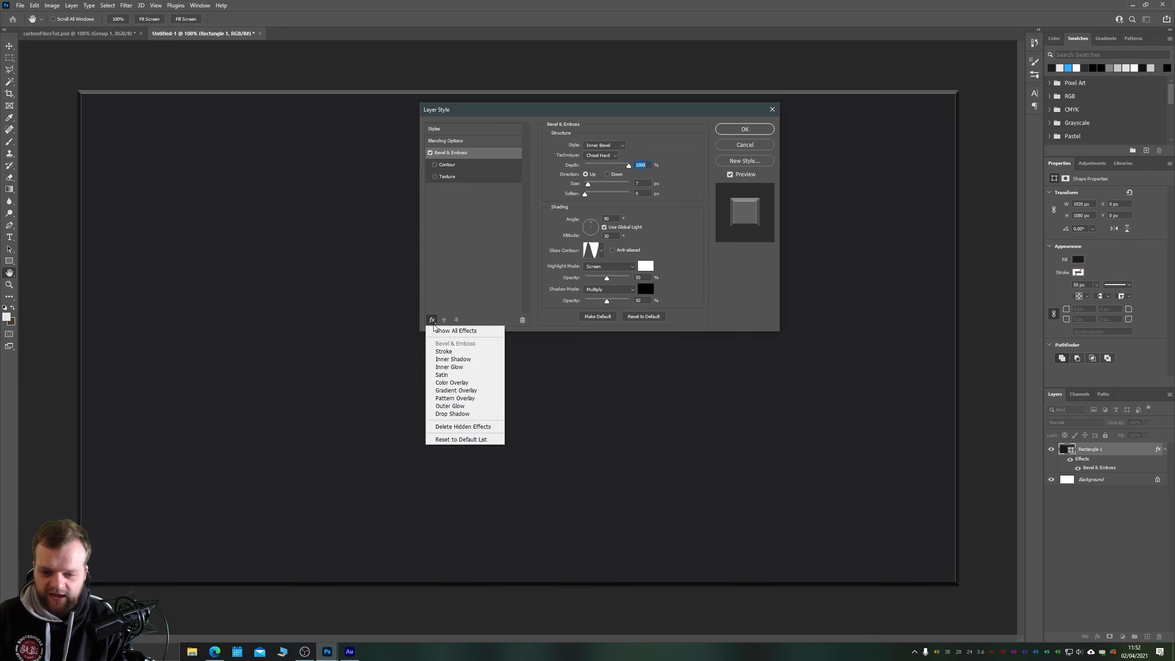
left_click(455, 390)
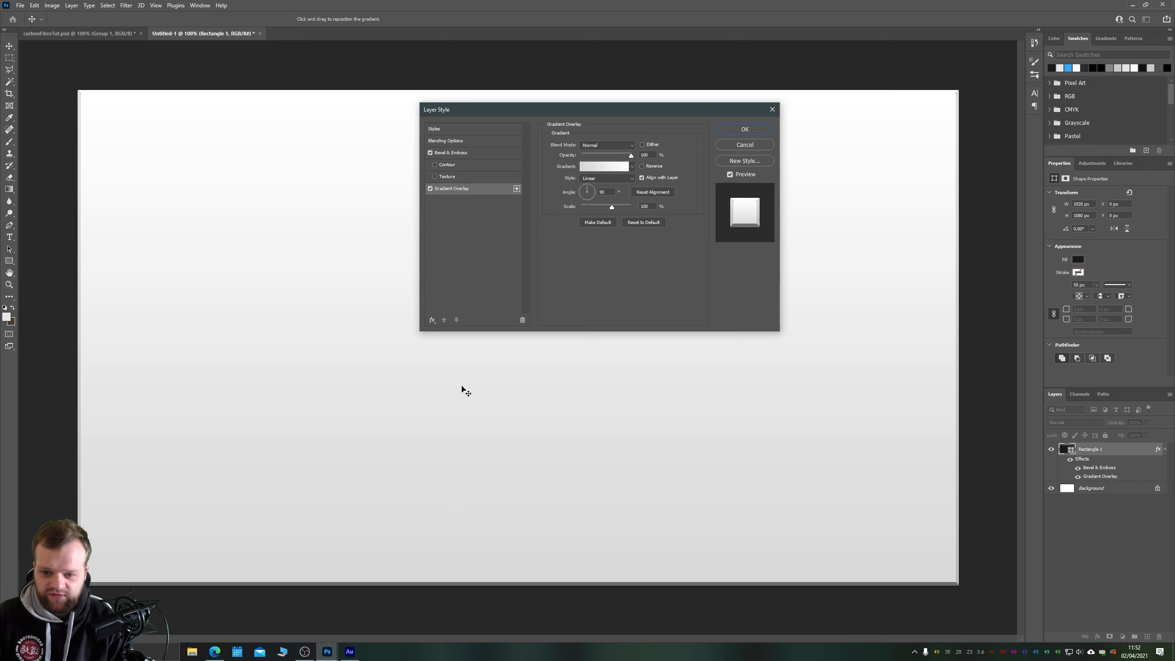
mouse_move(455, 149)
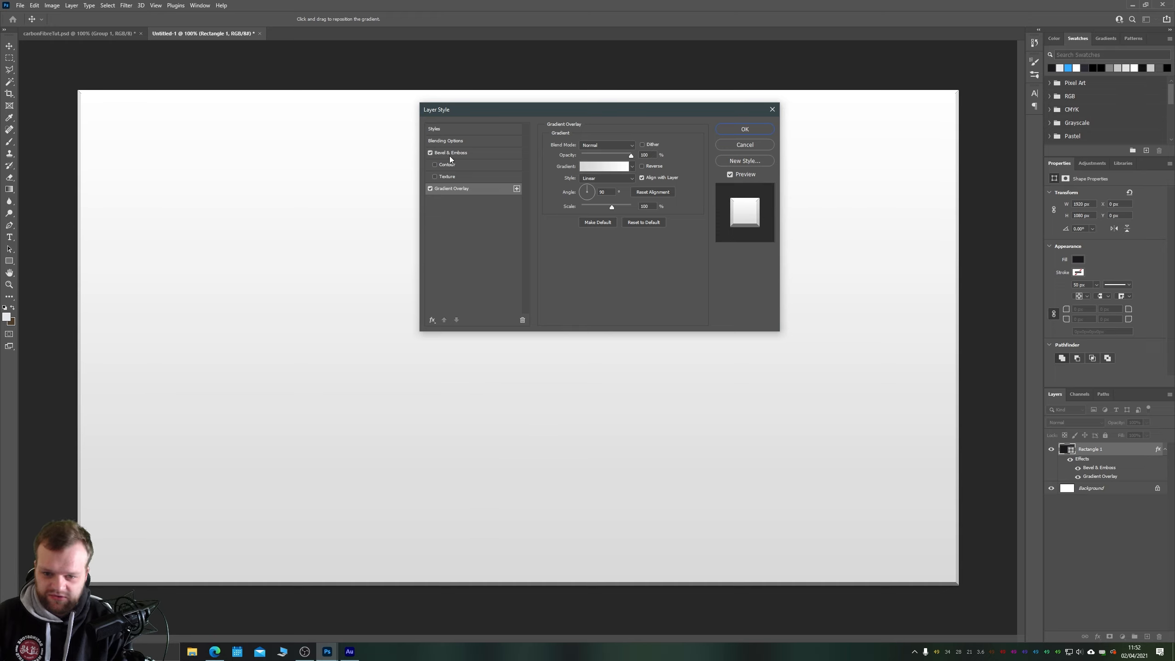
Set the gradient's colour stops to near-black 0f0e10 and dark purplish grey 2e2b3a.
left_click(606, 166)
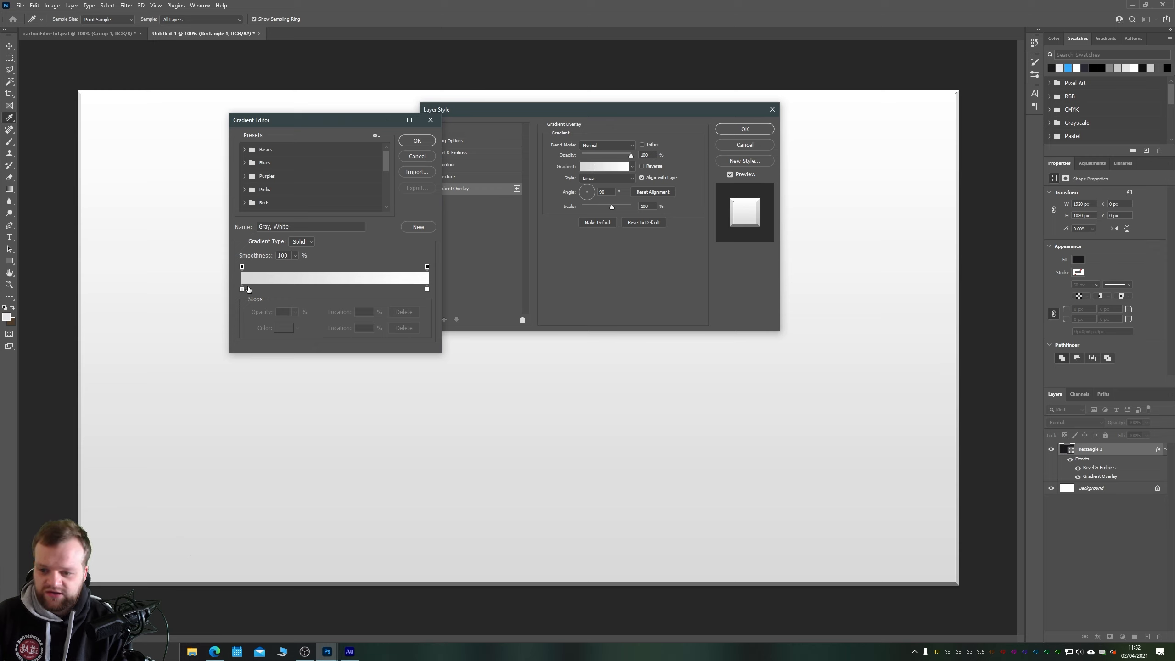
left_click(241, 289)
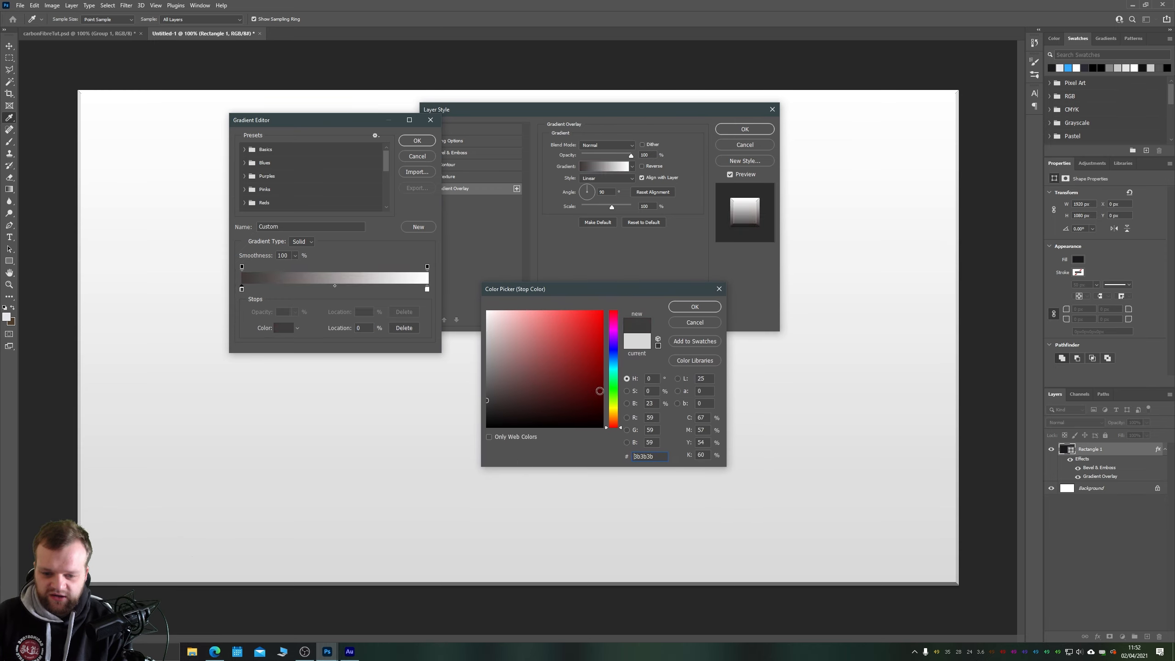
left_click(614, 346)
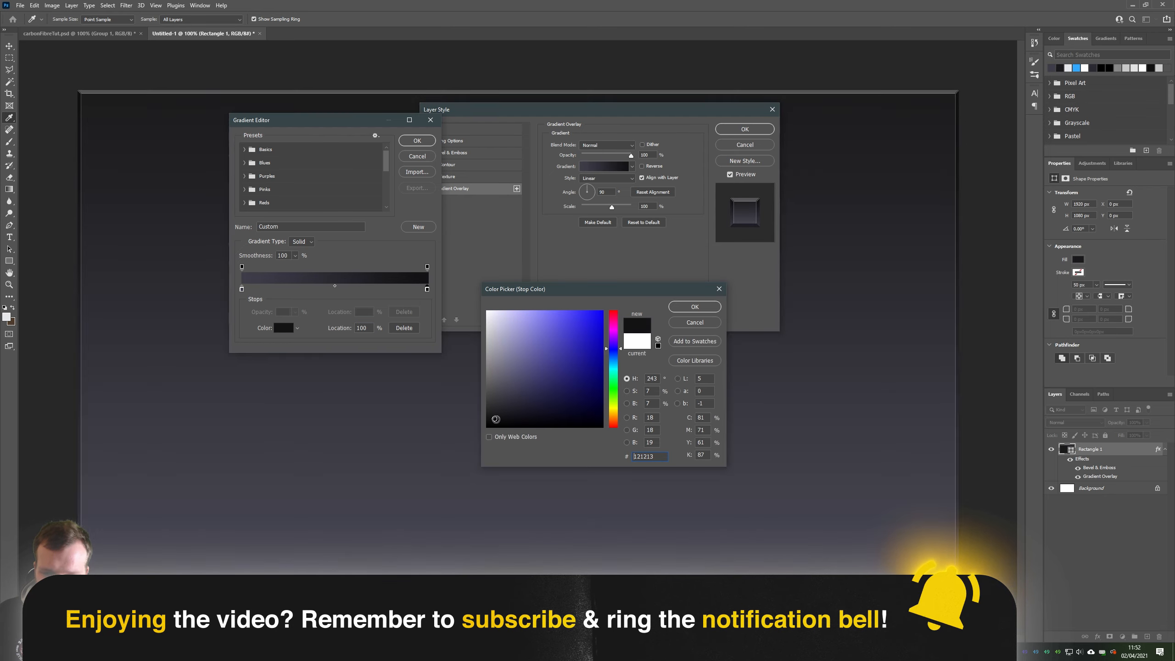
left_click(496, 420)
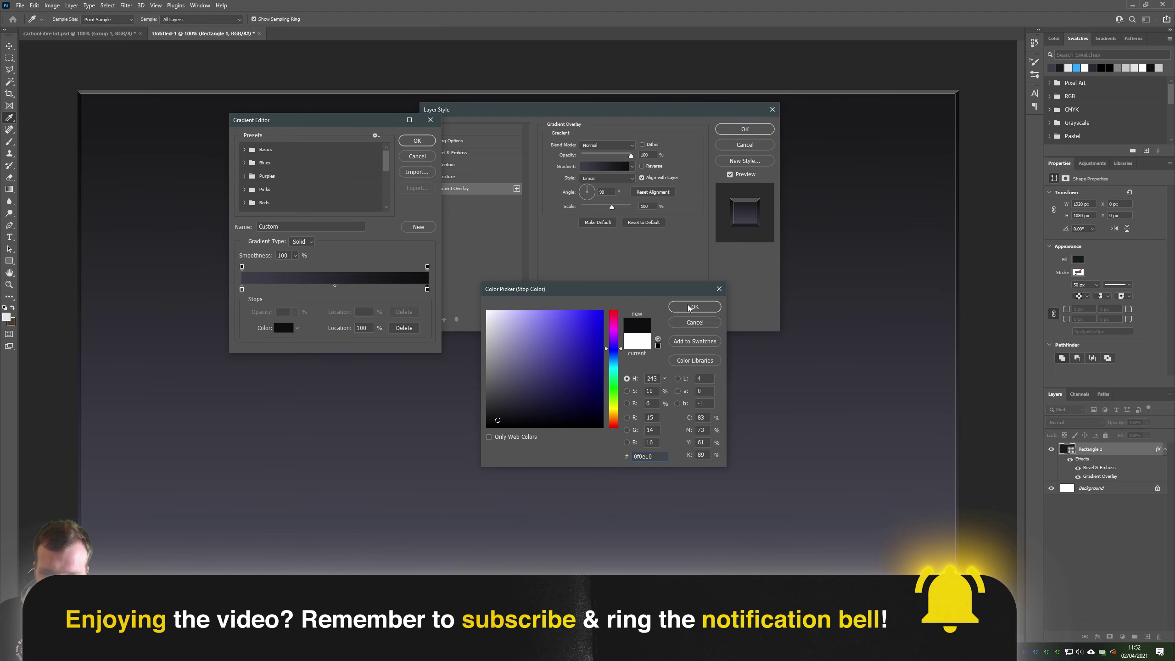
left_click(692, 307)
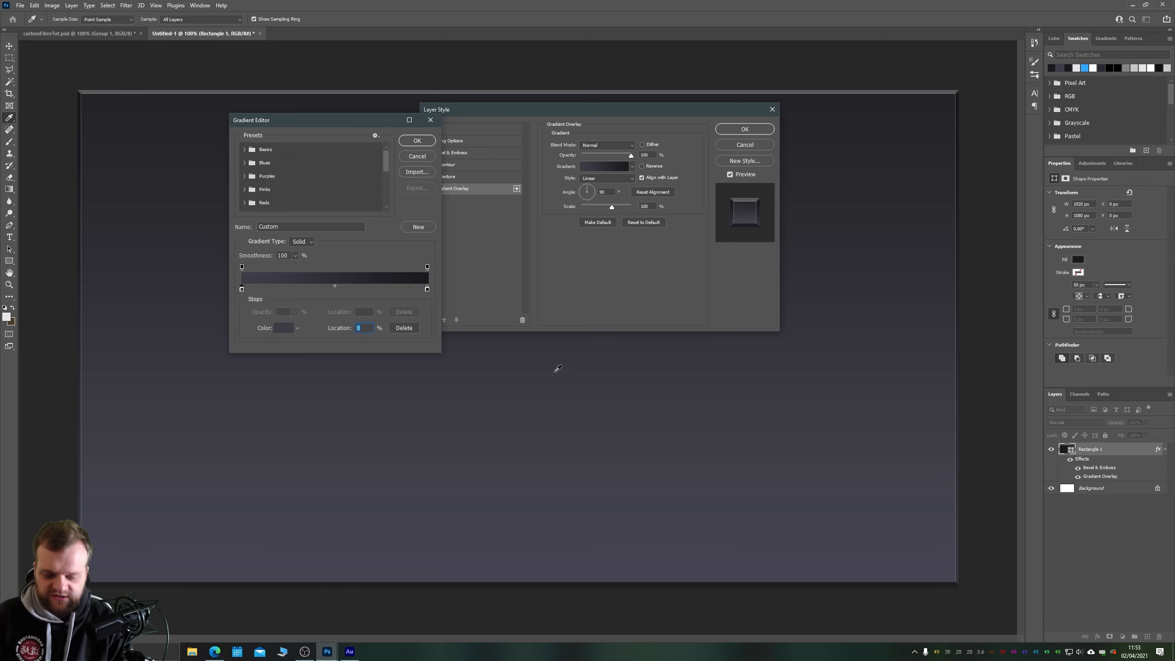
mouse_move(403, 350)
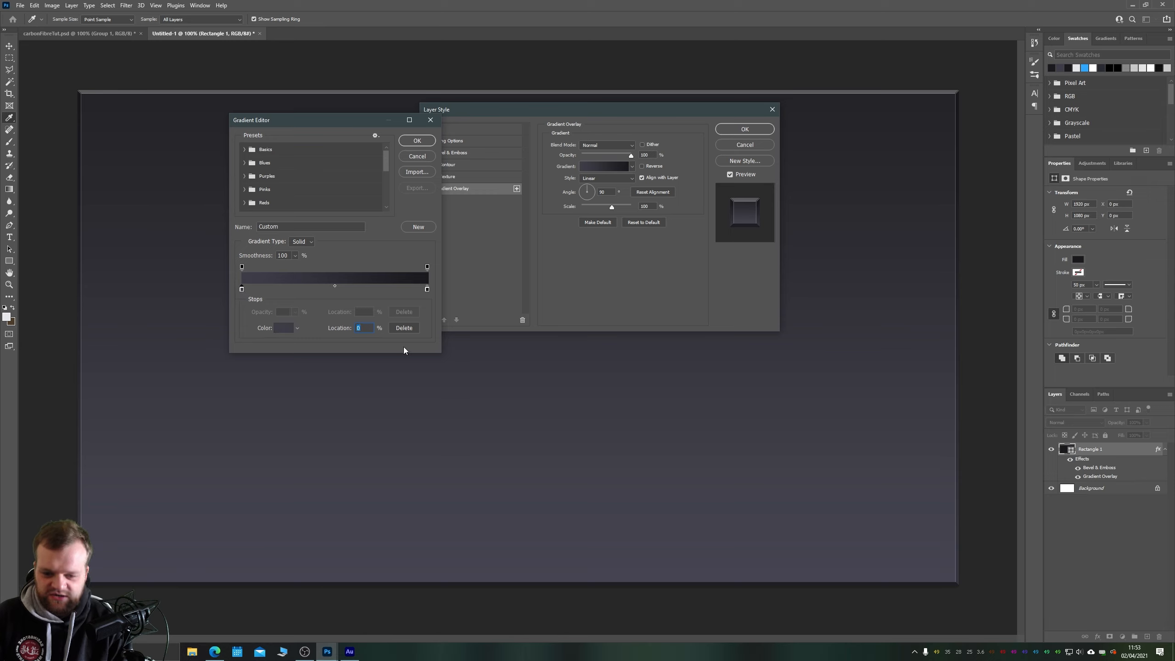
left_click(283, 328)
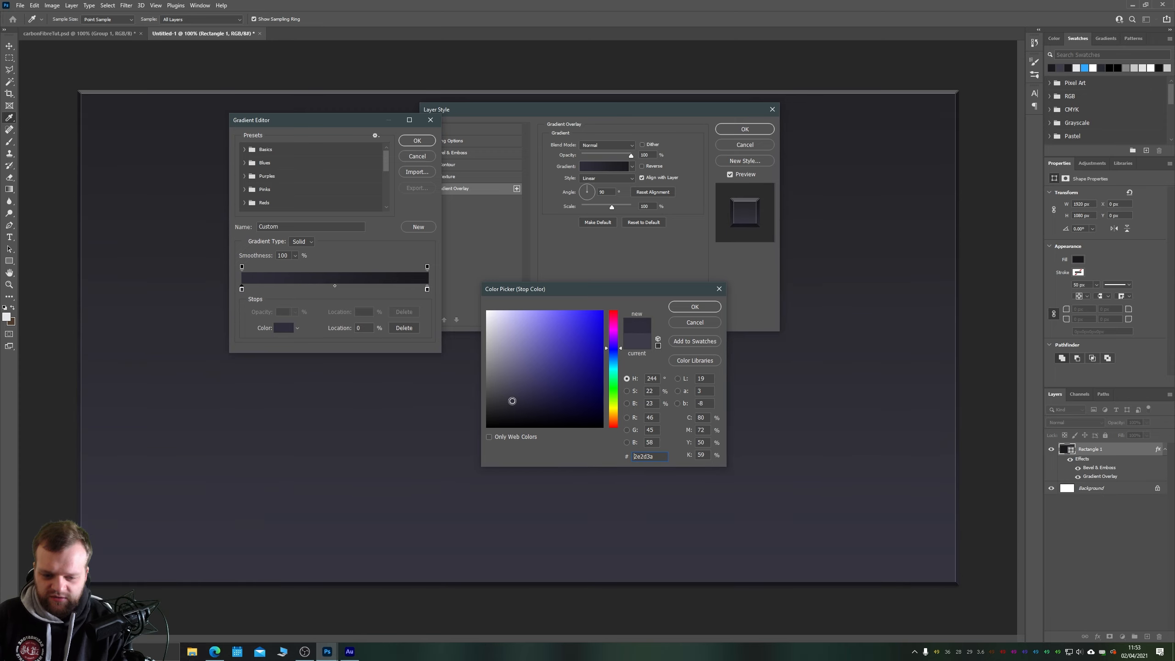
left_click(693, 306)
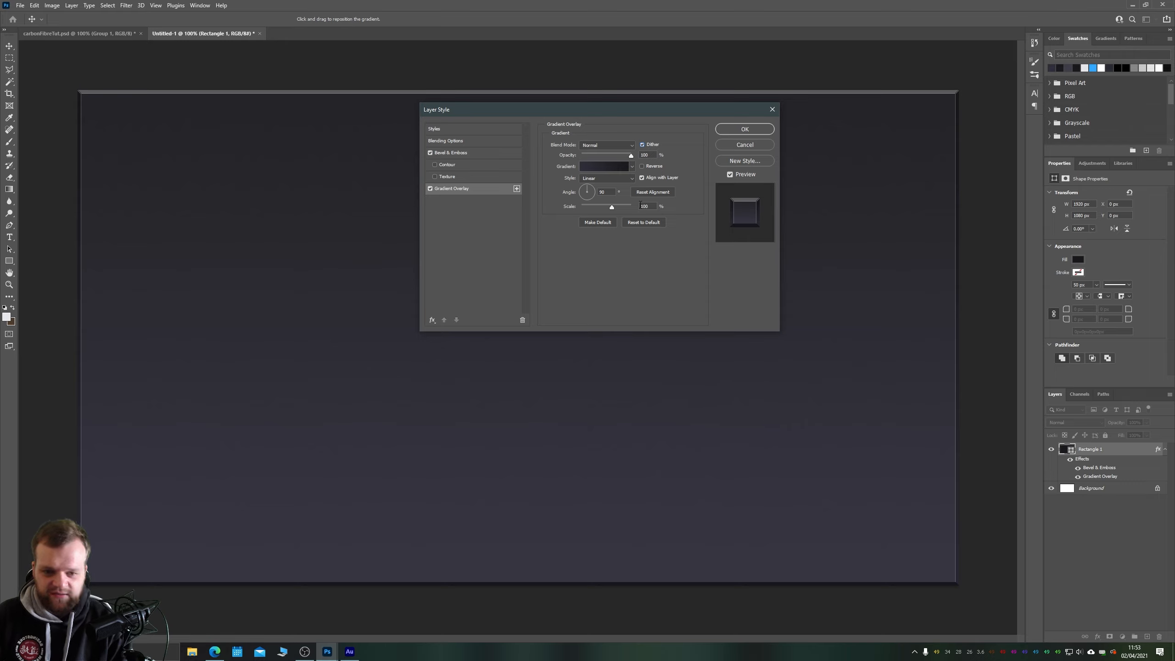
mouse_move(619, 181)
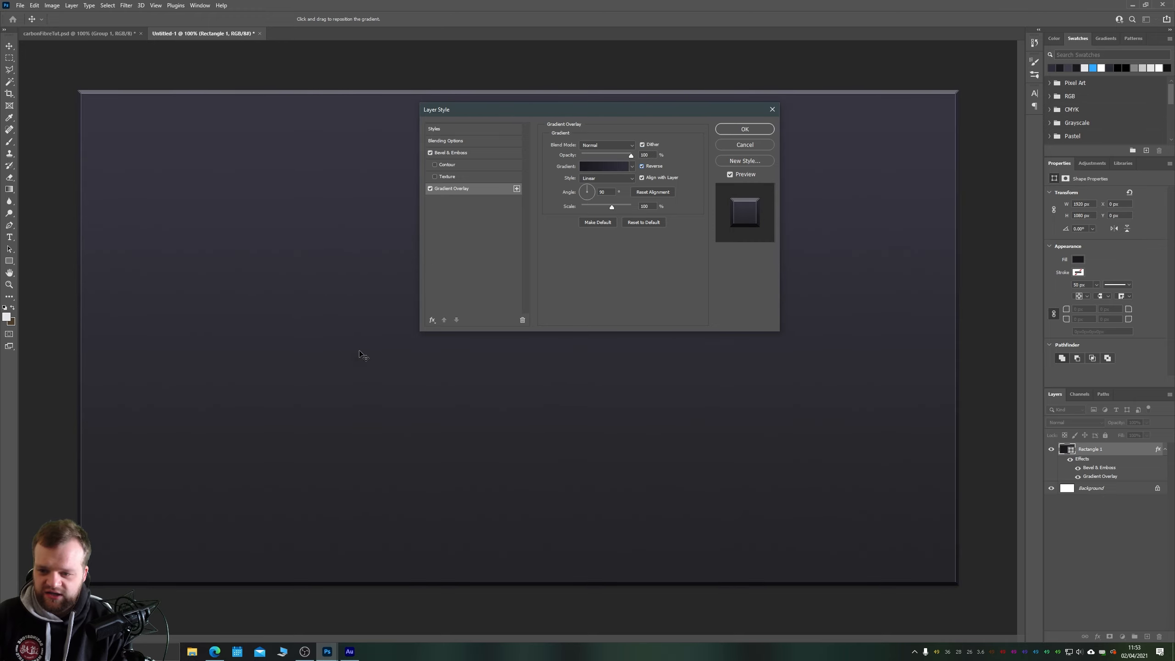
mouse_move(651, 88)
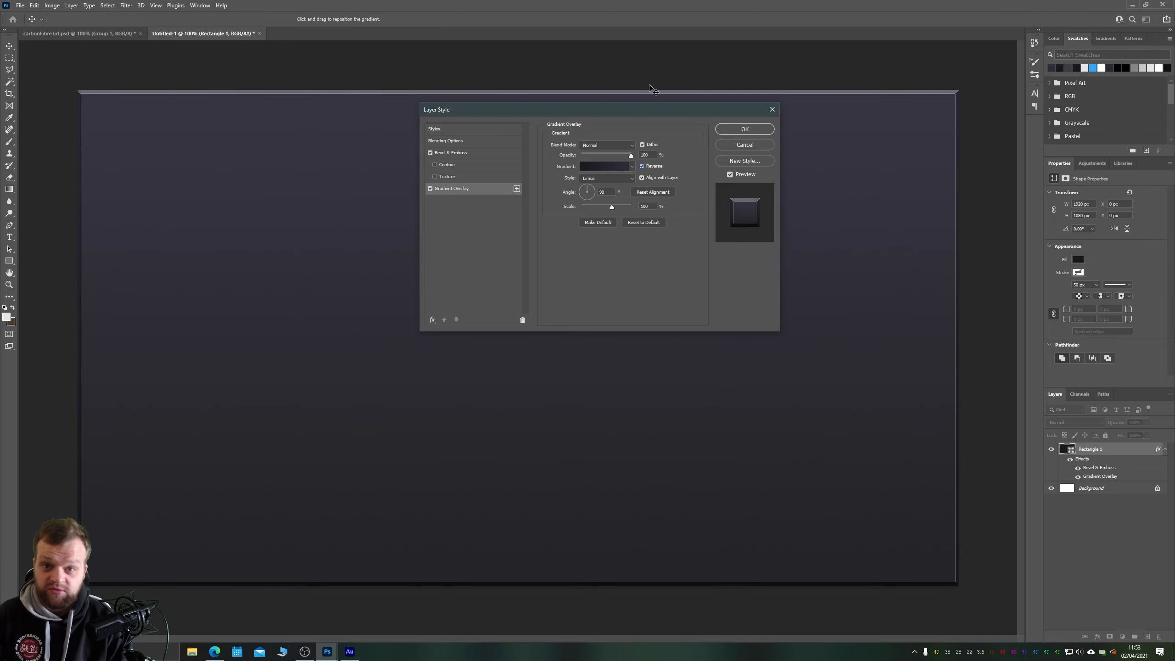
mouse_move(742, 133)
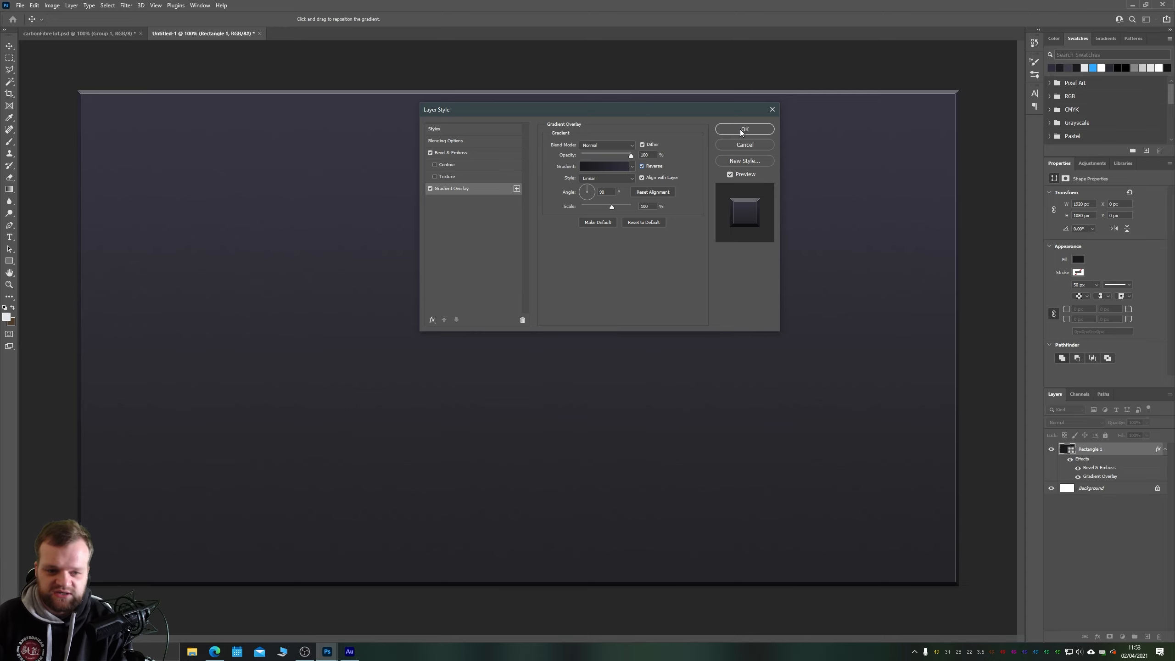
Apply the layer effects and duplicate the background layer with Ctrl+J.
left_click(742, 128)
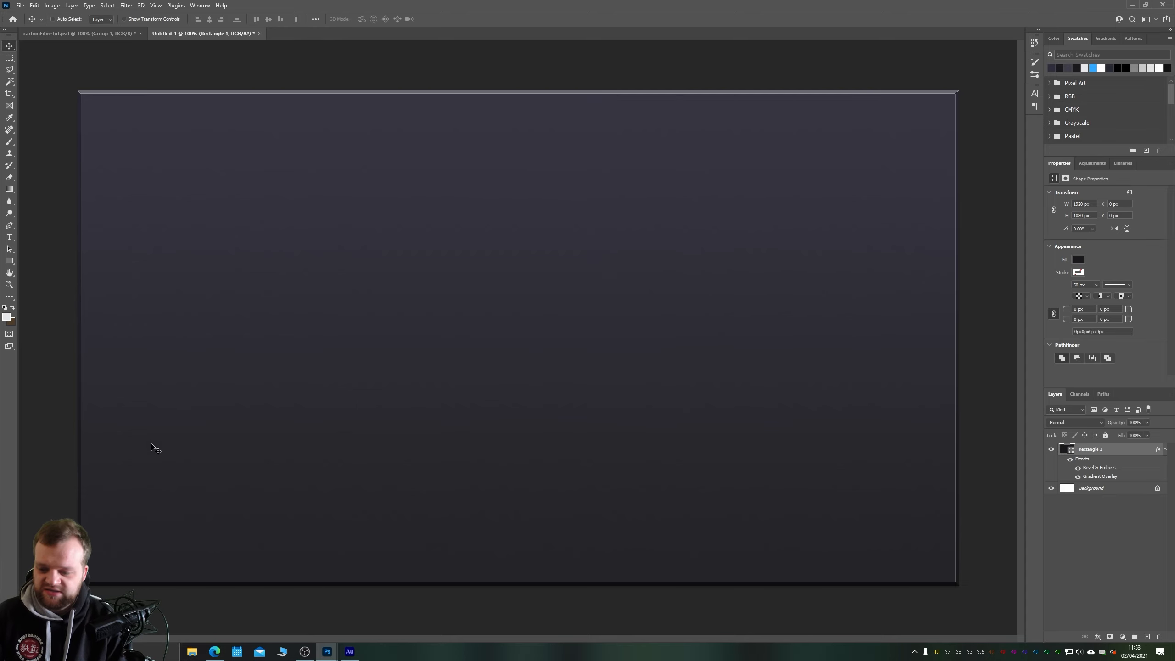
mouse_move(997, 489)
type("Background")
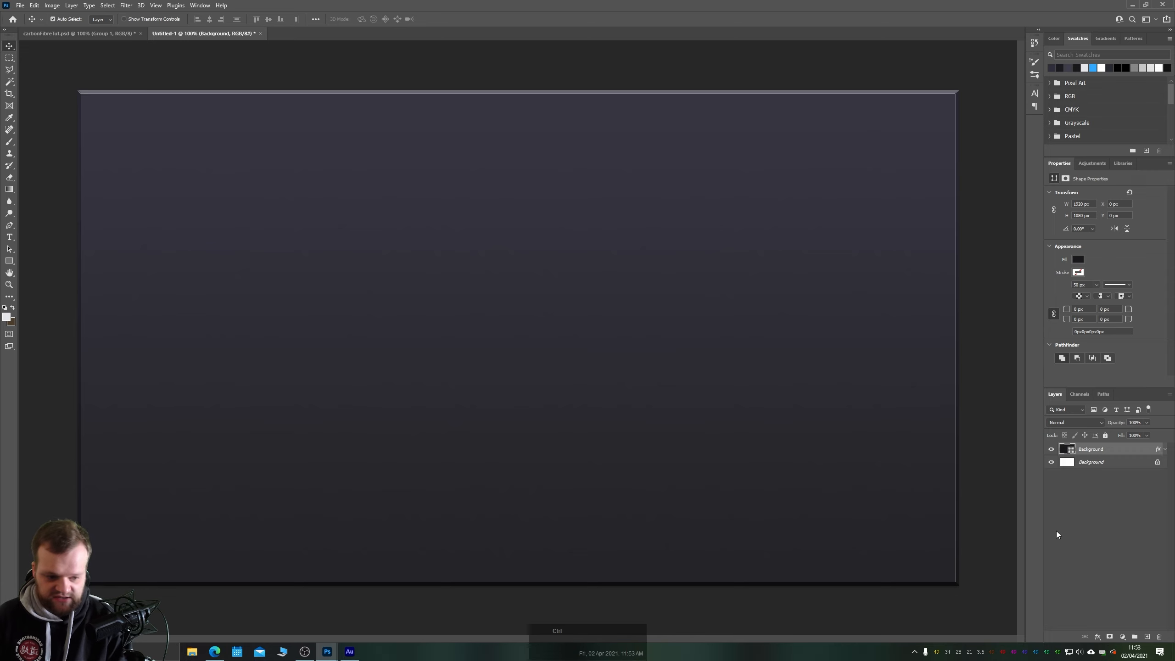
key("ctrl+j")
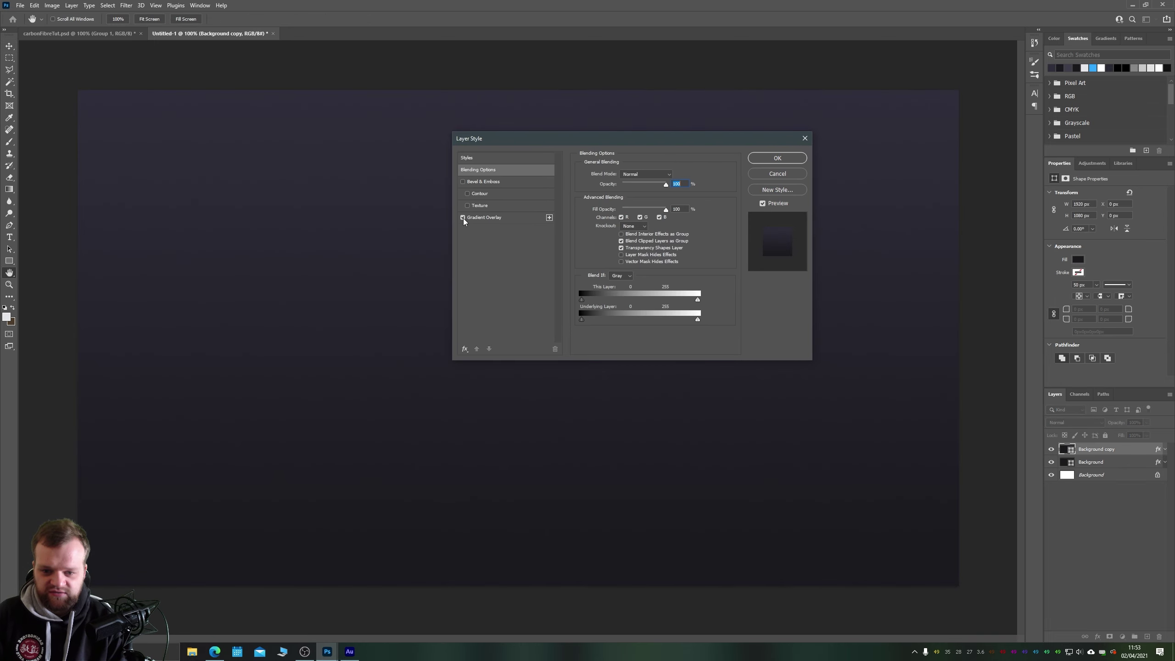
Remove the inherited Gradient Overlay from the duplicated layer.
left_click(463, 218)
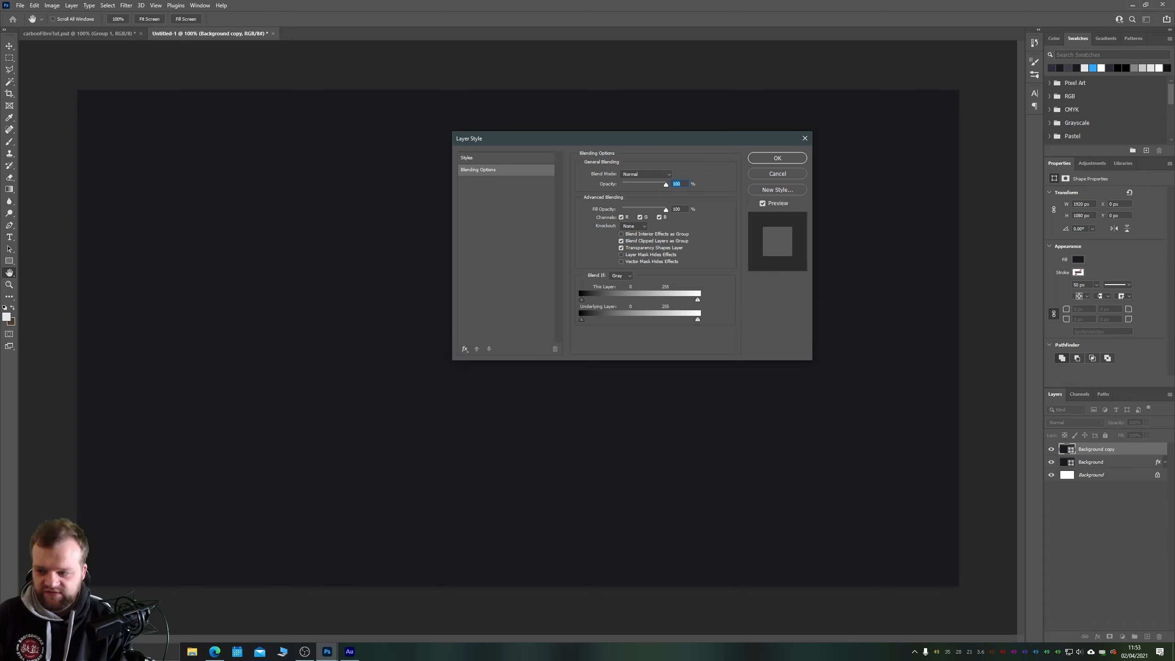
key("space")
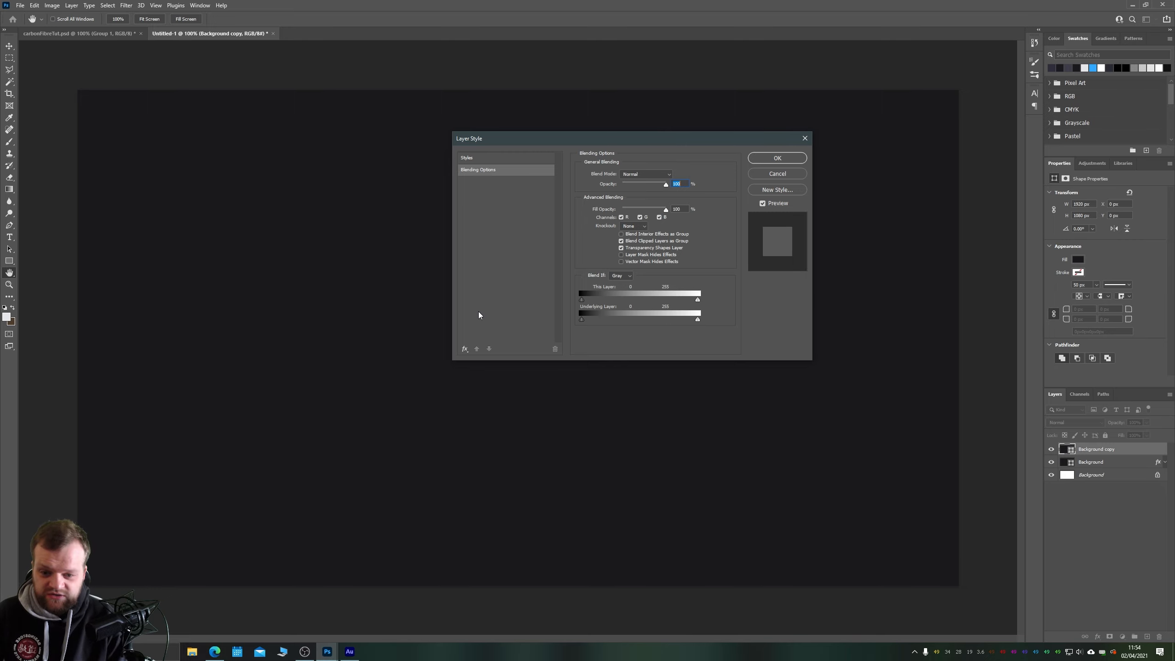
Add a Pattern Overlay with the carbon-fibre pattern to the copied layer and apply it.
left_click(464, 349)
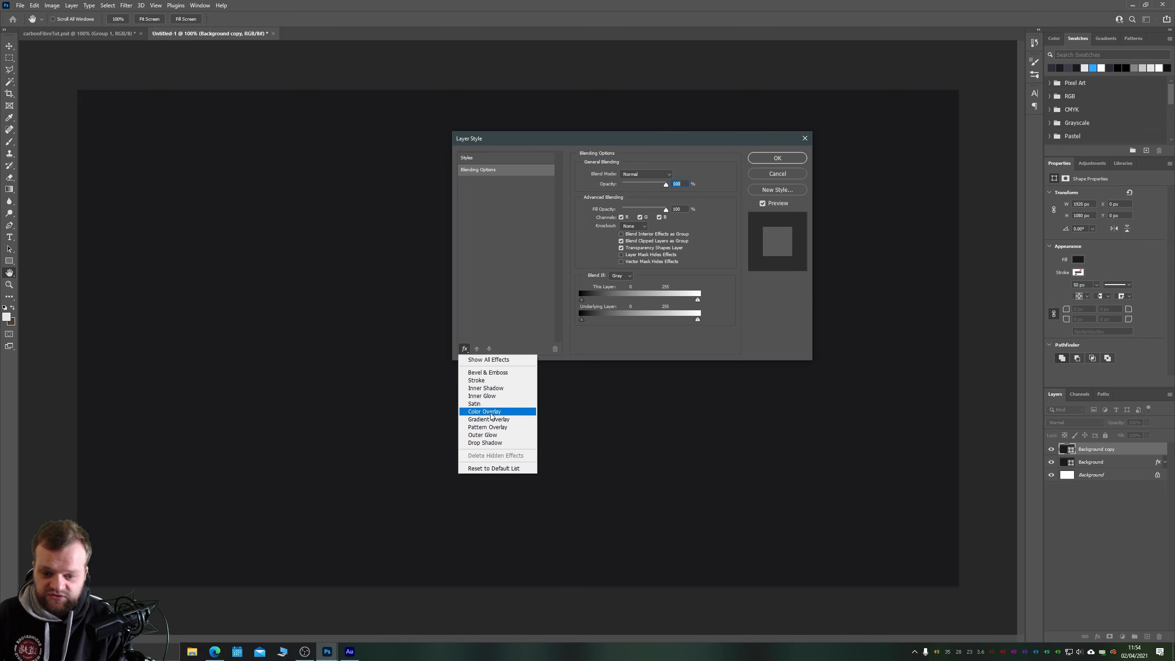
left_click(488, 426)
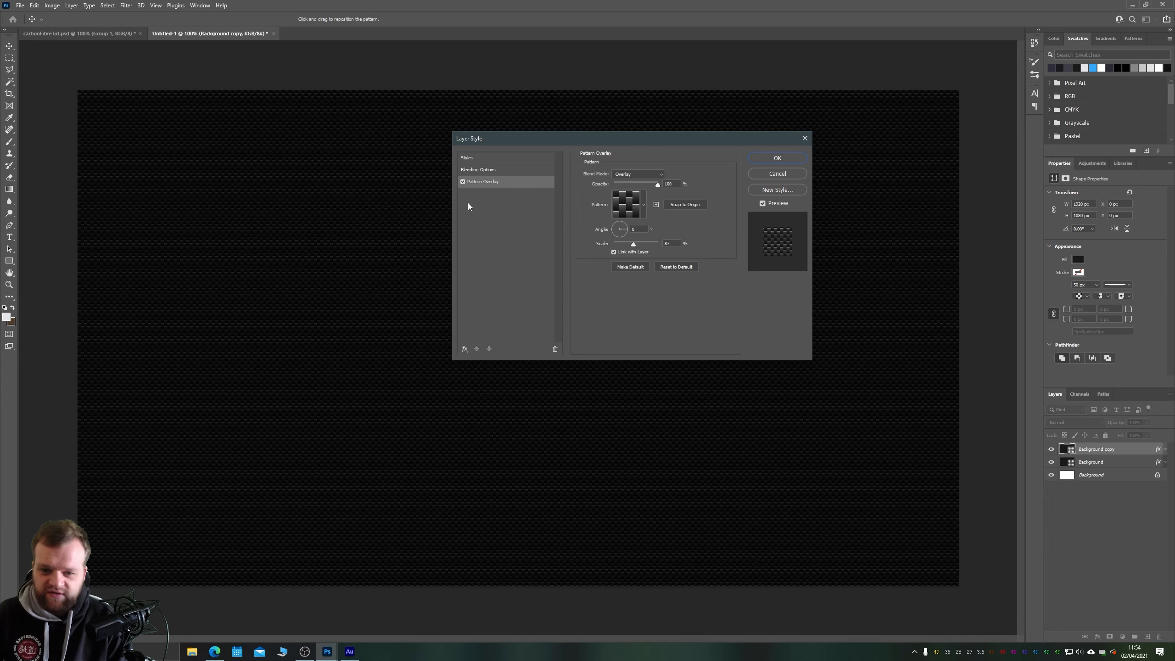
mouse_move(247, 178)
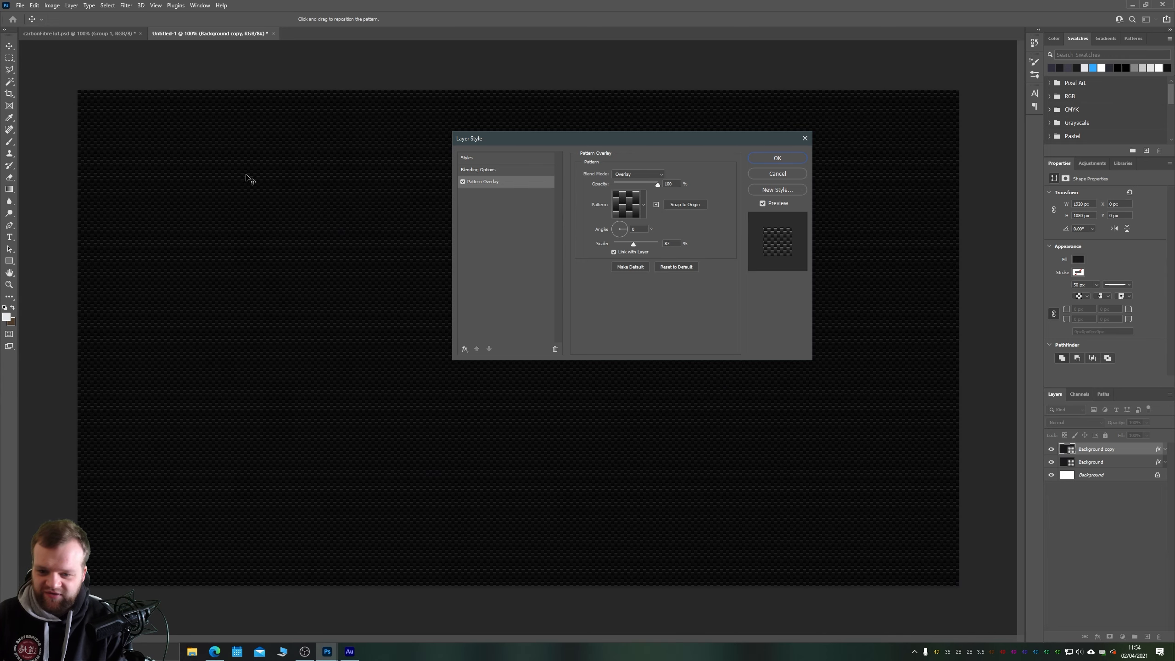
left_click(628, 203)
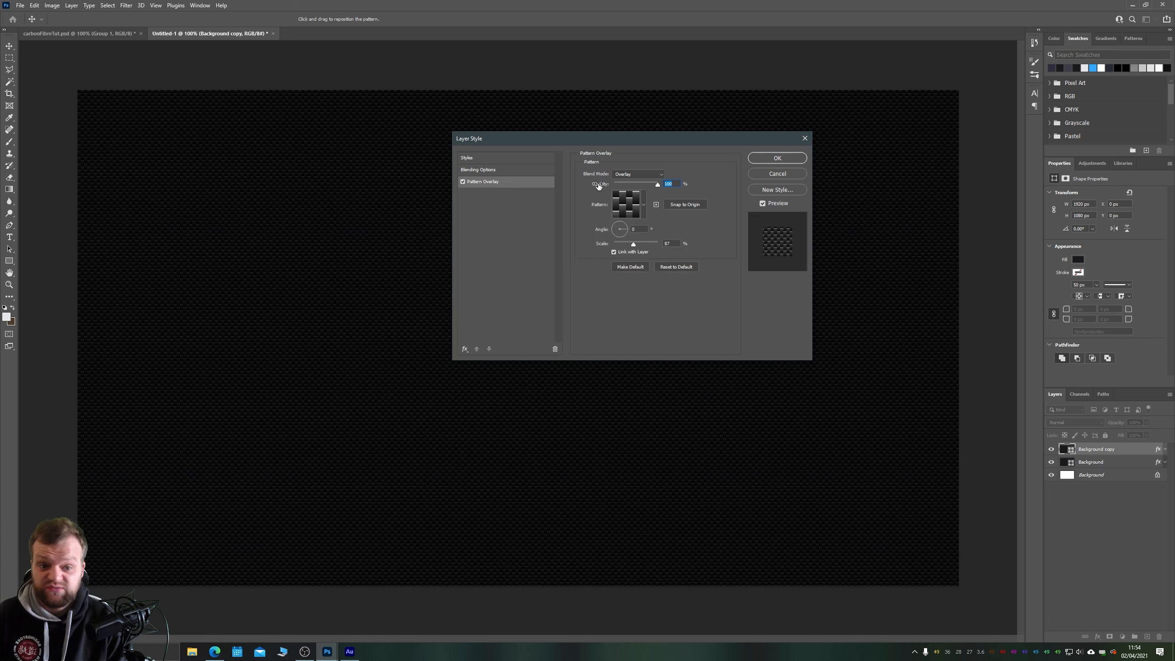
left_click(776, 158)
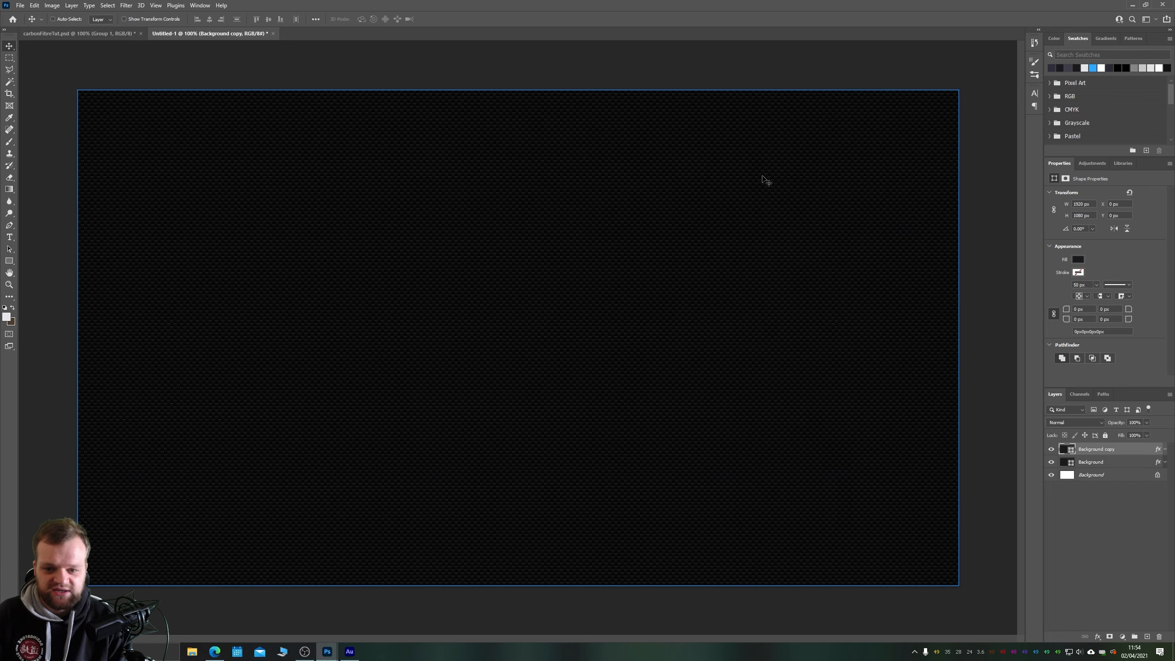
Create a new 32 × 32 px document and switch to the Untitled-2 tab.
left_click(20, 6)
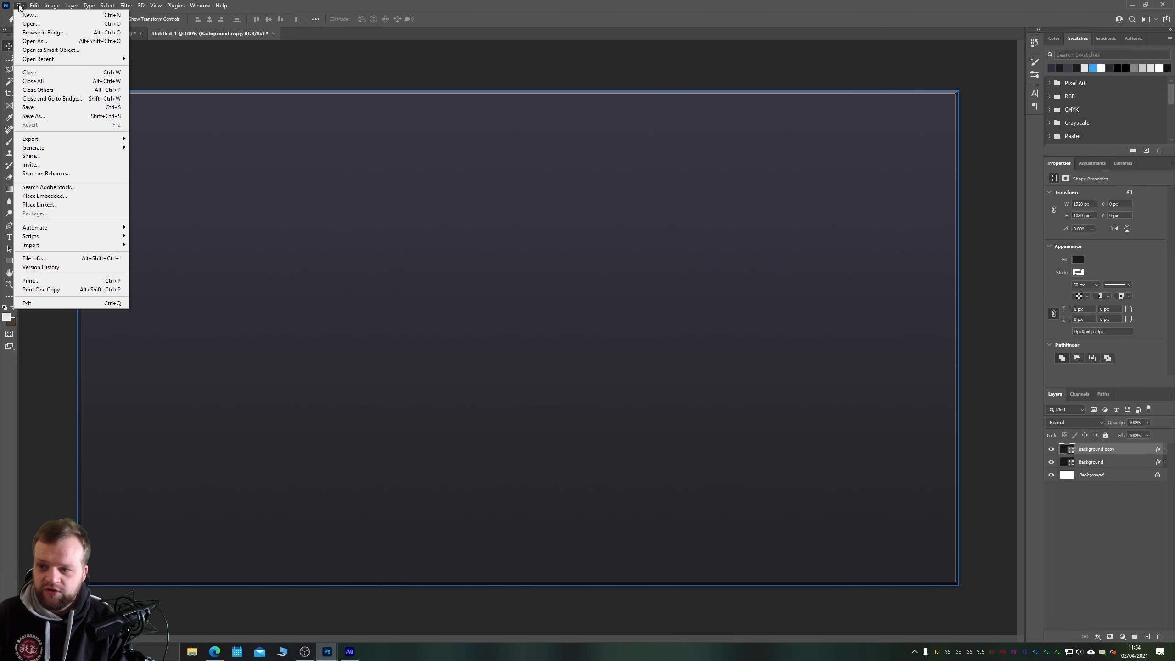
left_click(30, 15)
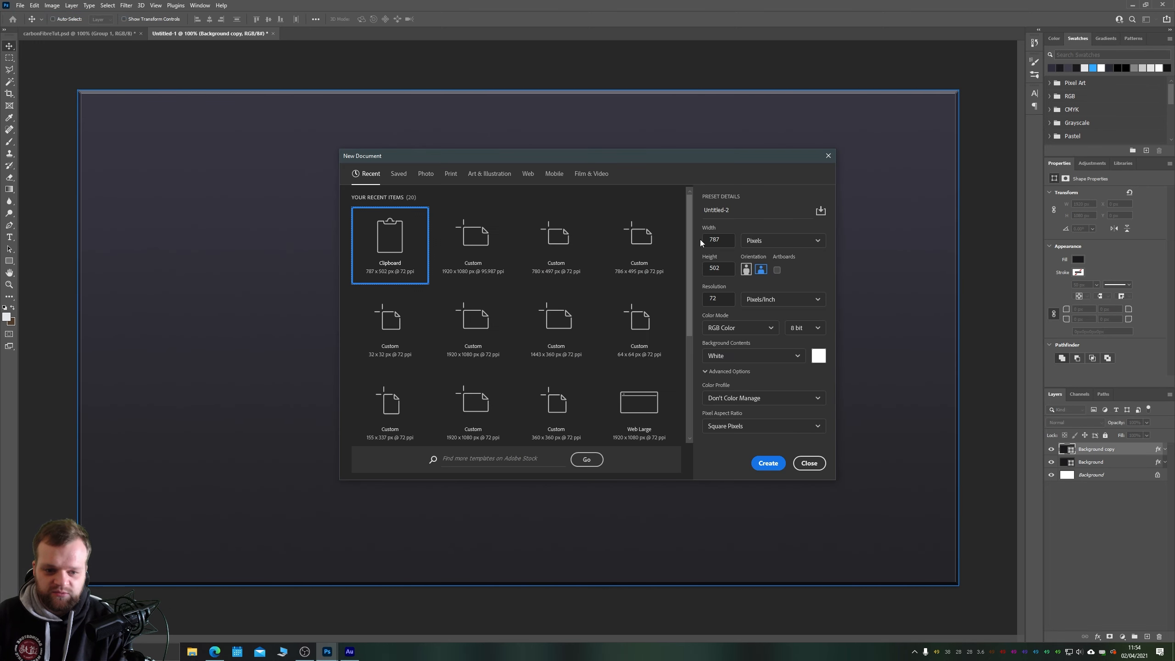
key("Tab")
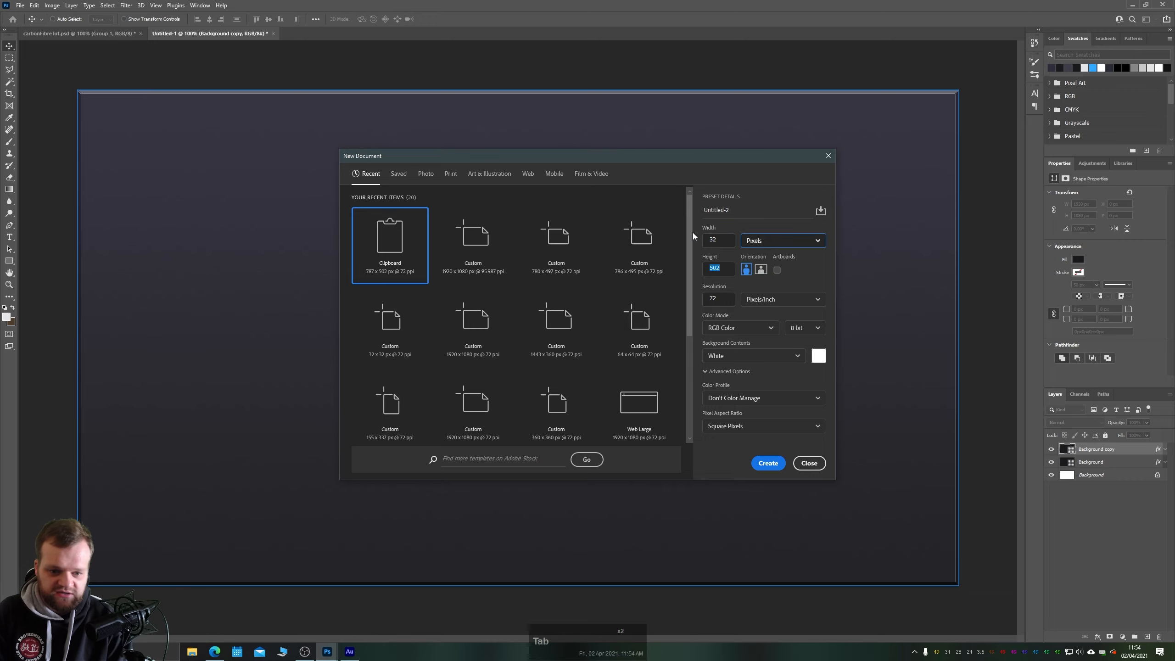
left_click(768, 463)
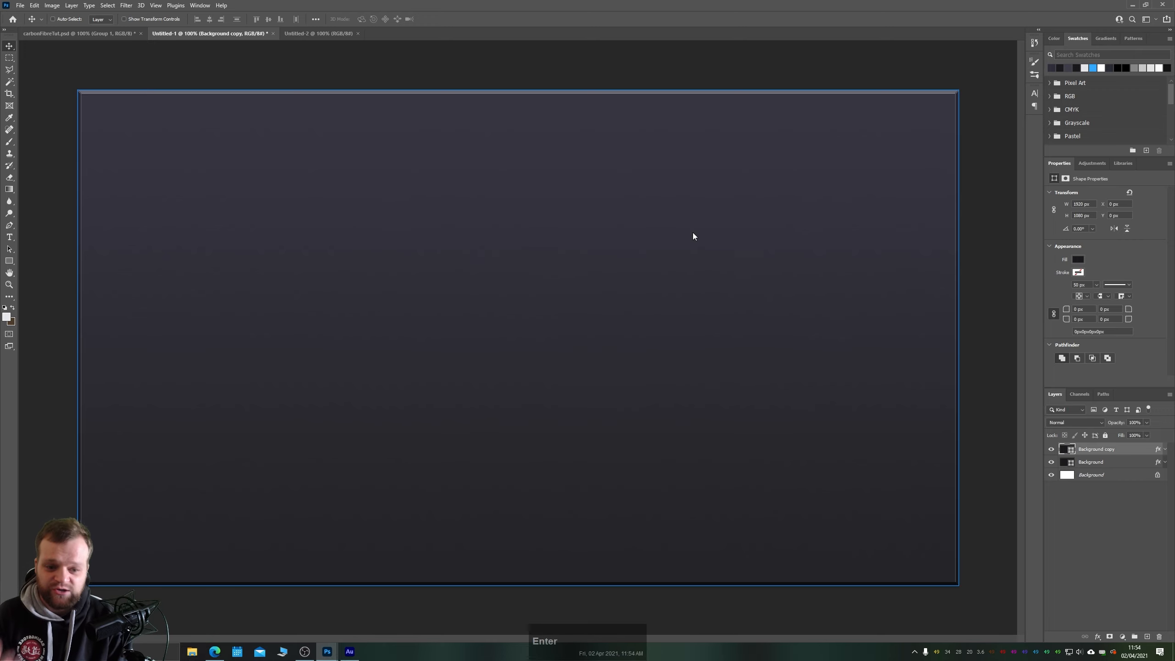
left_click(318, 33)
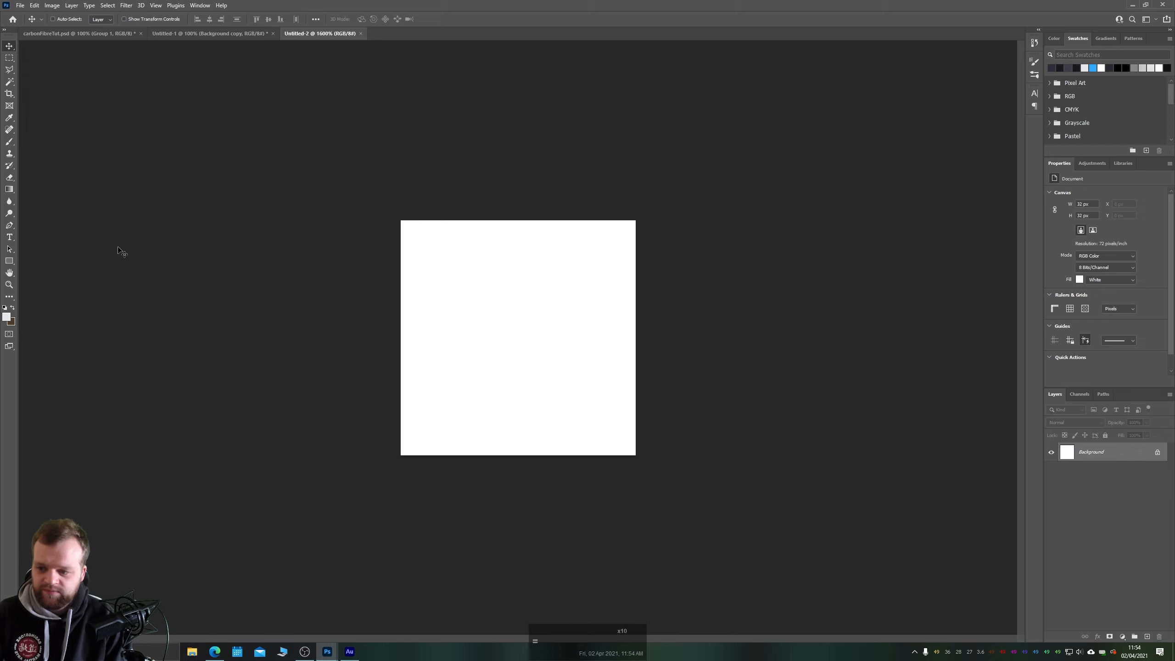
Scale the gradient rectangle into a narrow top-left strip and commit the transform.
left_click(10, 259)
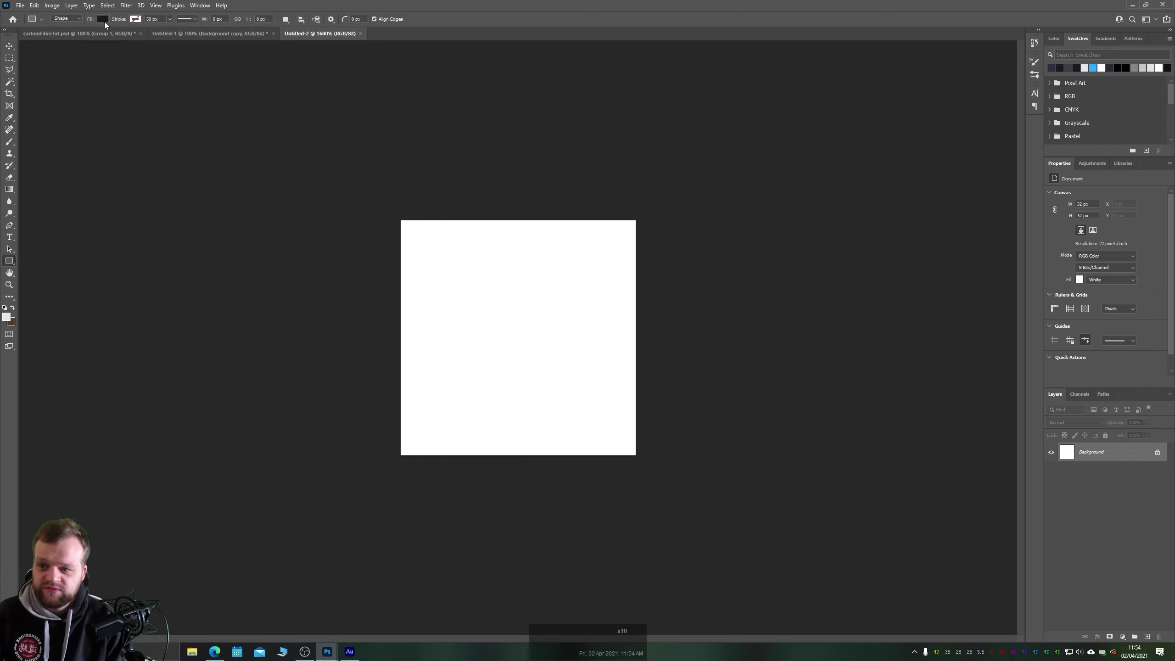
left_click(104, 19)
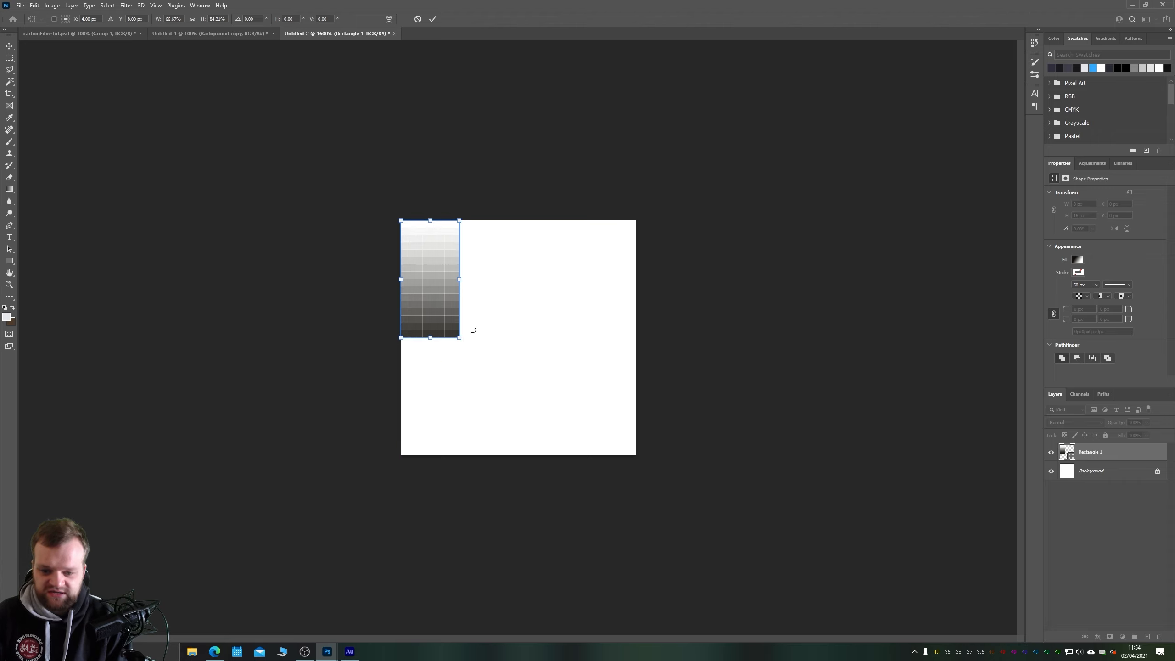
key("enter")
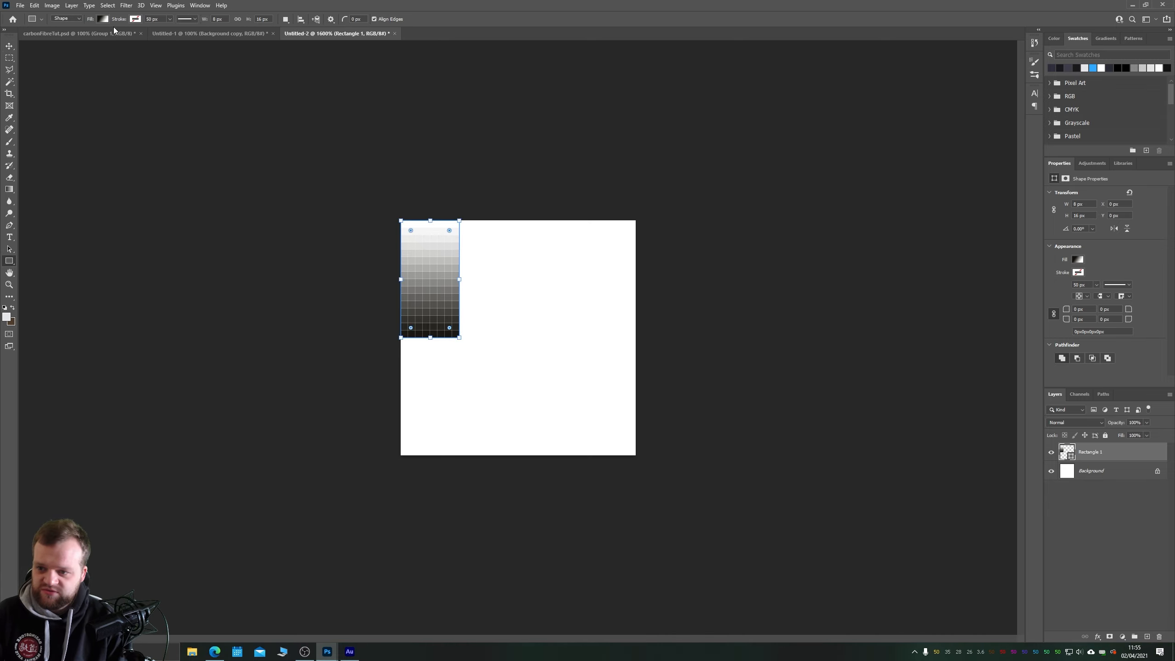
Set a gradient stop to light grey so the strip fades from a light top band to near-black.
left_click(103, 18)
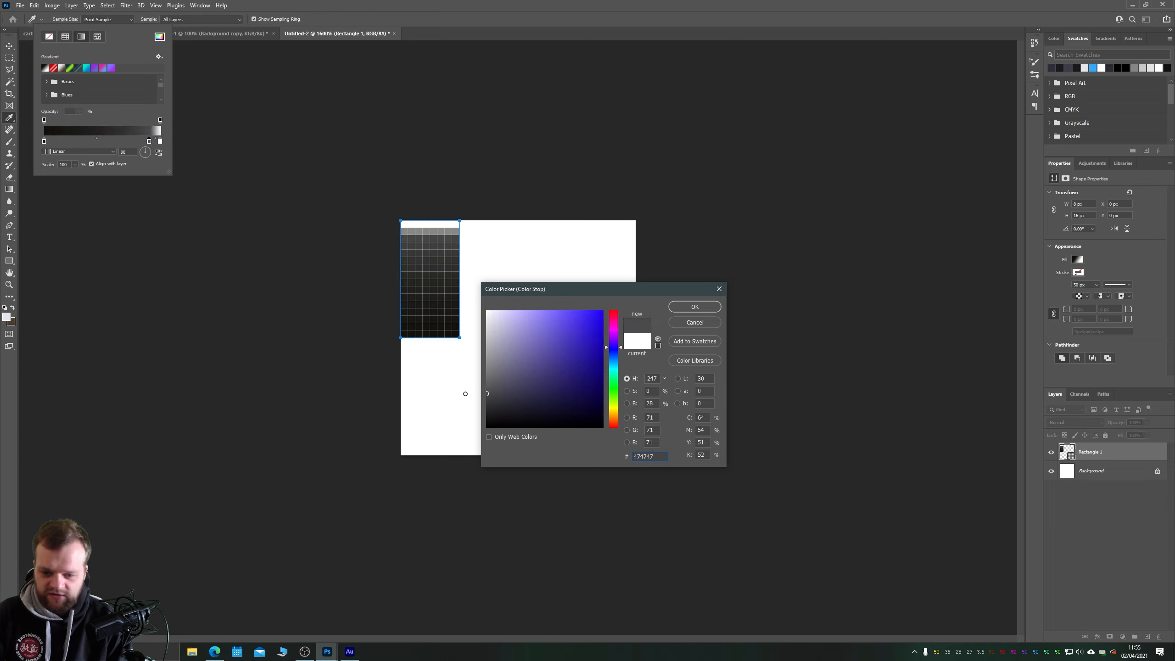
left_click(495, 394)
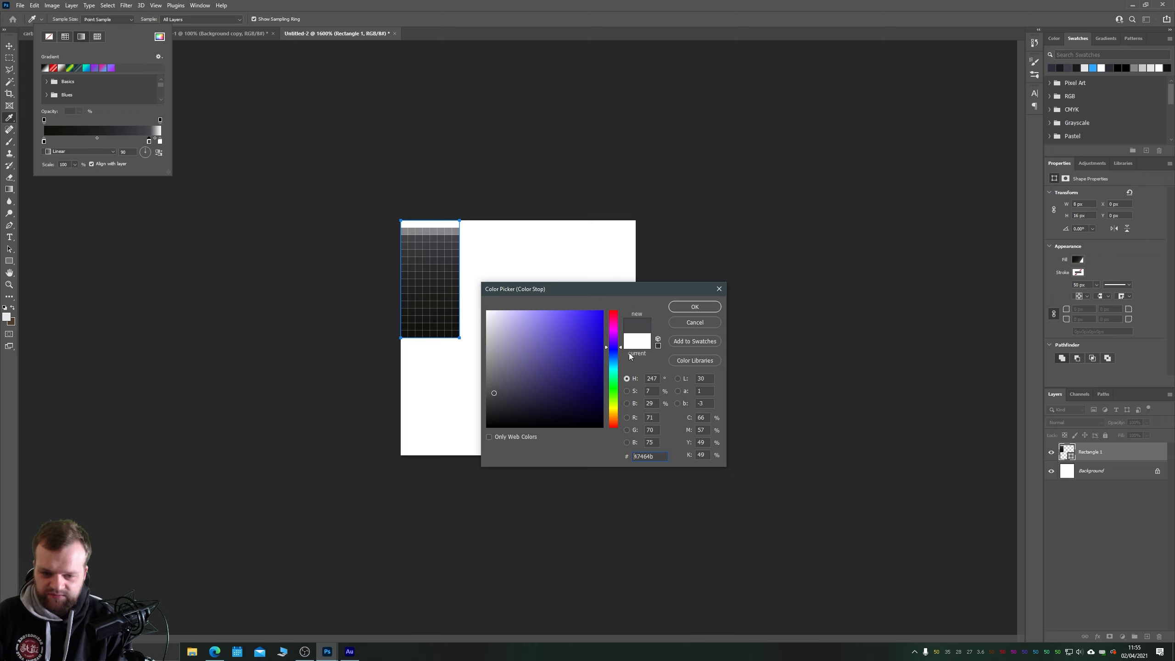
left_click(693, 307)
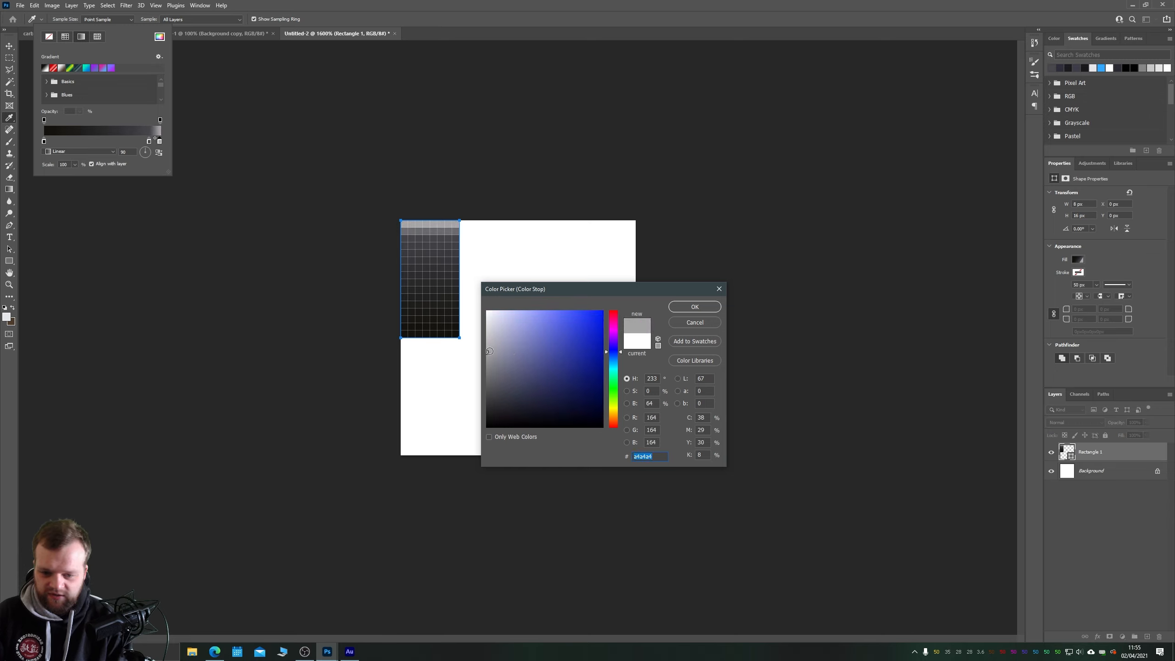
left_click(492, 347)
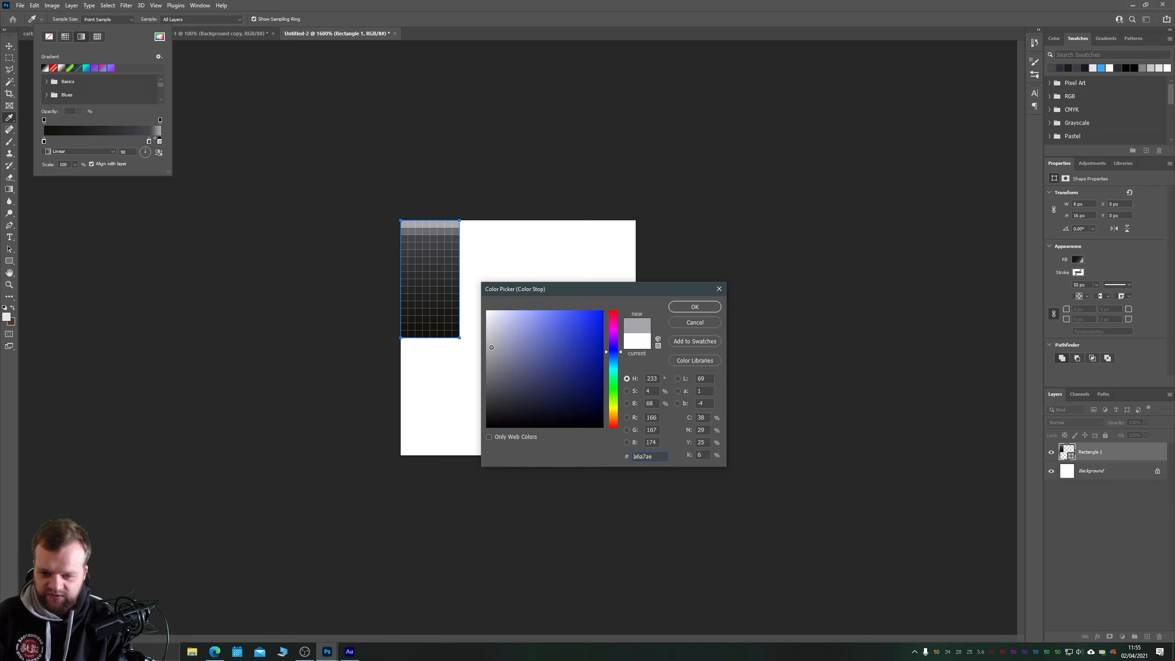
left_click(693, 306)
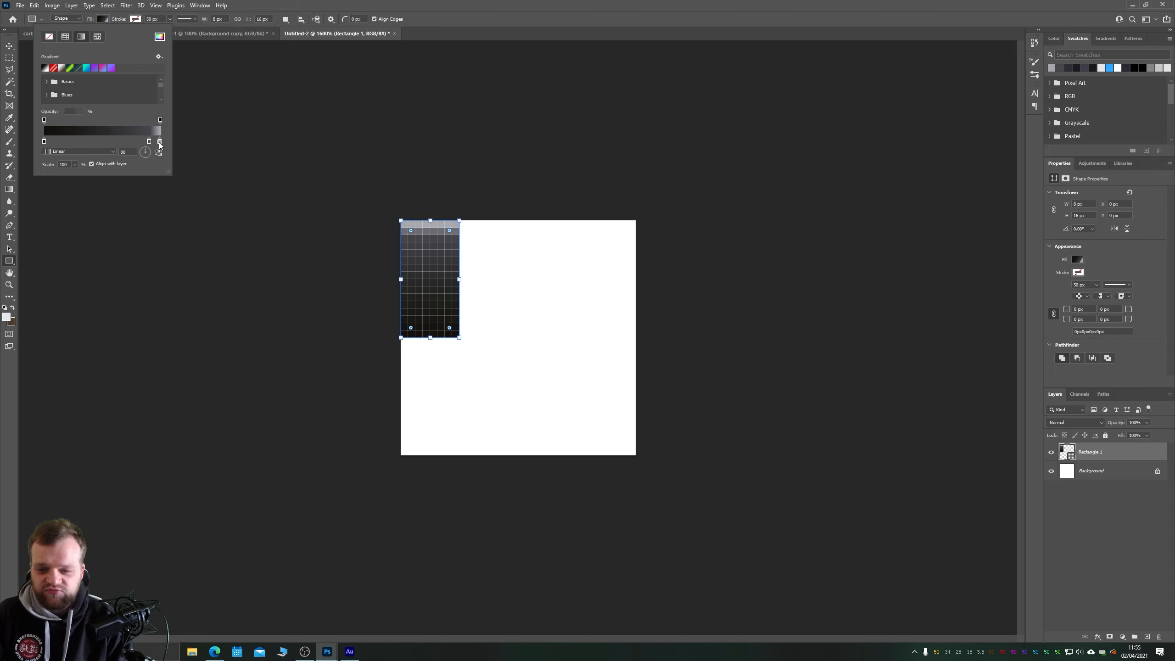
mouse_move(10, 47)
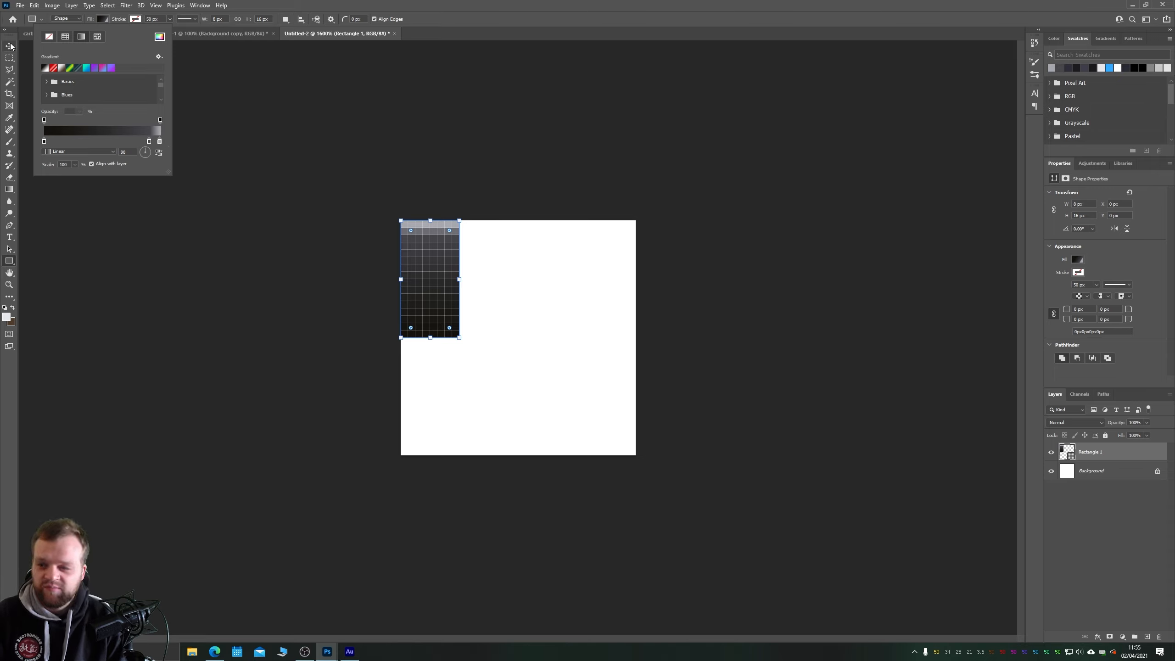
left_click(10, 45)
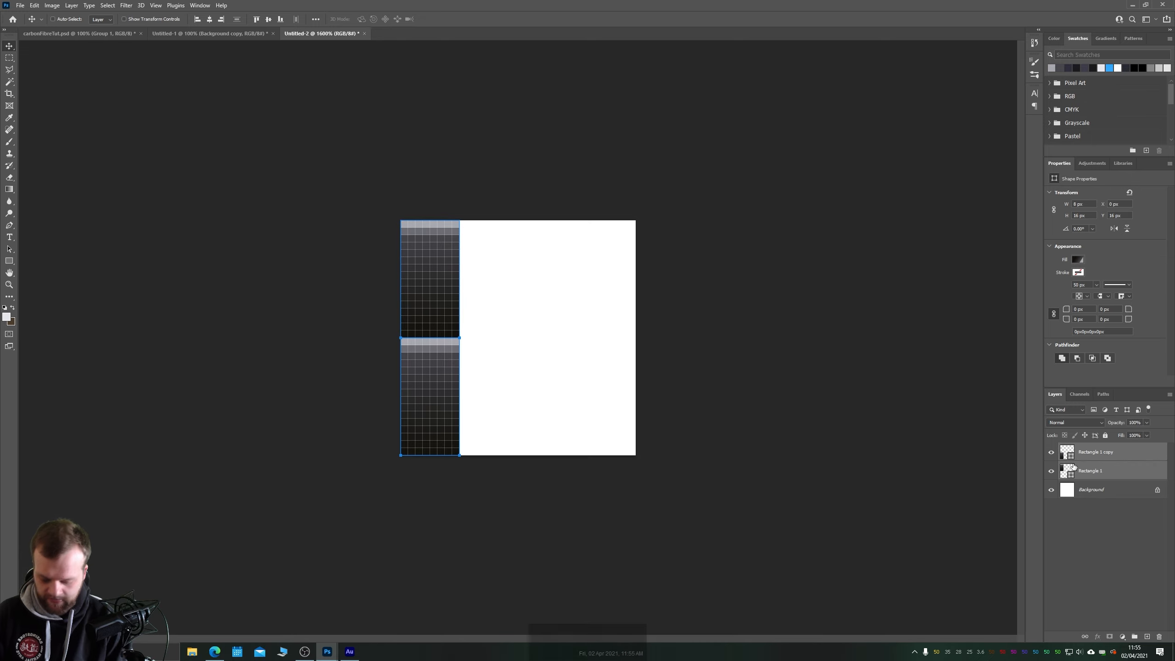
Duplicate the strips with Ctrl+J, place copies alongside, and stagger alternate strips into a weave.
key("ctrl+j")
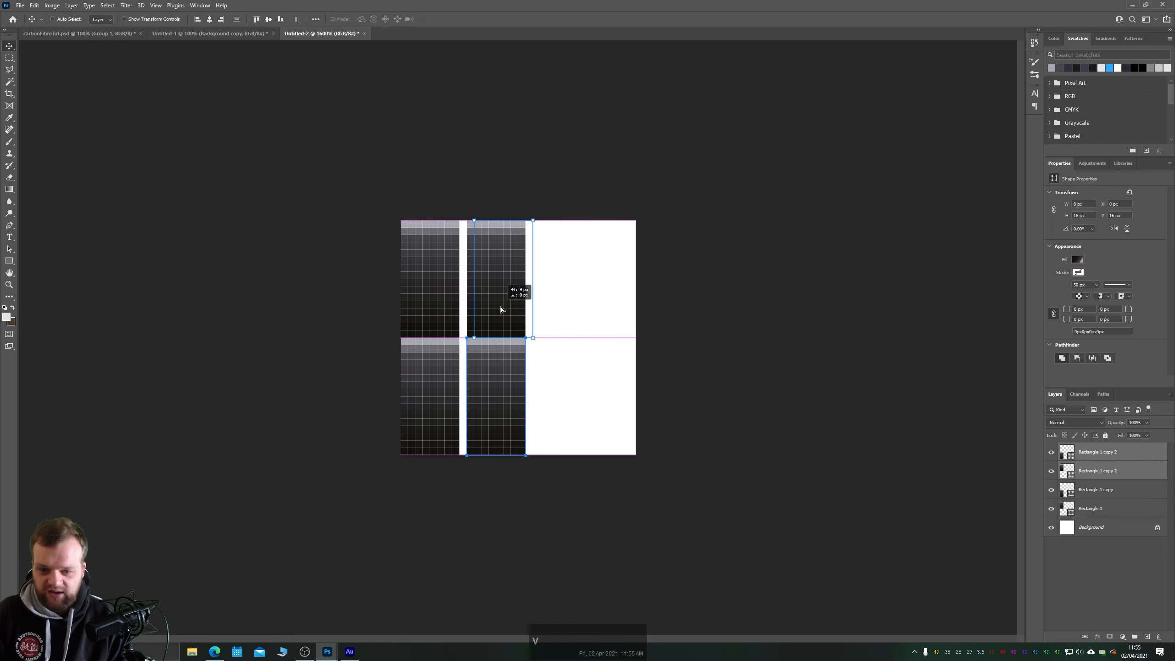
left_click(1090, 508)
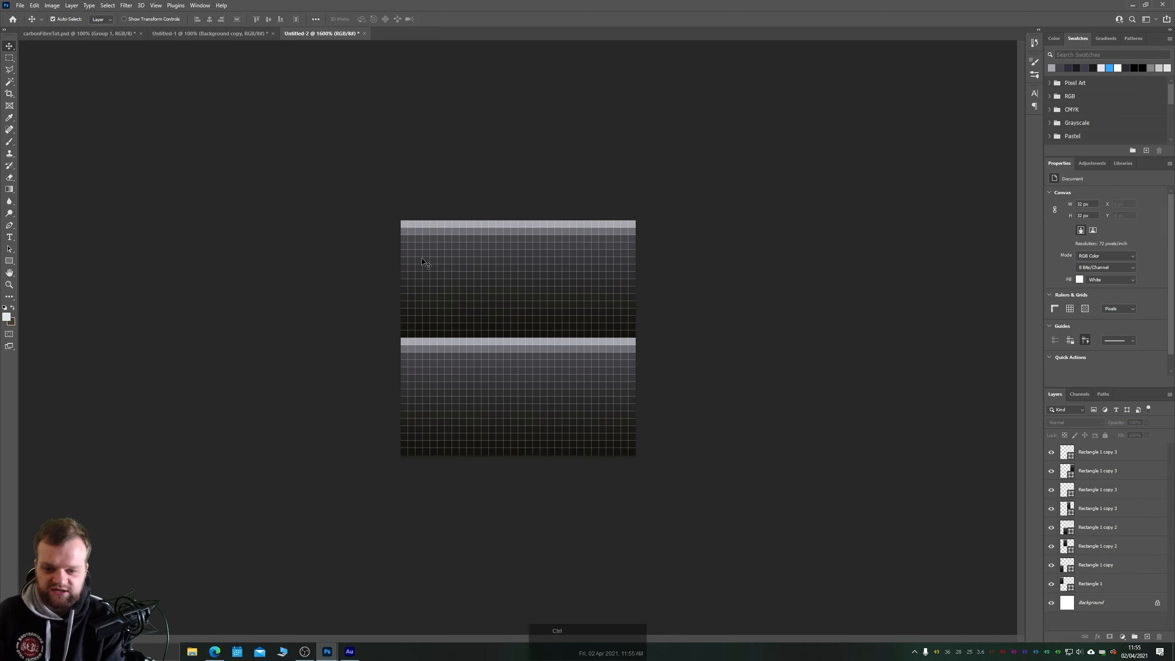
left_click(1096, 508)
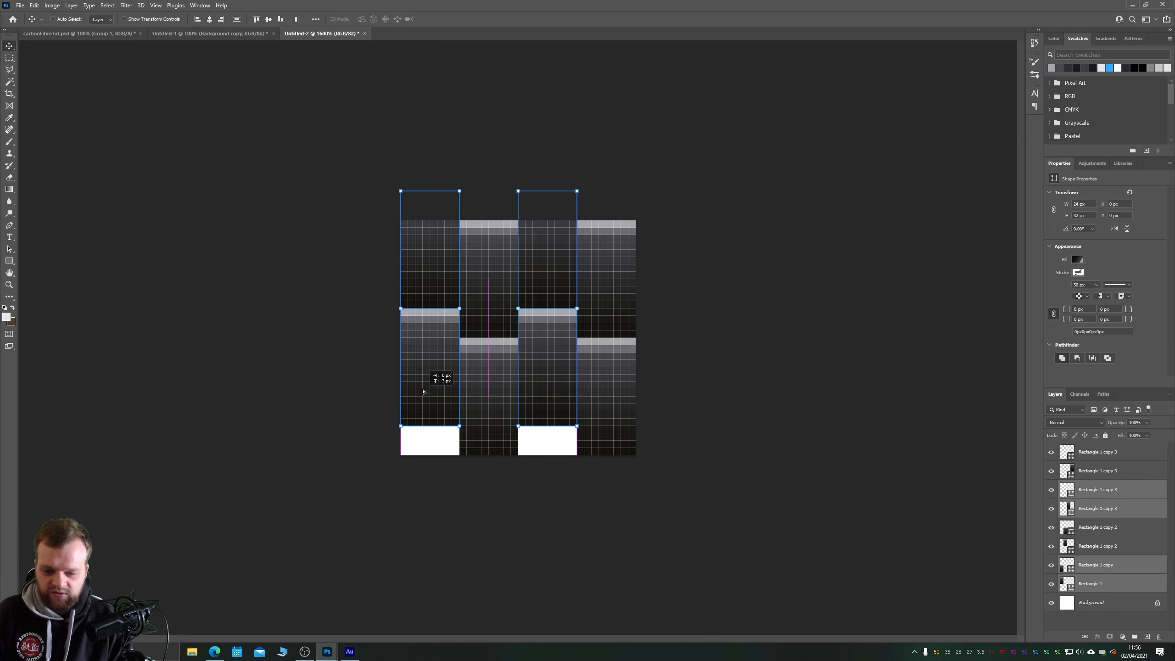
left_click_drag(431, 382, 430, 322)
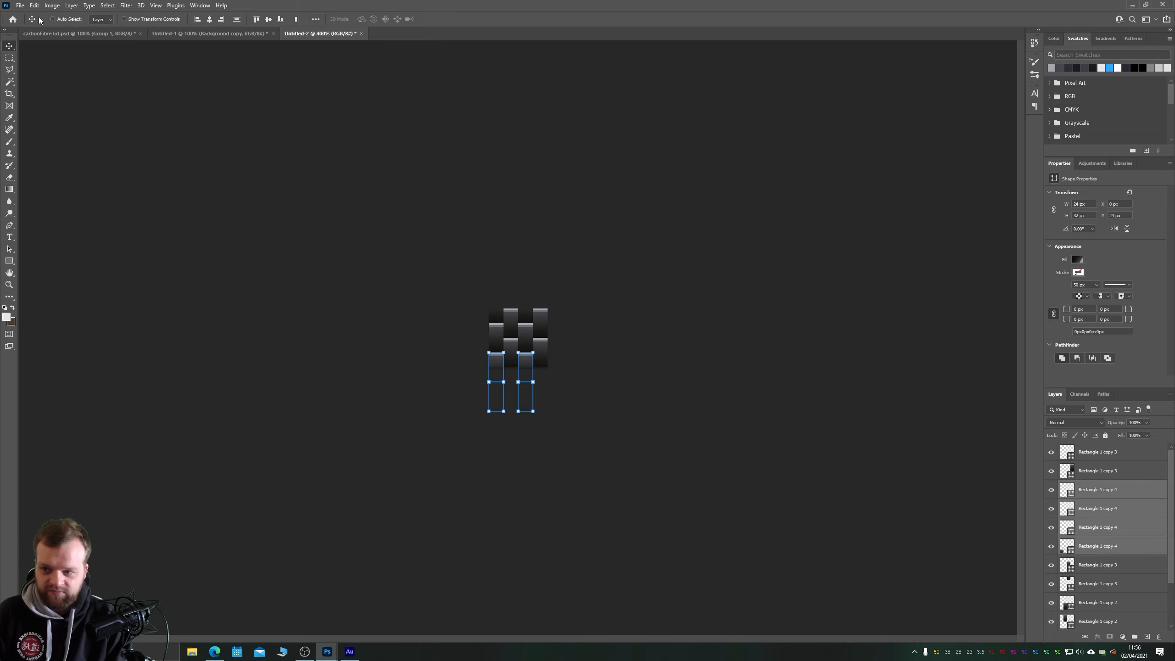
Define the woven tile as a new pattern named 'carbonFi'.
left_click(35, 6)
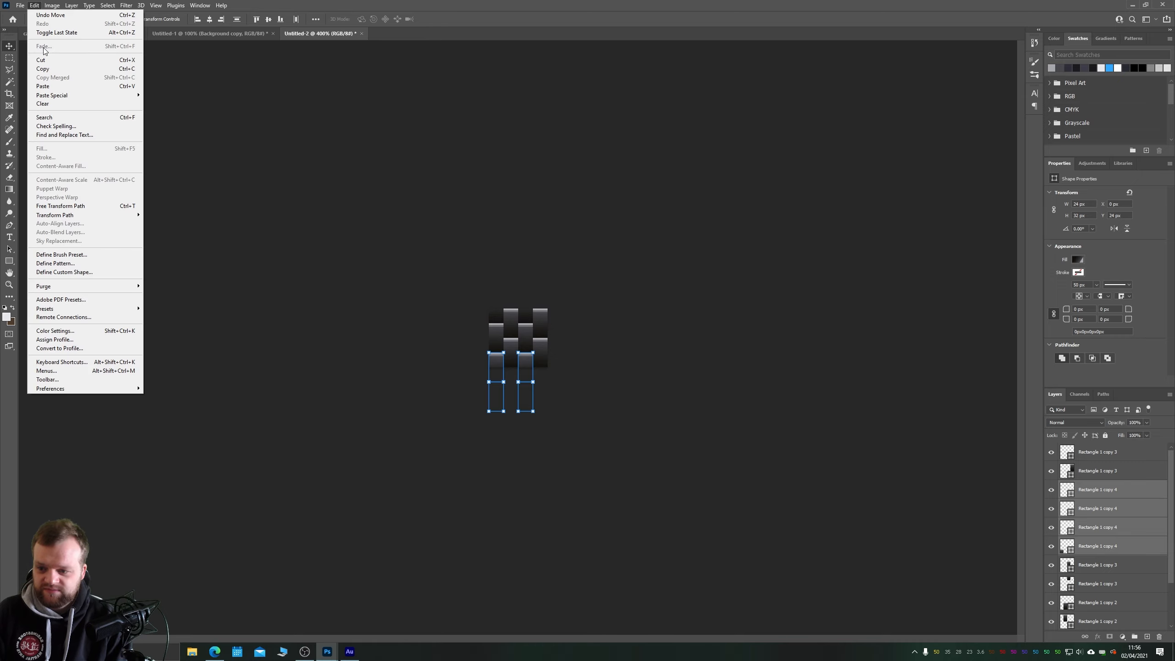
left_click(55, 263)
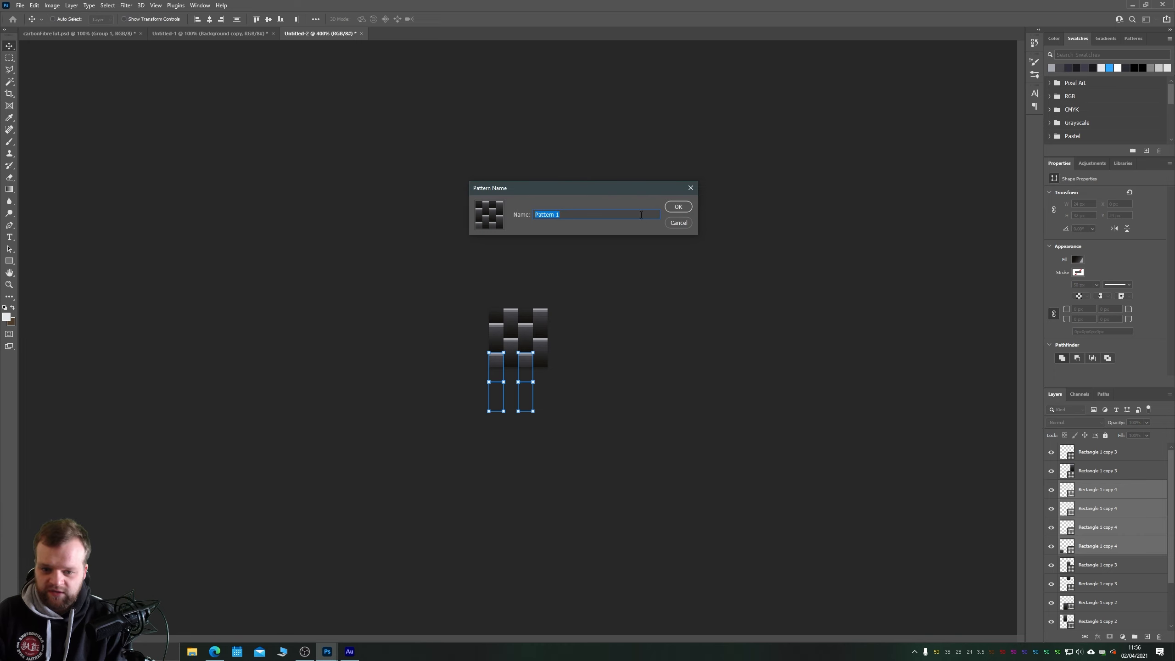
type("carbonFi")
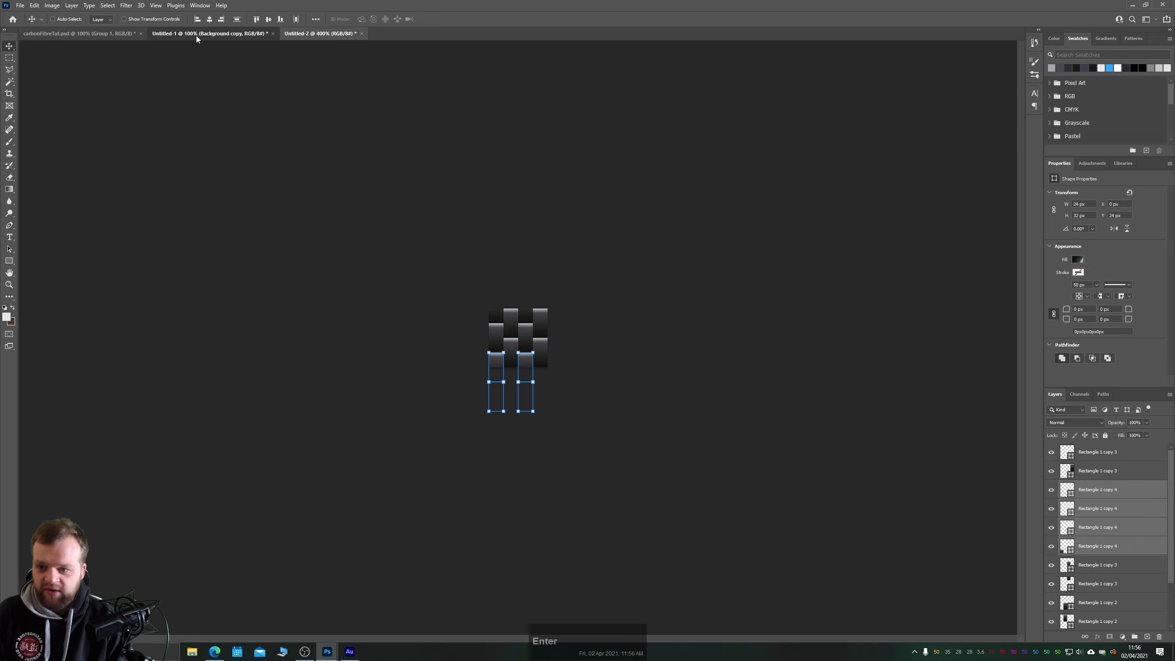
In Untitled-1, disable Bevel & Emboss and Gradient Overlay on Background copy and delete the hidden effects.
left_click(208, 33)
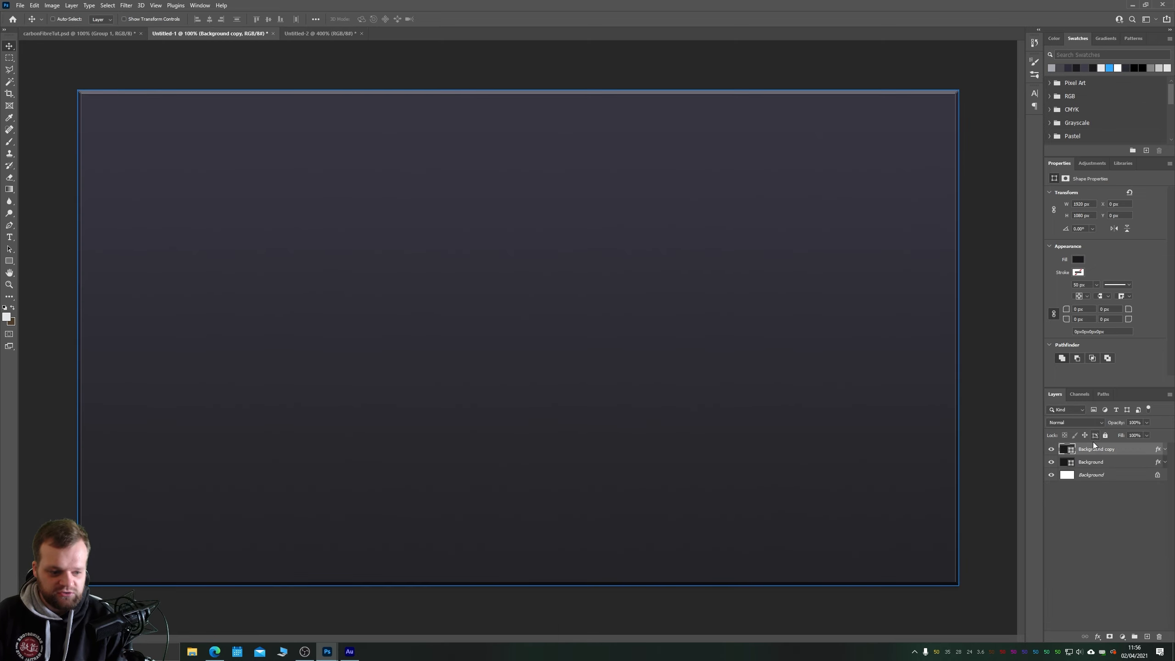
mouse_move(1146, 449)
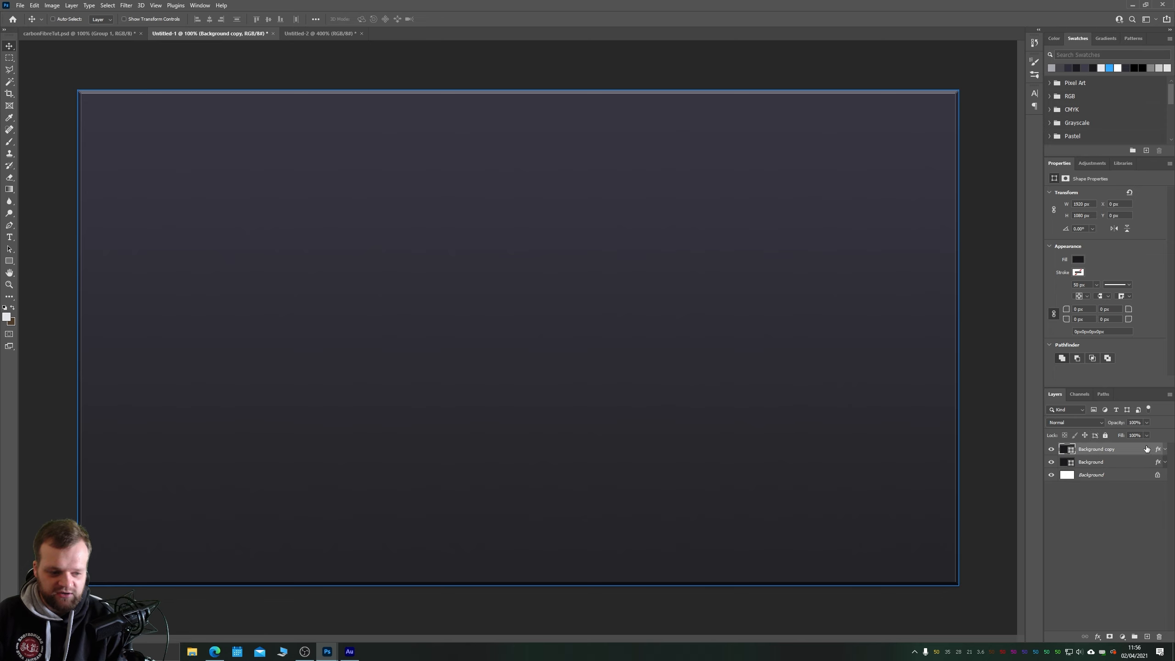
double_click(1095, 449)
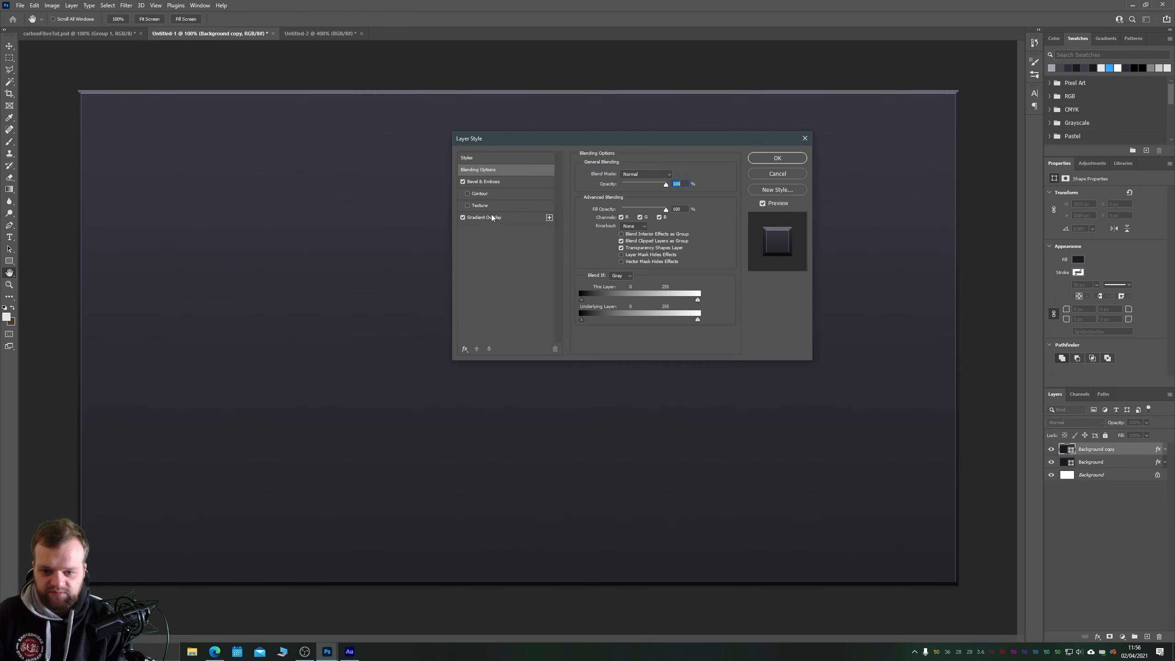
mouse_move(510, 310)
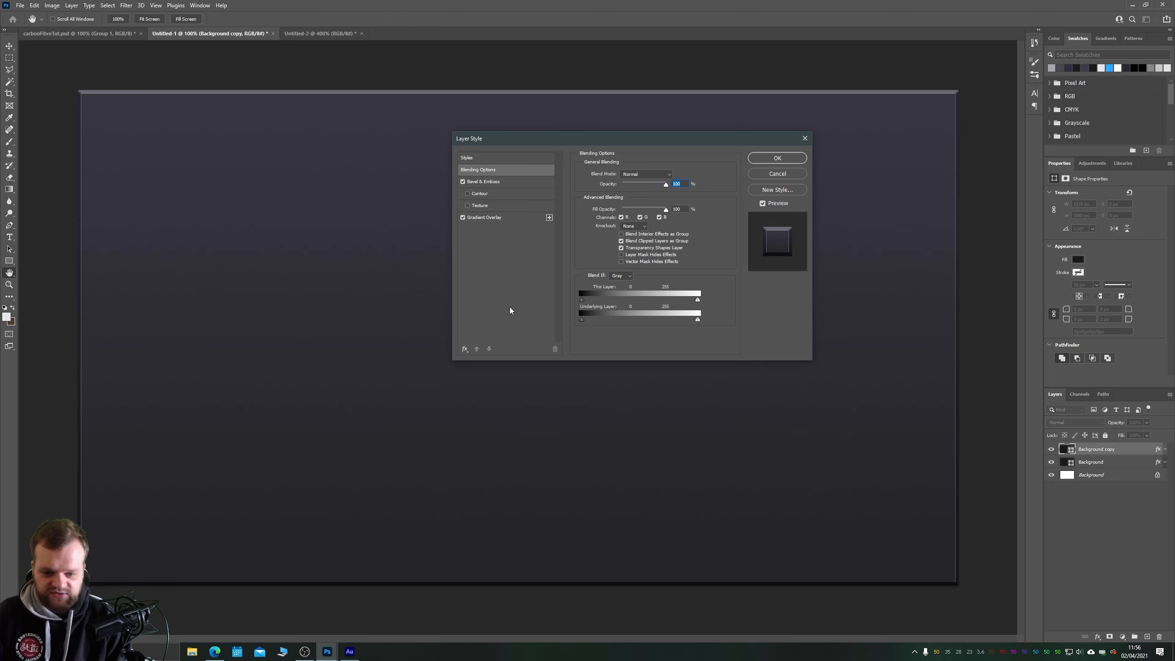
left_click(463, 182)
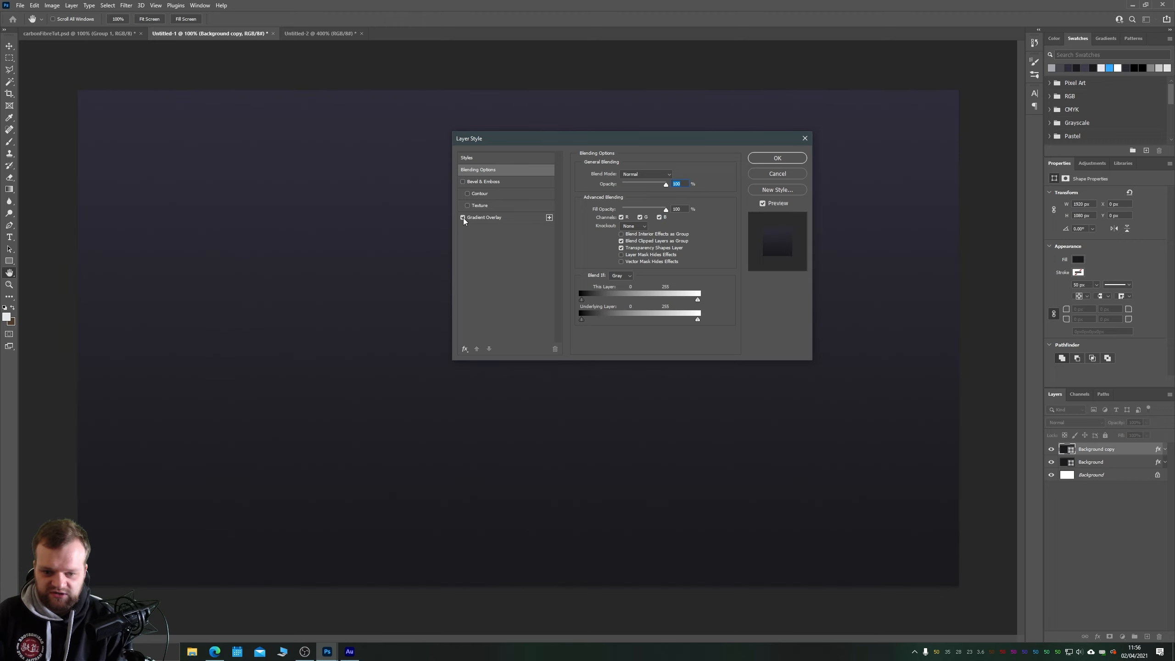
left_click(463, 218)
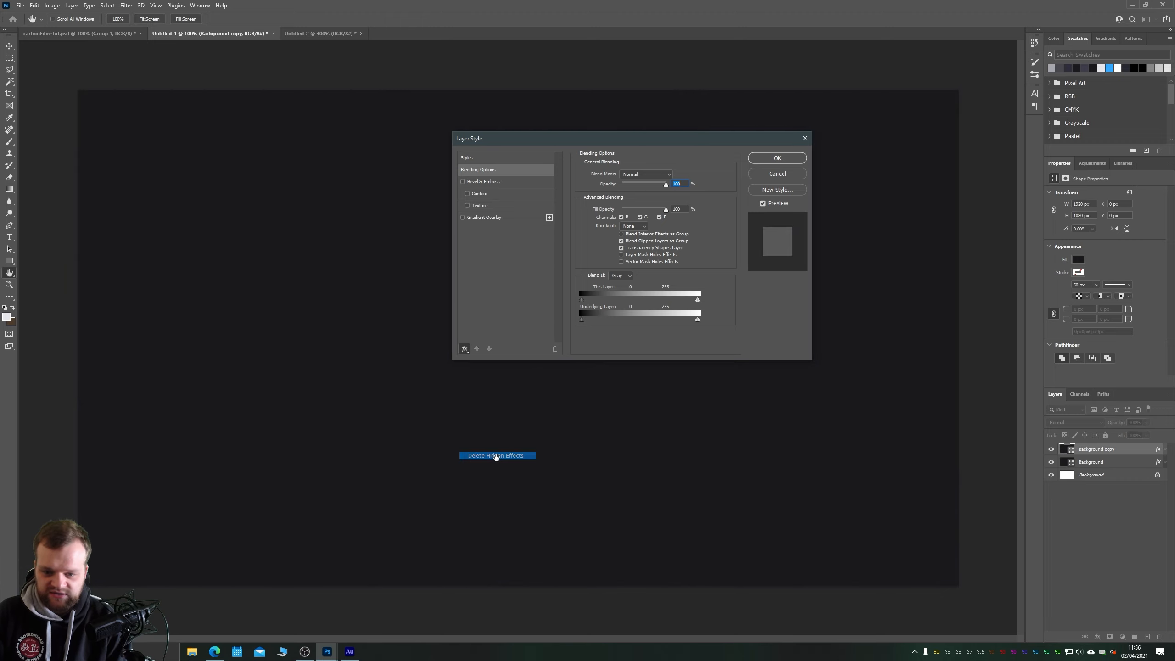
left_click(464, 349)
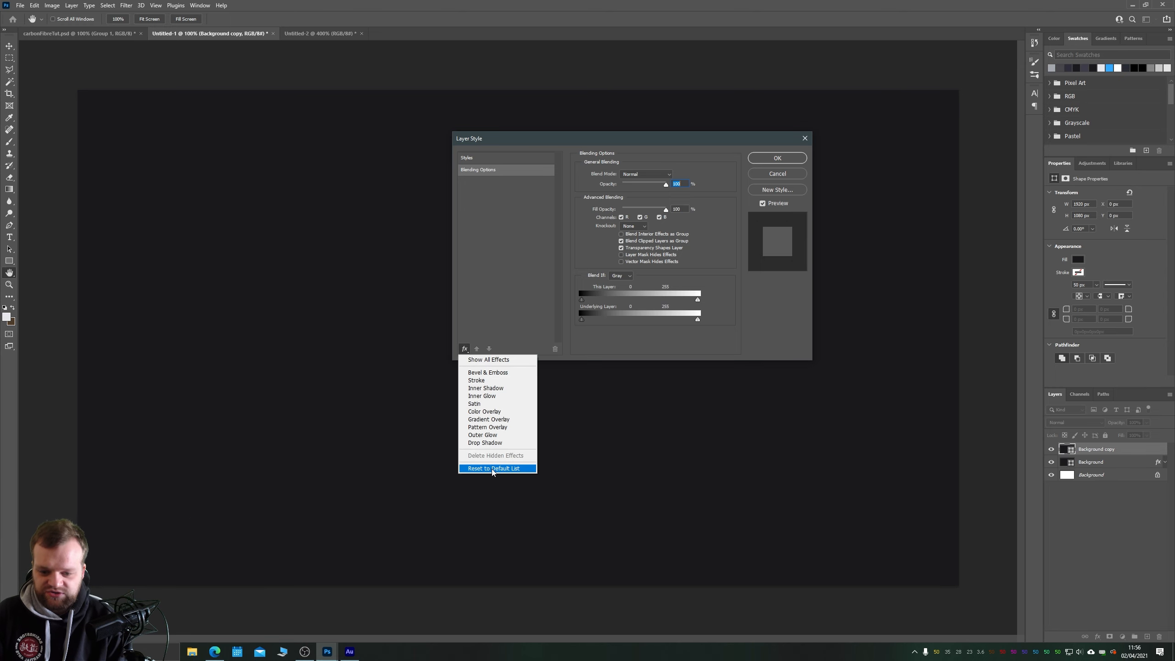
Add a Pattern Overlay using the new carbon-fibre pattern with Normal blending.
left_click(488, 427)
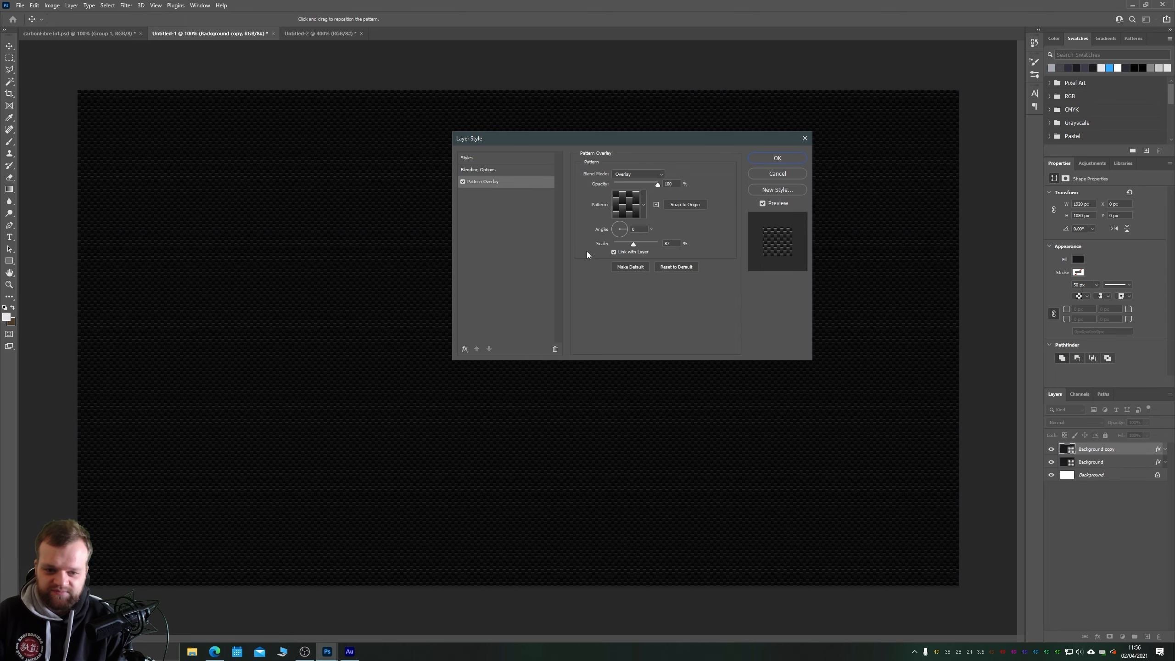
left_click(643, 204)
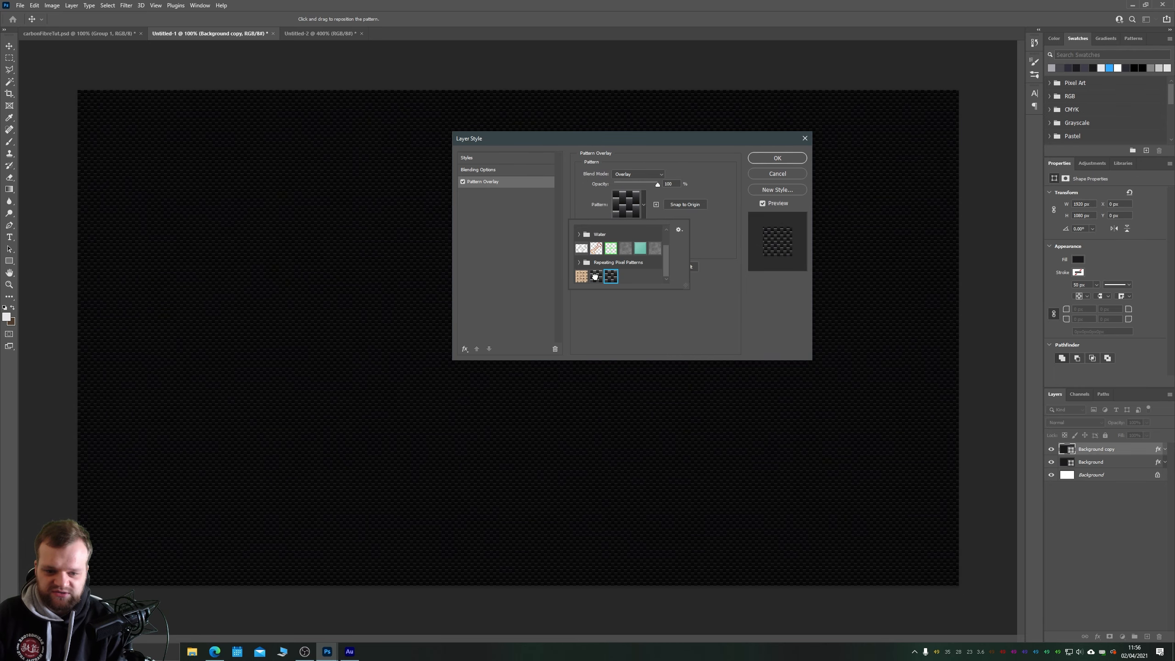
left_click(594, 276)
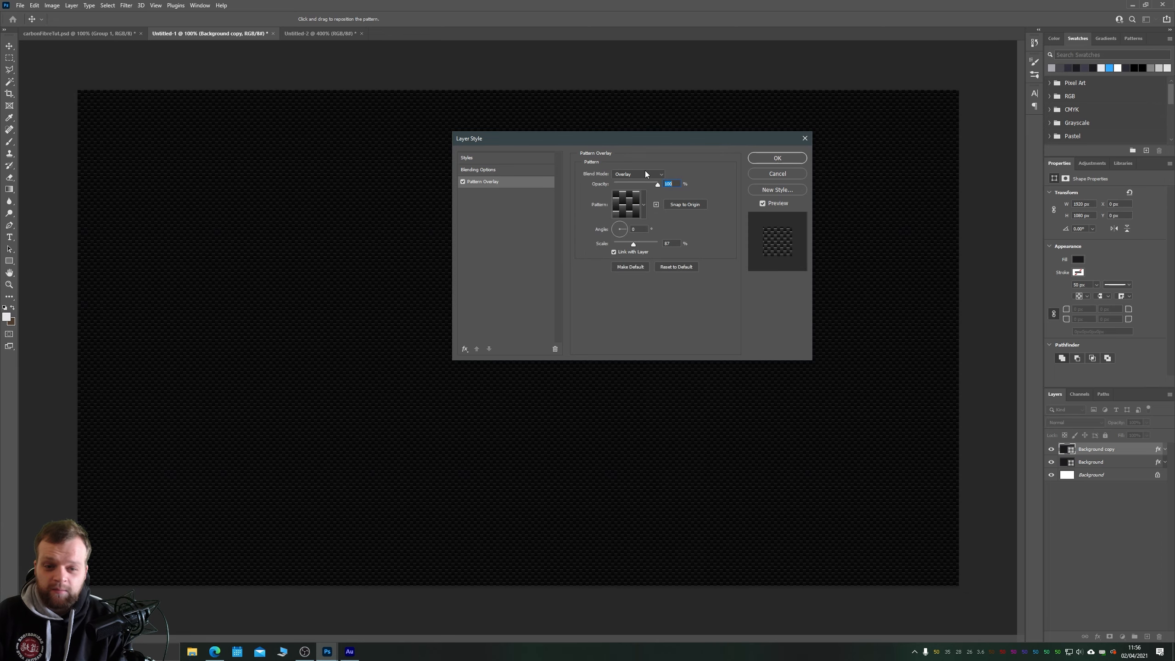
left_click(637, 174)
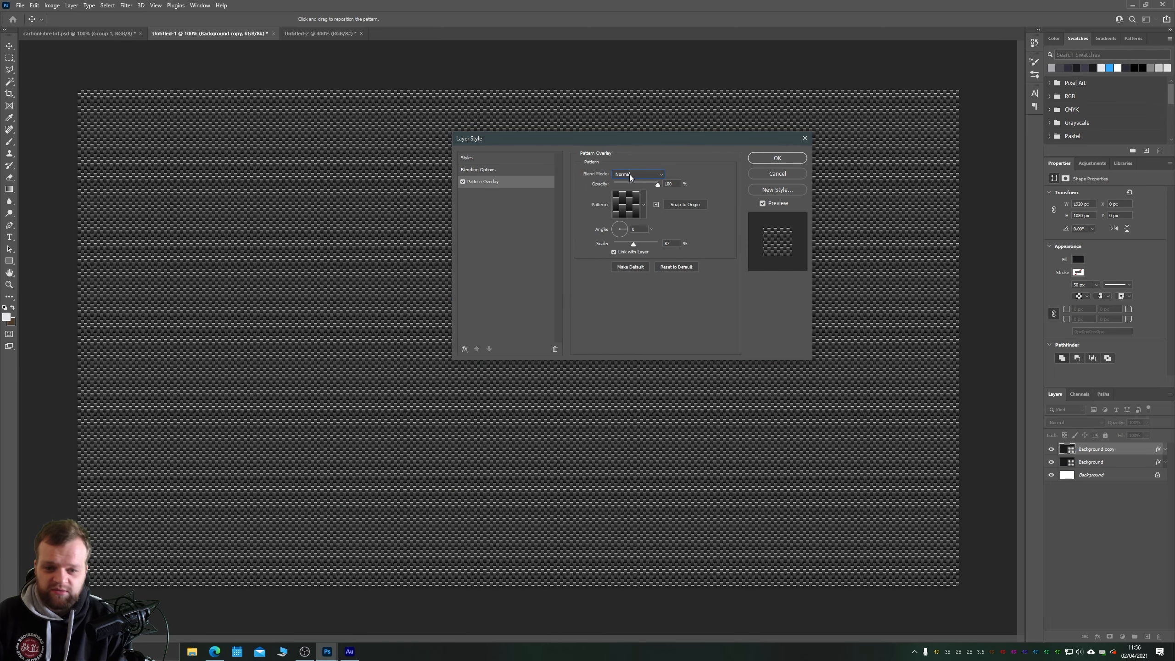
mouse_move(179, 172)
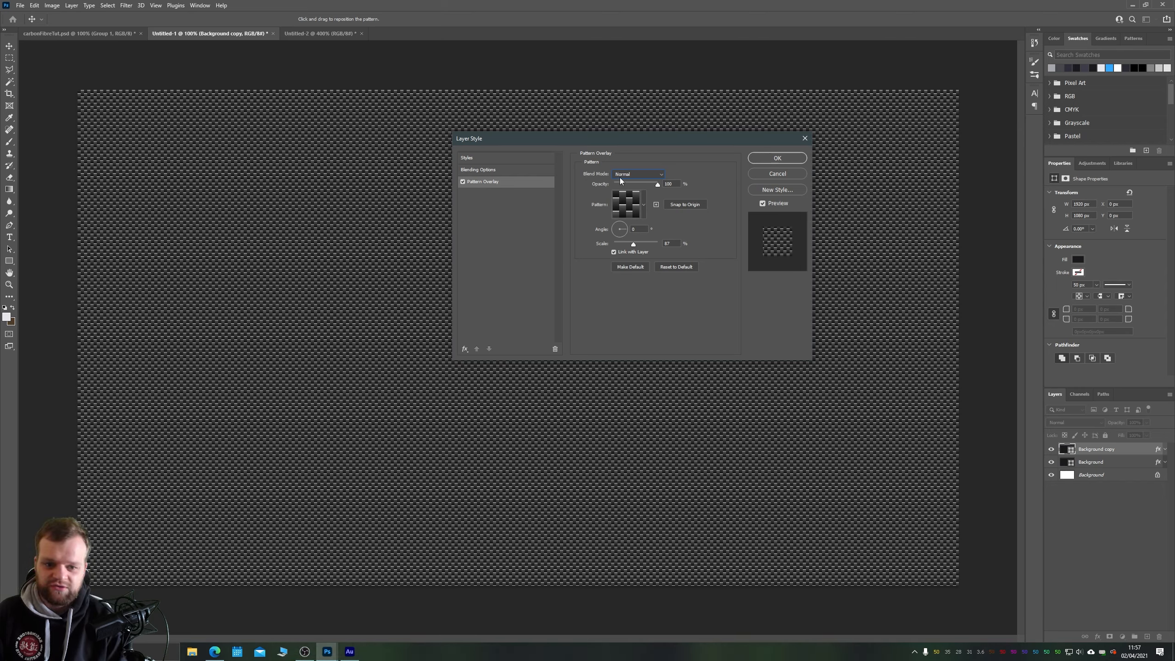
Switch the pattern overlay's blend mode to Overlay and reposition the Layer Style window.
left_click(637, 173)
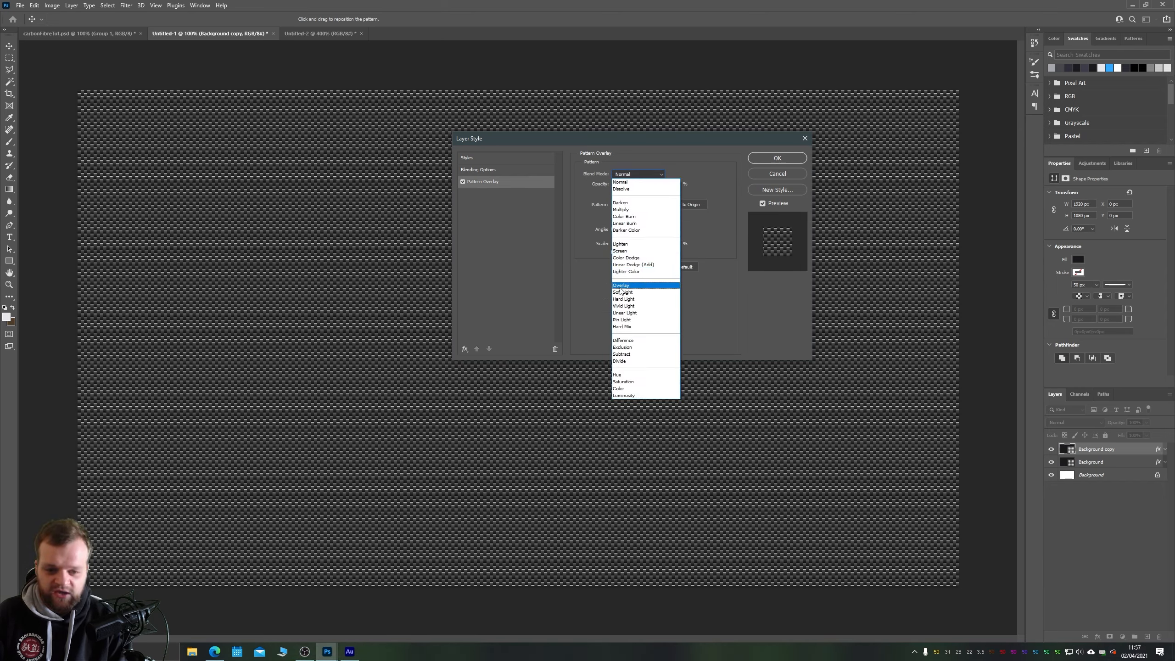
left_click(624, 291)
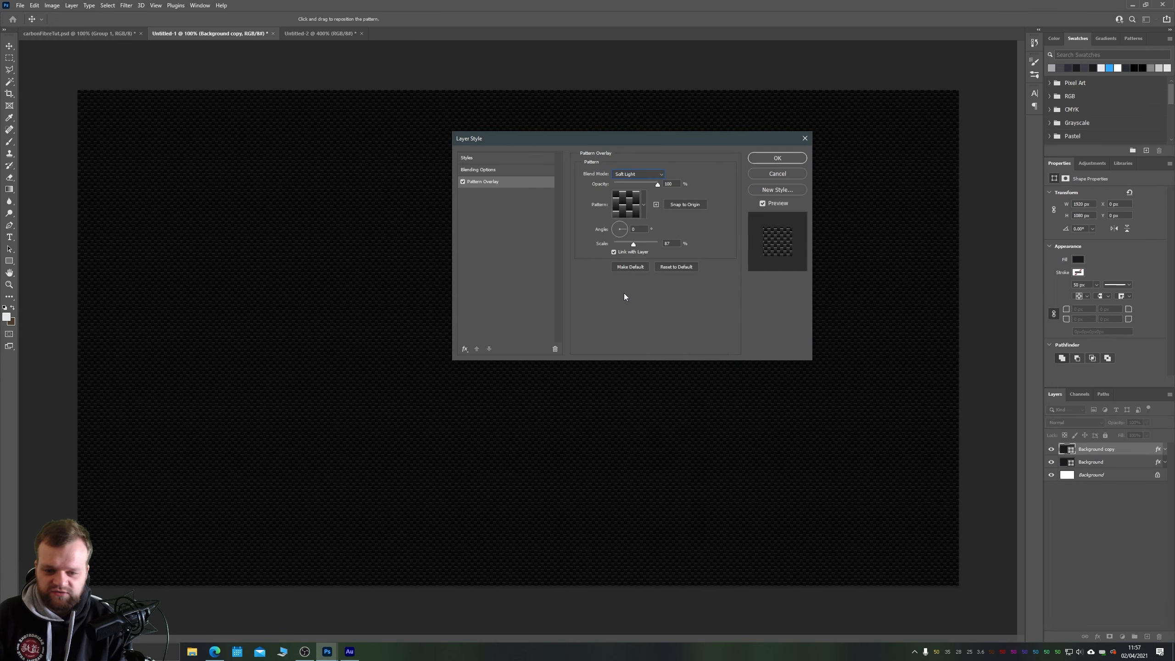
left_click(636, 173)
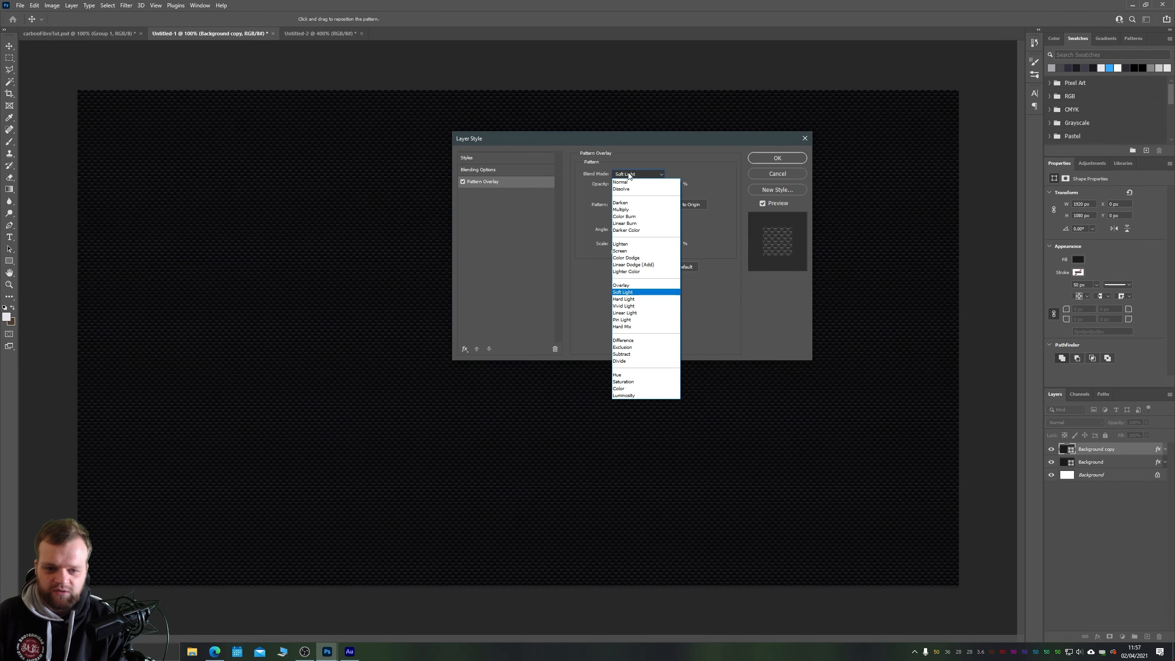
left_click(621, 285)
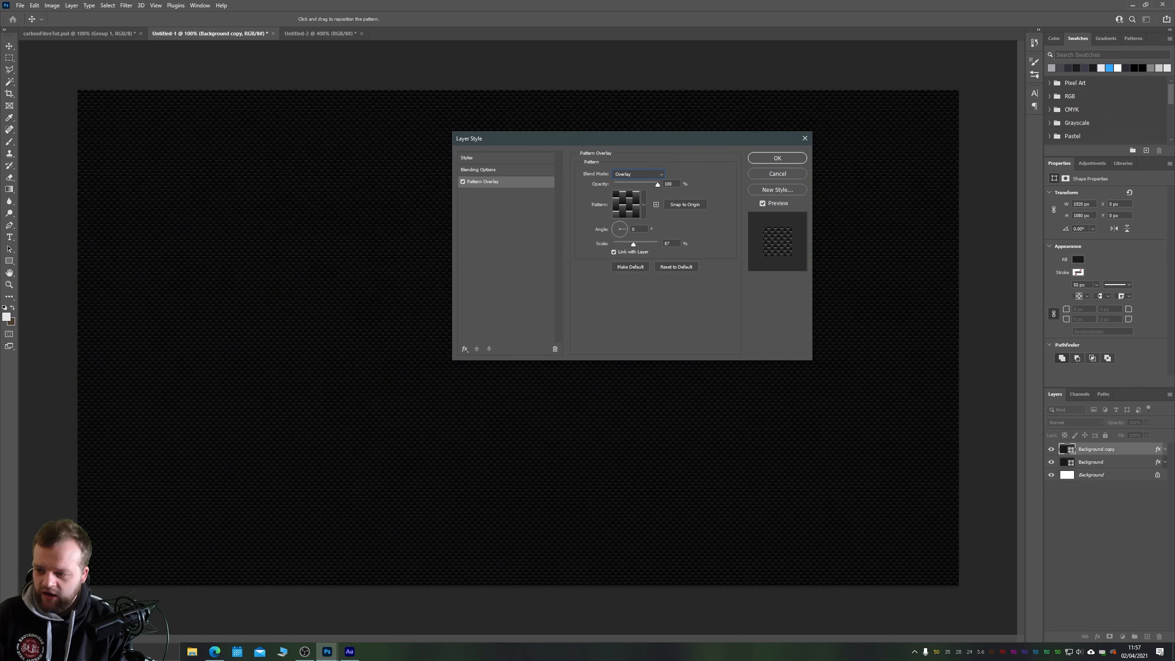
key("space")
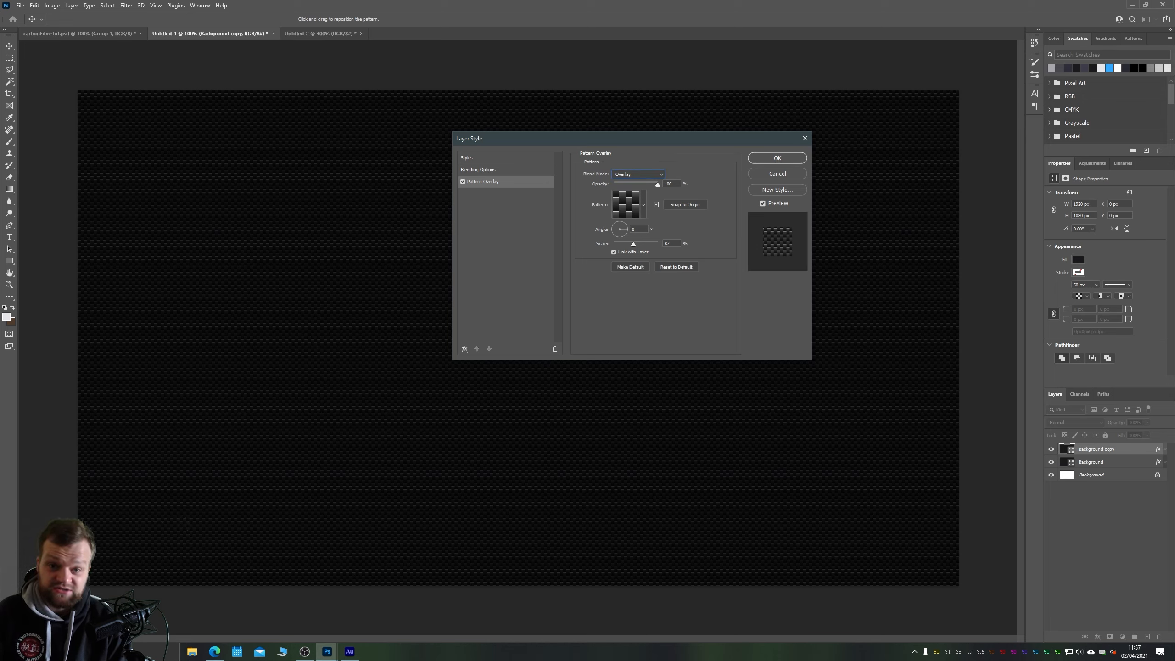
mouse_move(643, 252)
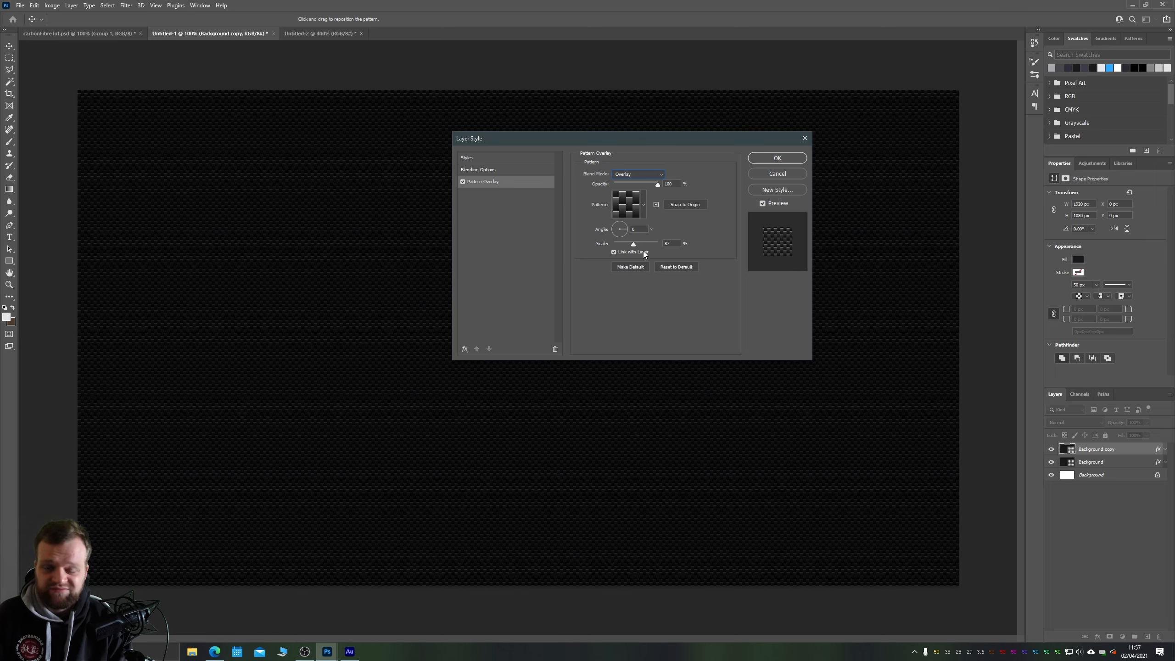
mouse_move(676, 181)
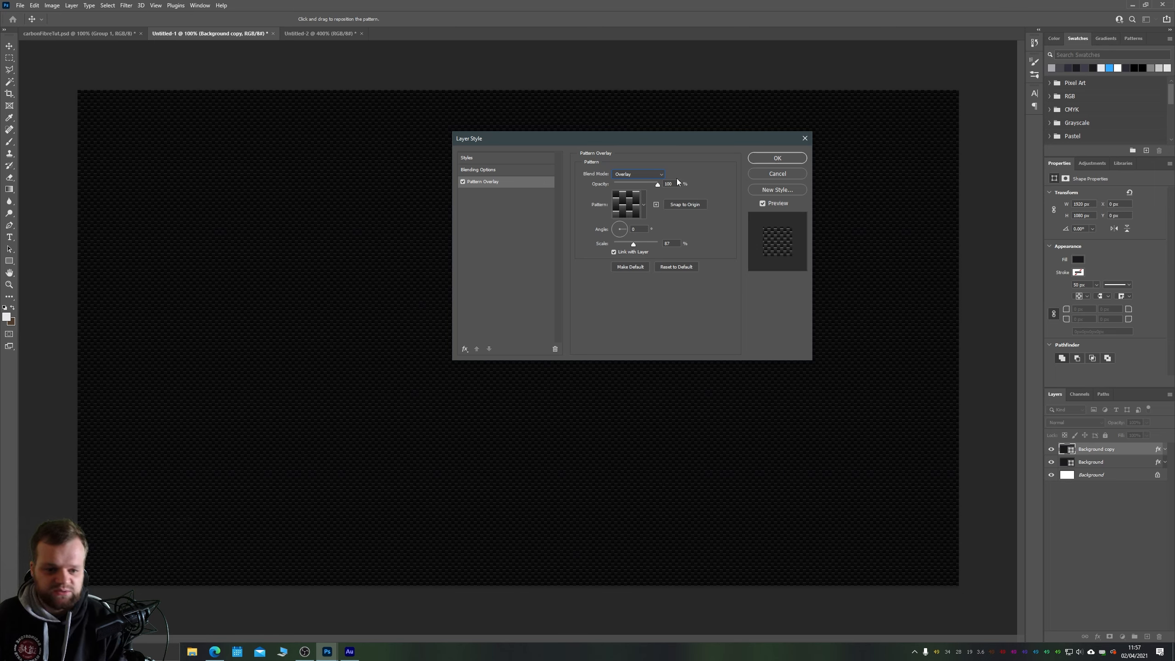
mouse_move(527, 195)
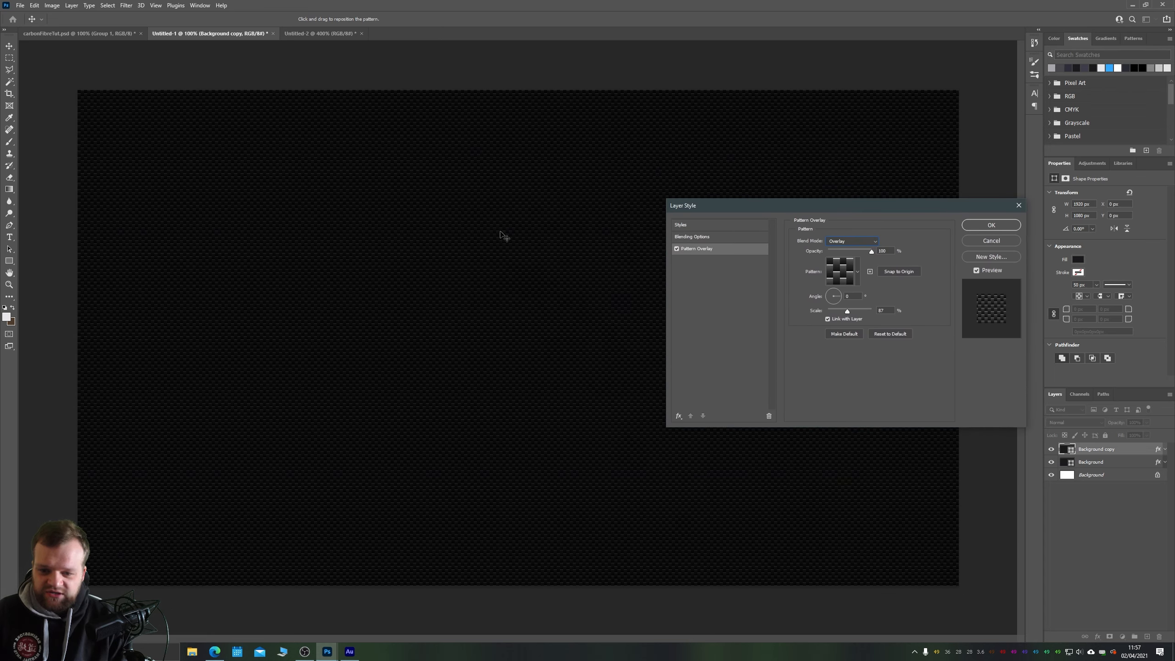
mouse_move(484, 264)
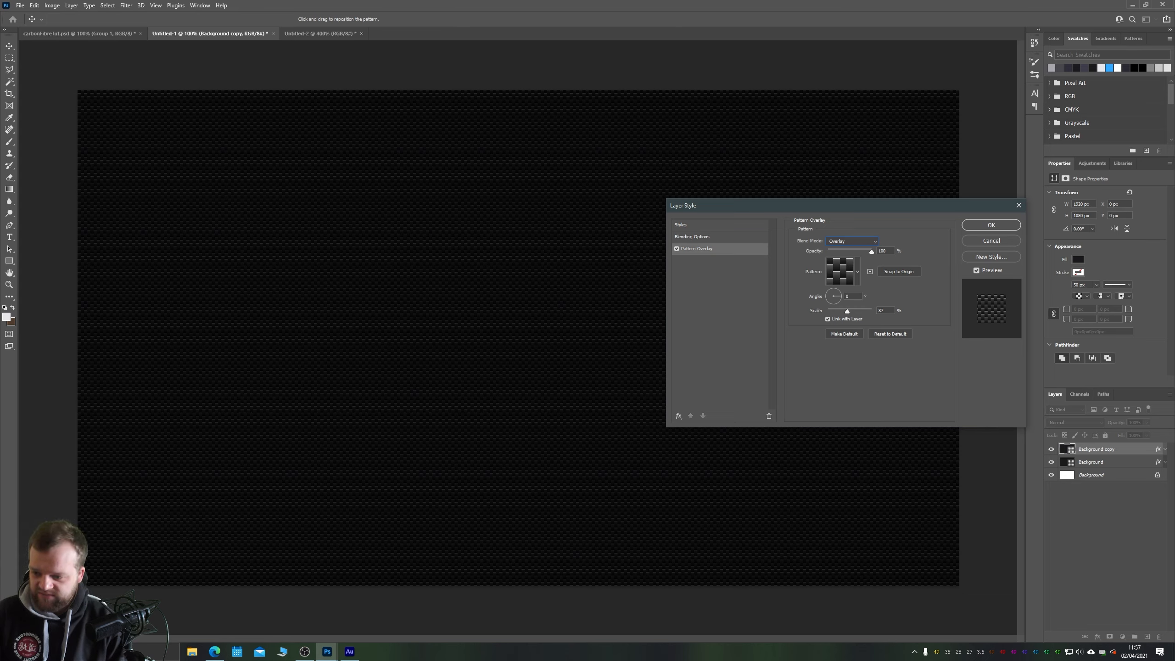
key("space")
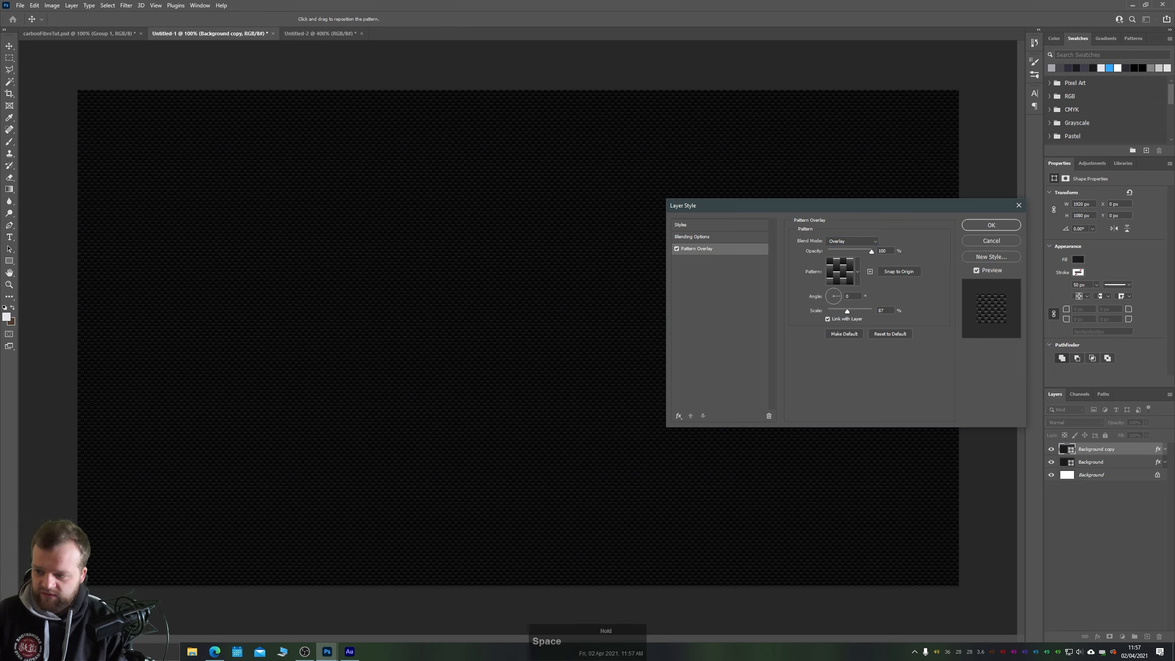
mouse_move(689, 324)
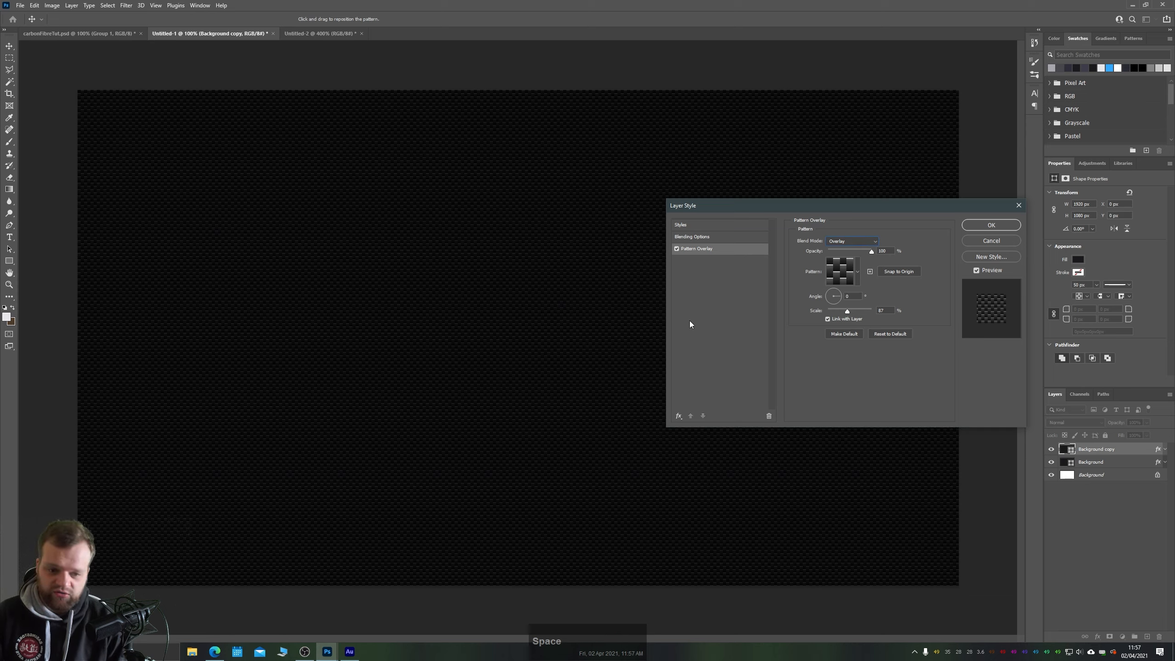
left_click_drag(787, 205, 547, 217)
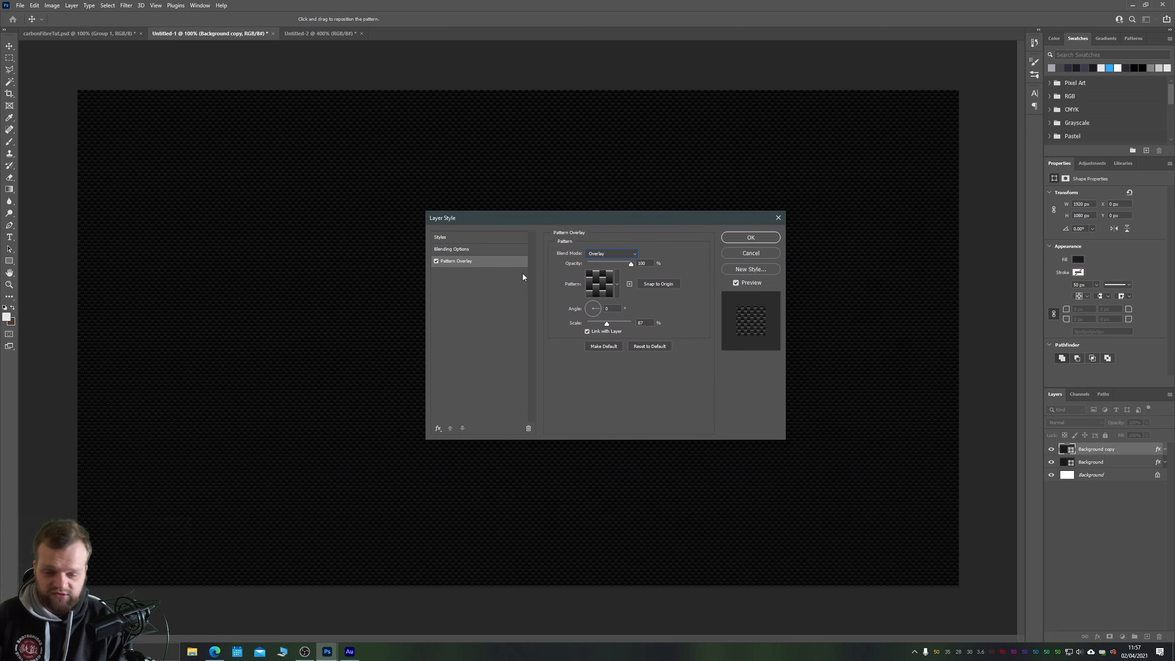
Add a white 4 px inside Stroke in Hard Light mode and adjust its opacity.
left_click(437, 427)
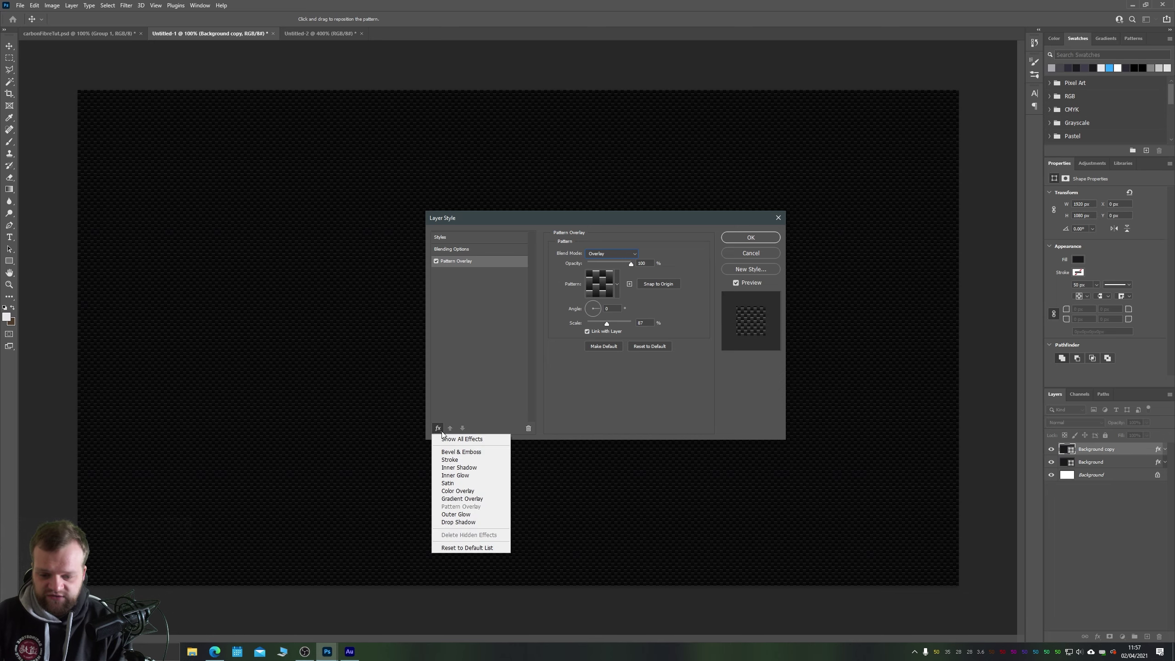
left_click(450, 459)
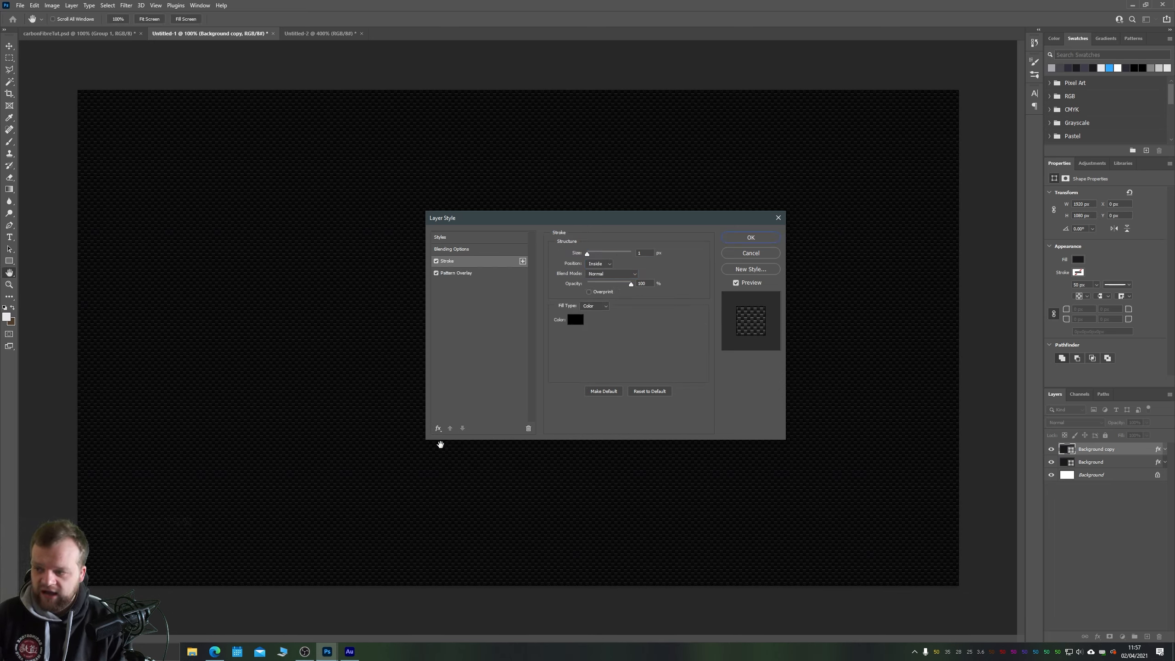
mouse_move(599, 308)
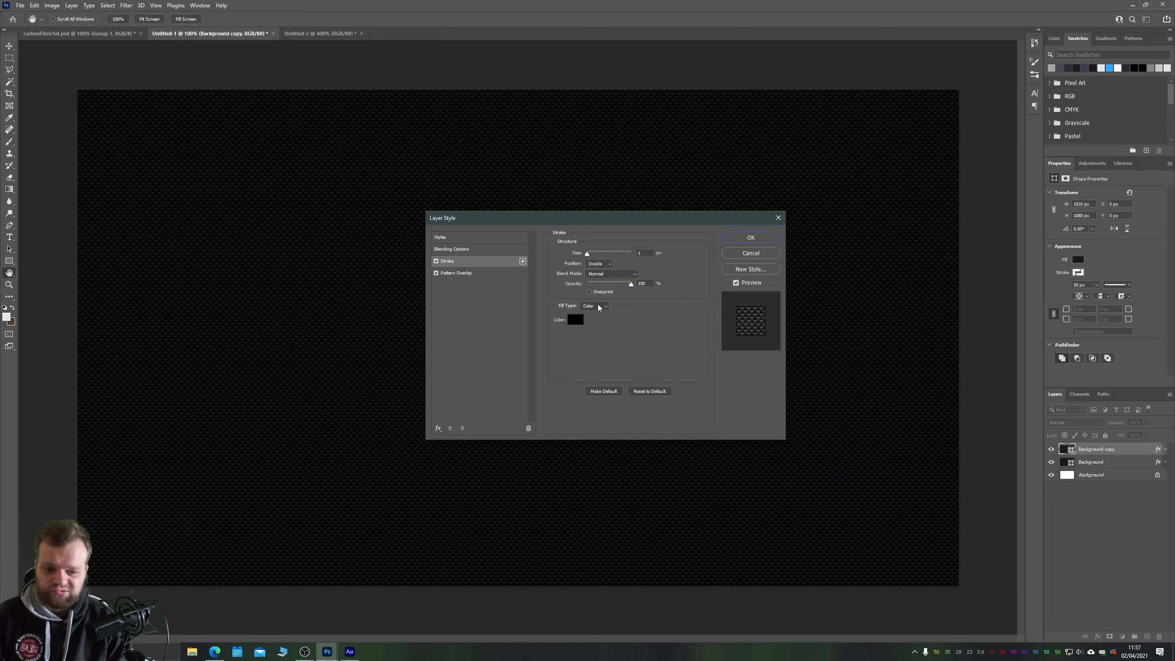
left_click(575, 320)
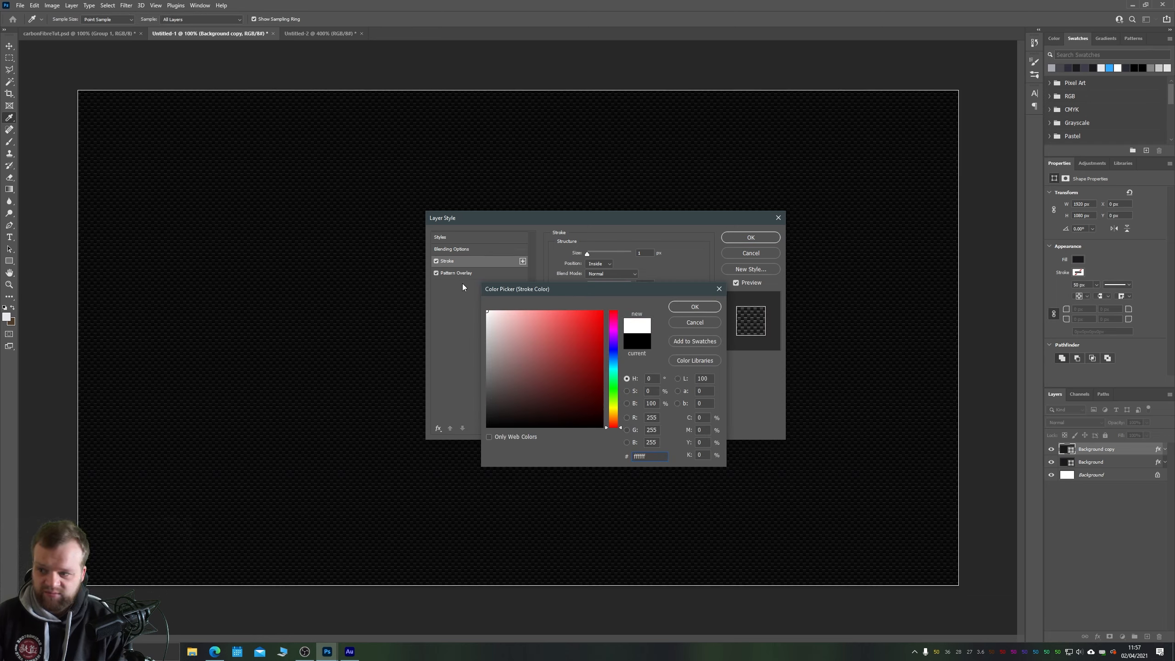
left_click(693, 306)
type("4")
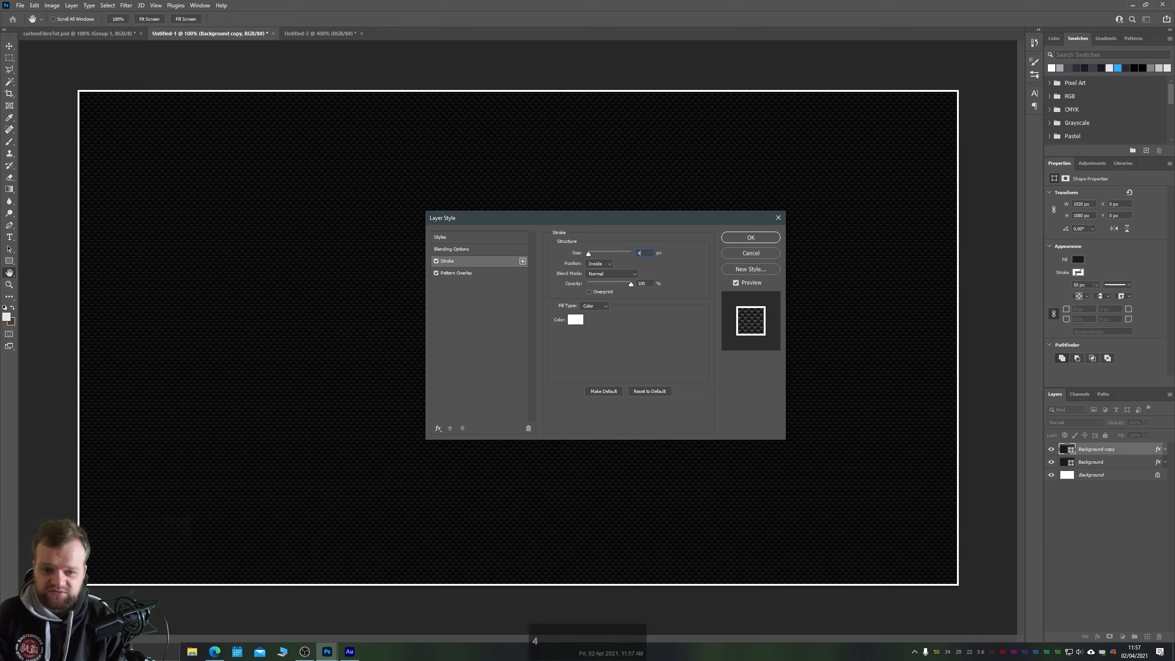
mouse_move(614, 278)
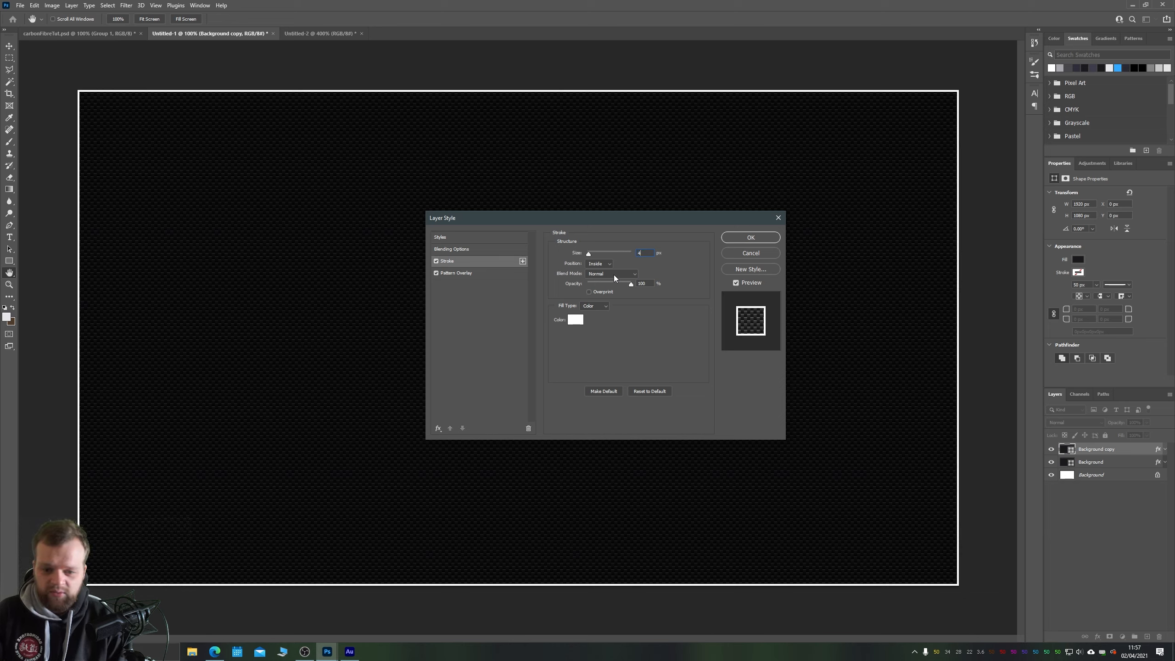
mouse_move(614, 275)
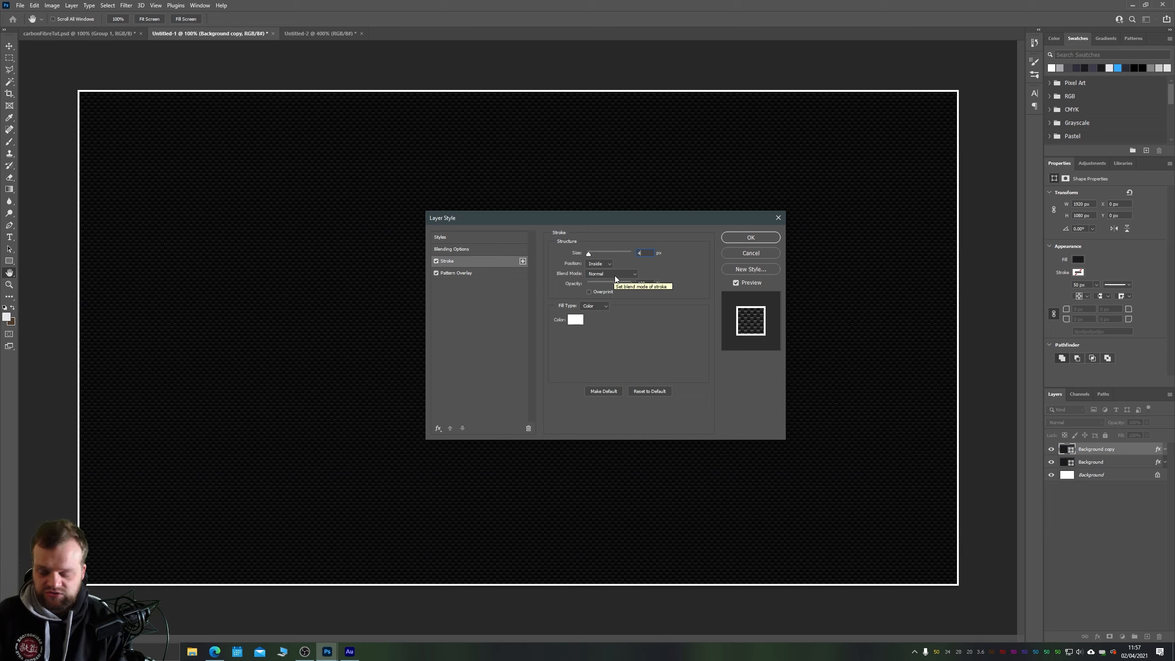
mouse_move(608, 263)
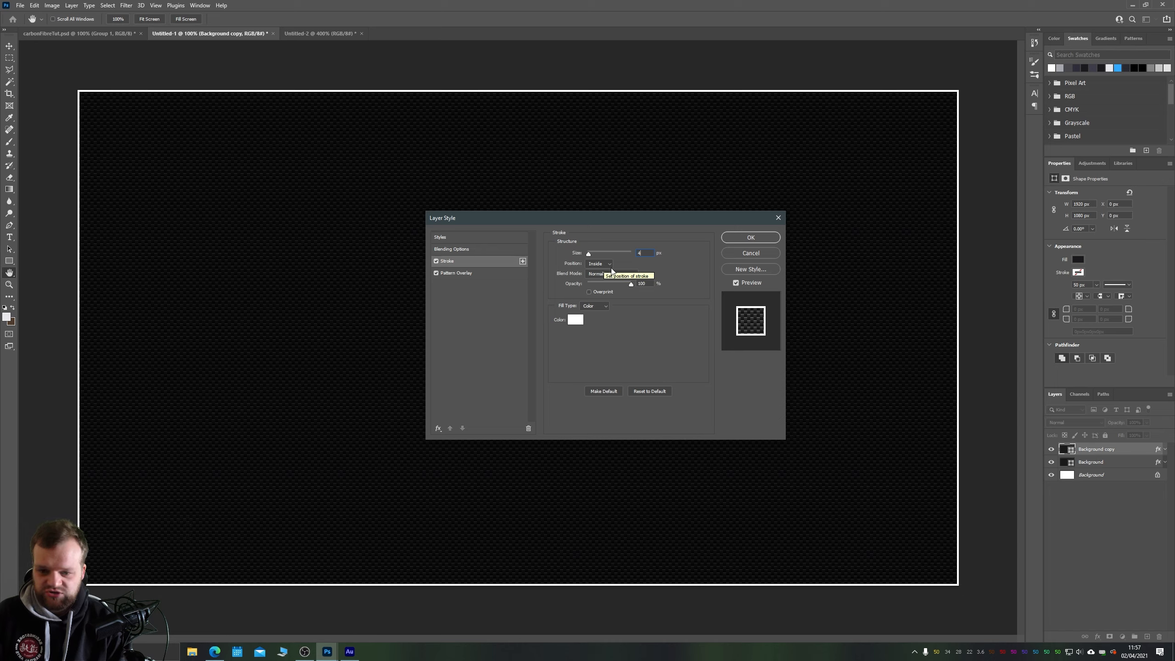
left_click(610, 274)
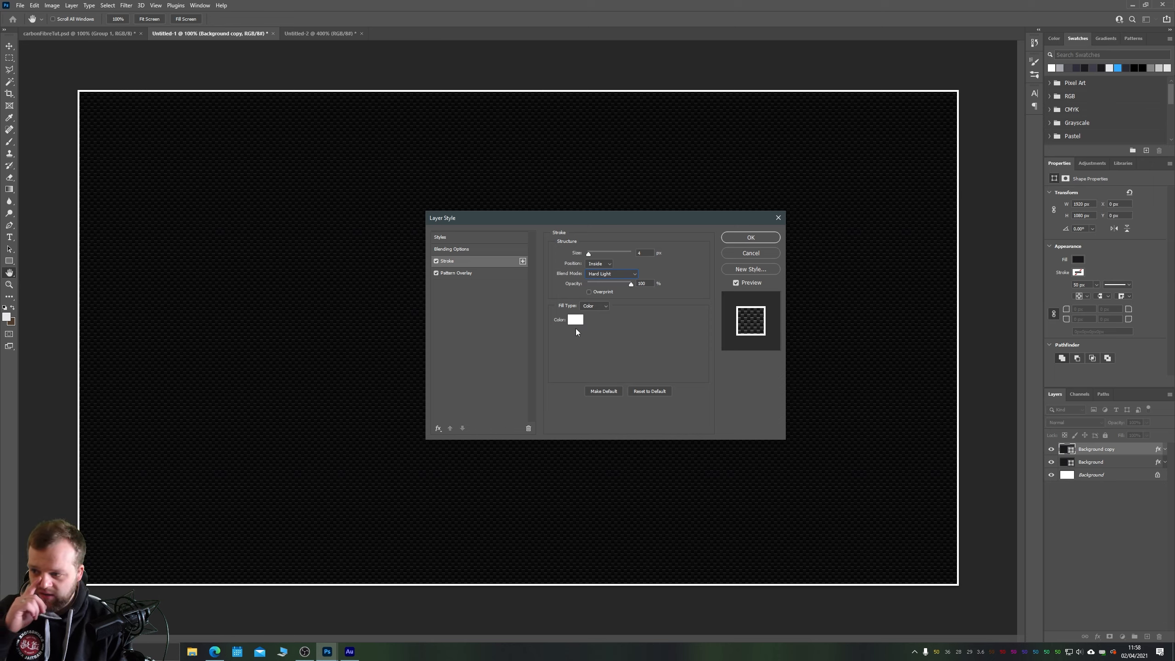
mouse_move(642, 295)
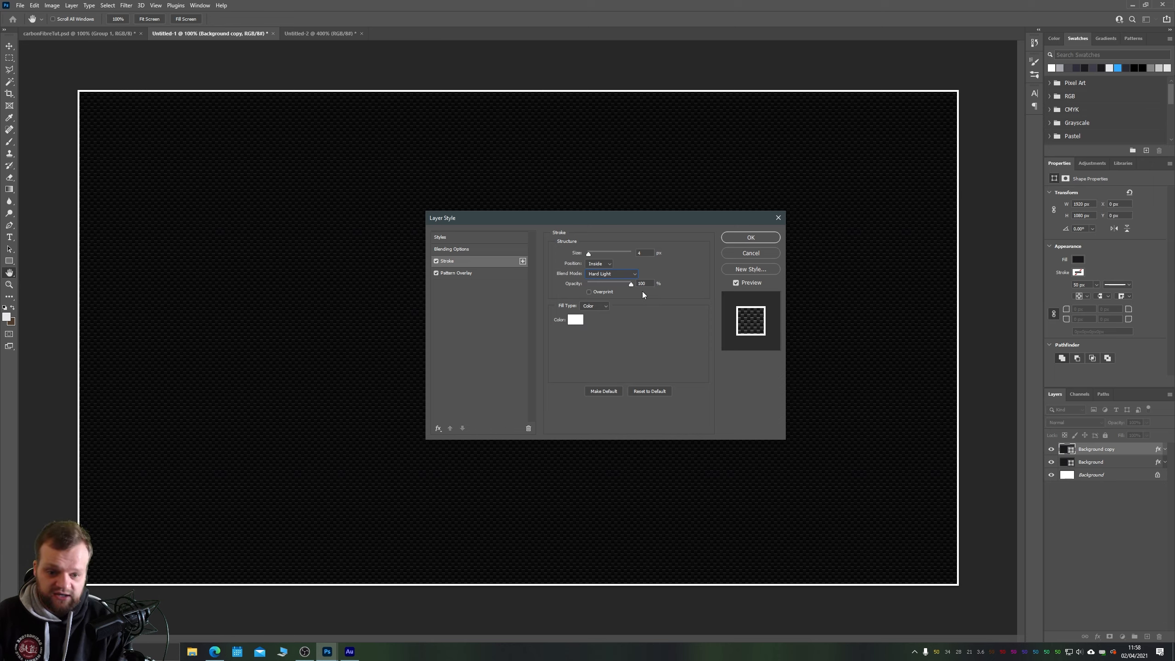
triple_click(642, 283)
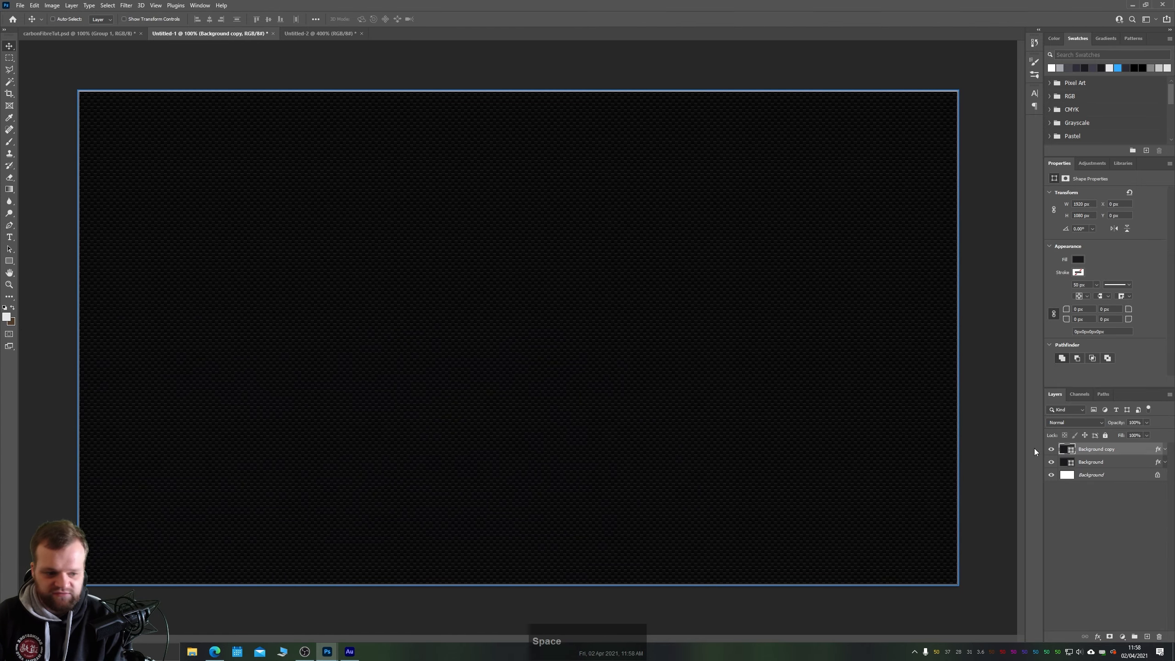
mouse_move(530, 345)
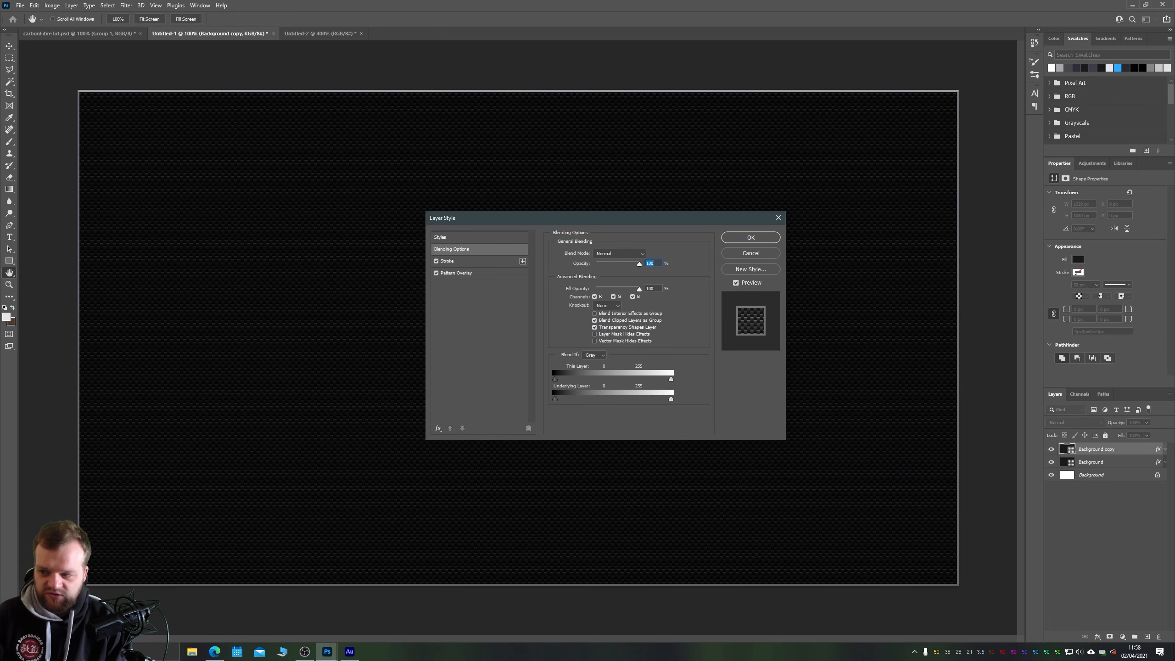
mouse_move(301, 300)
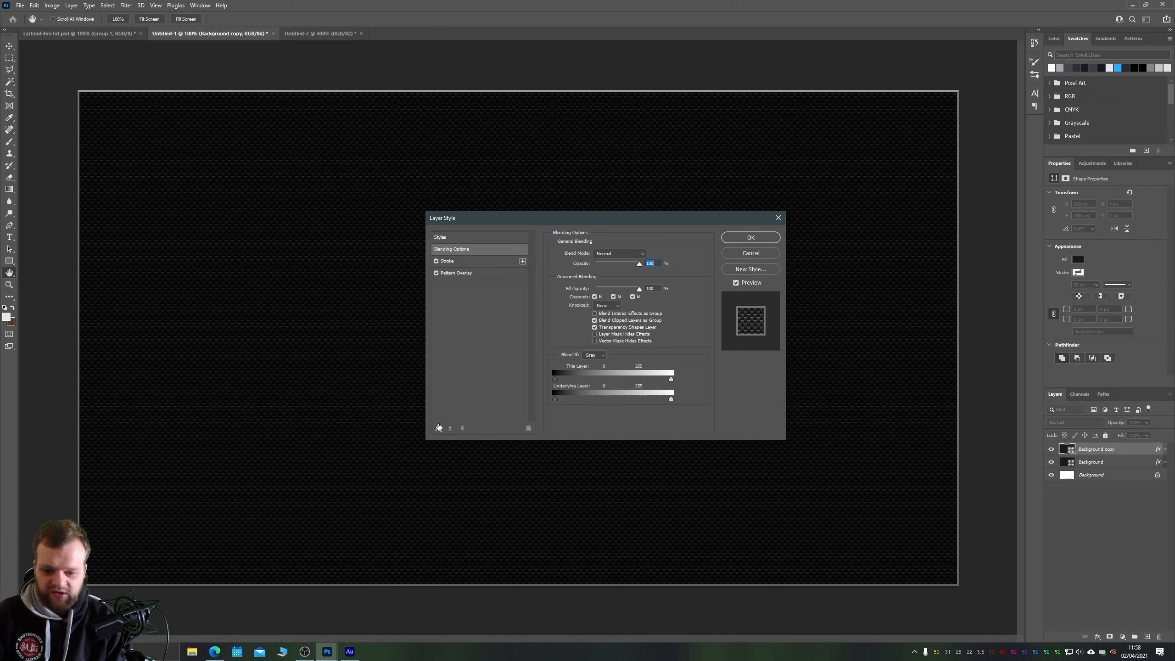
Add a black Multiply Inner Shadow of about 43 px to Background copy.
left_click(439, 428)
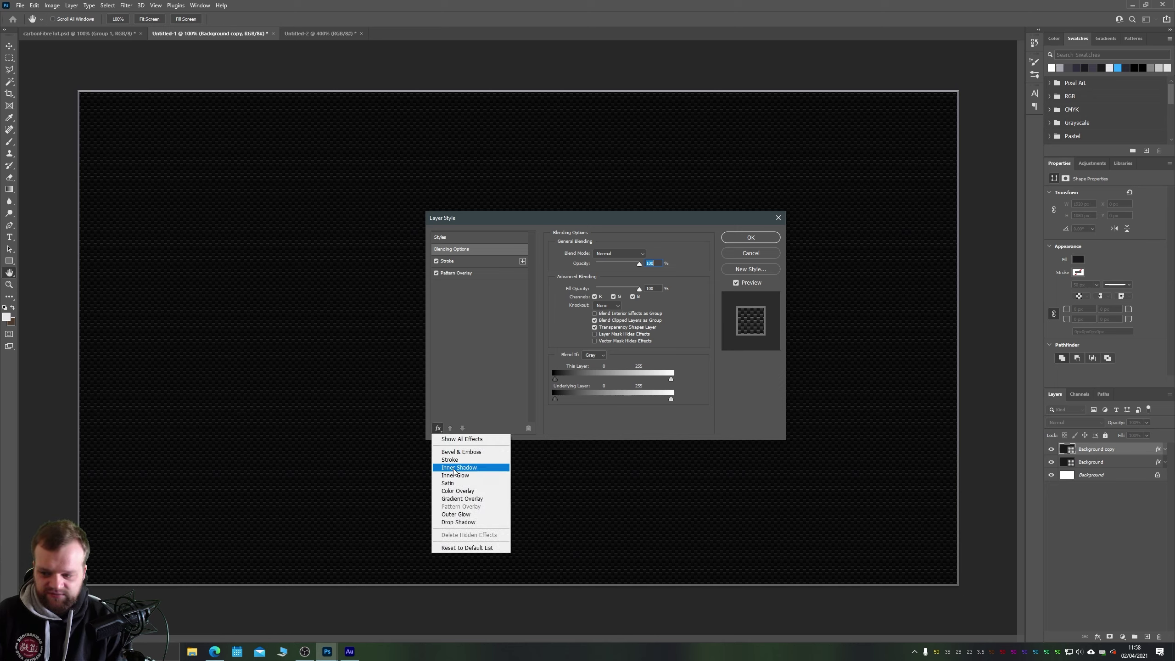
left_click(458, 467)
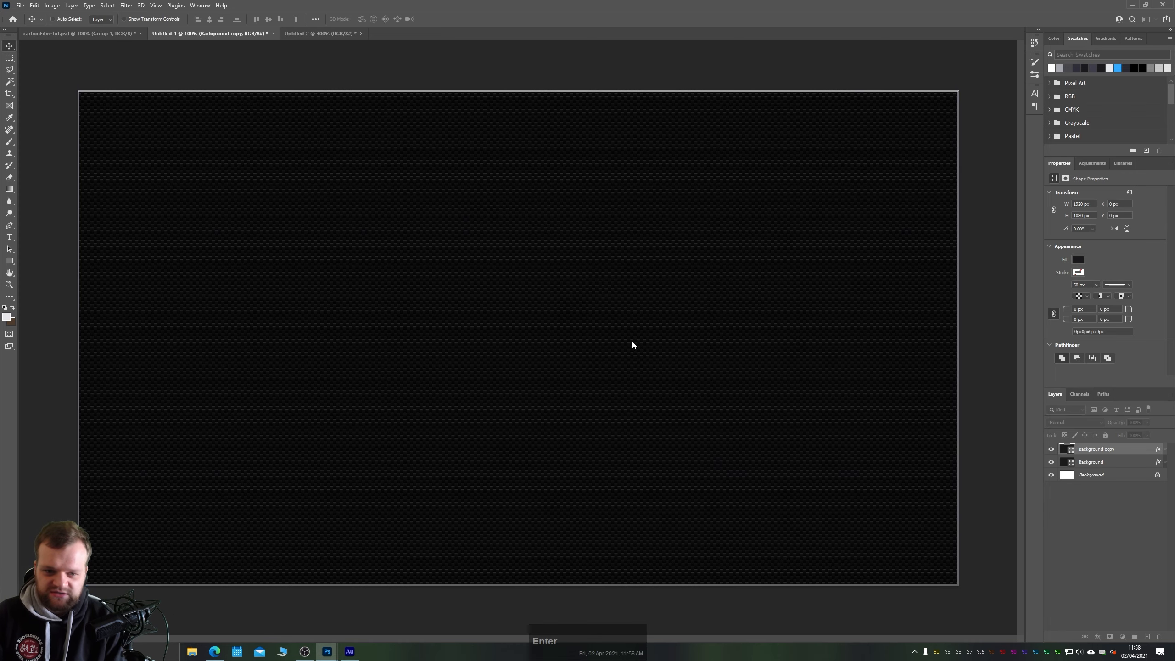
key("enter")
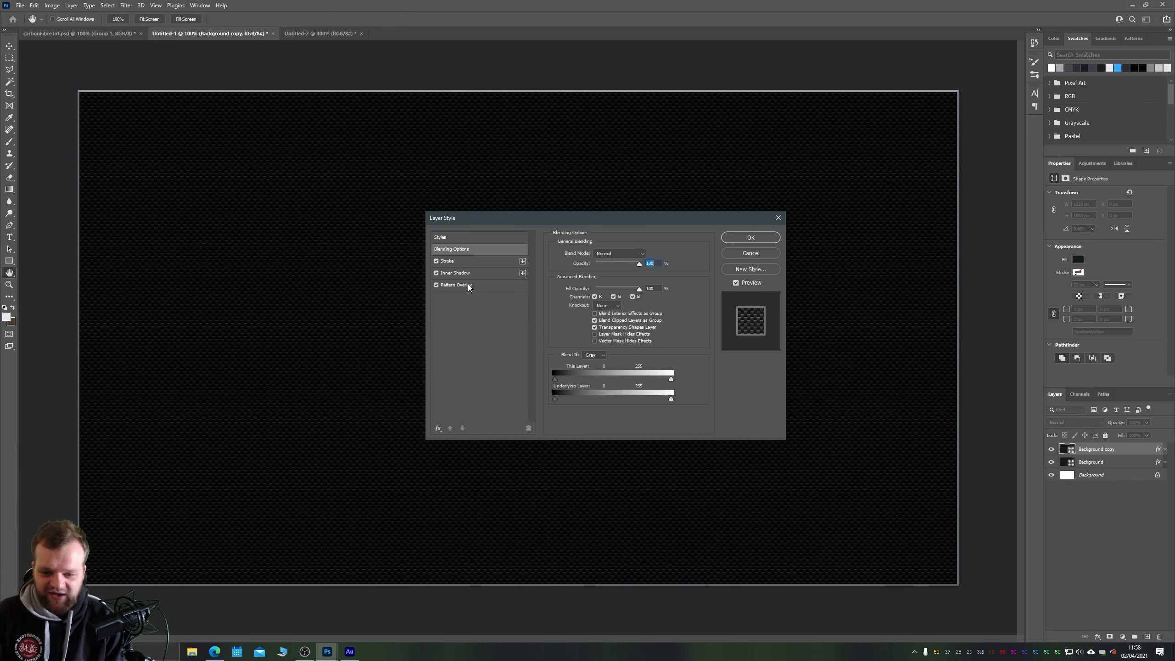
left_click(454, 271)
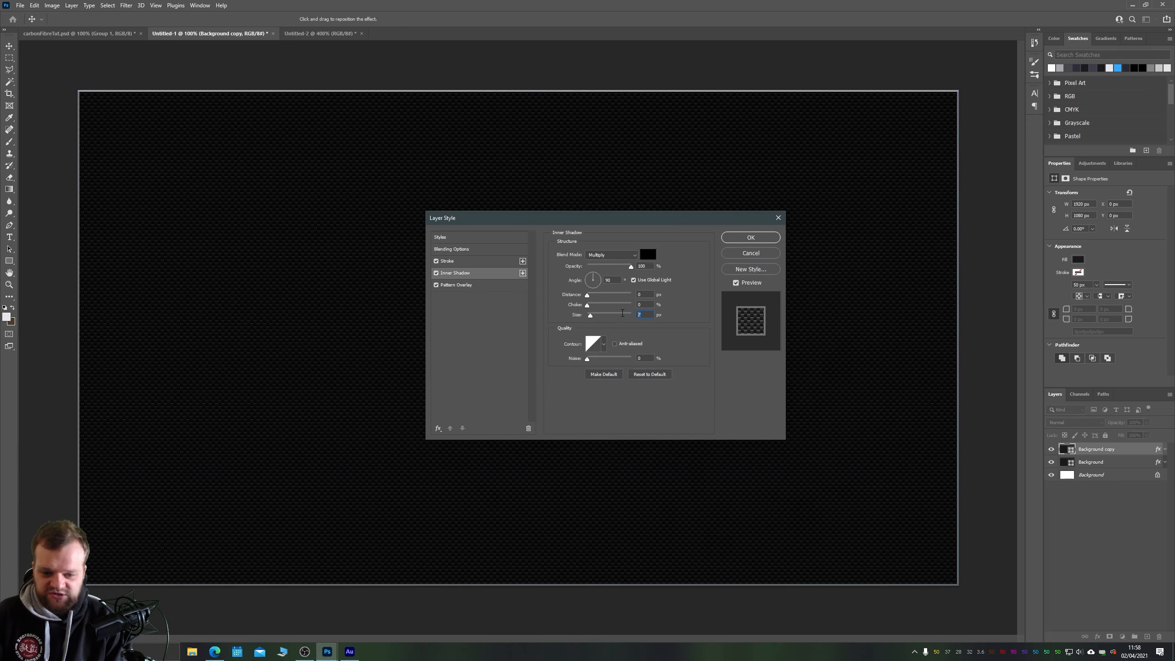
mouse_move(618, 312)
type("43")
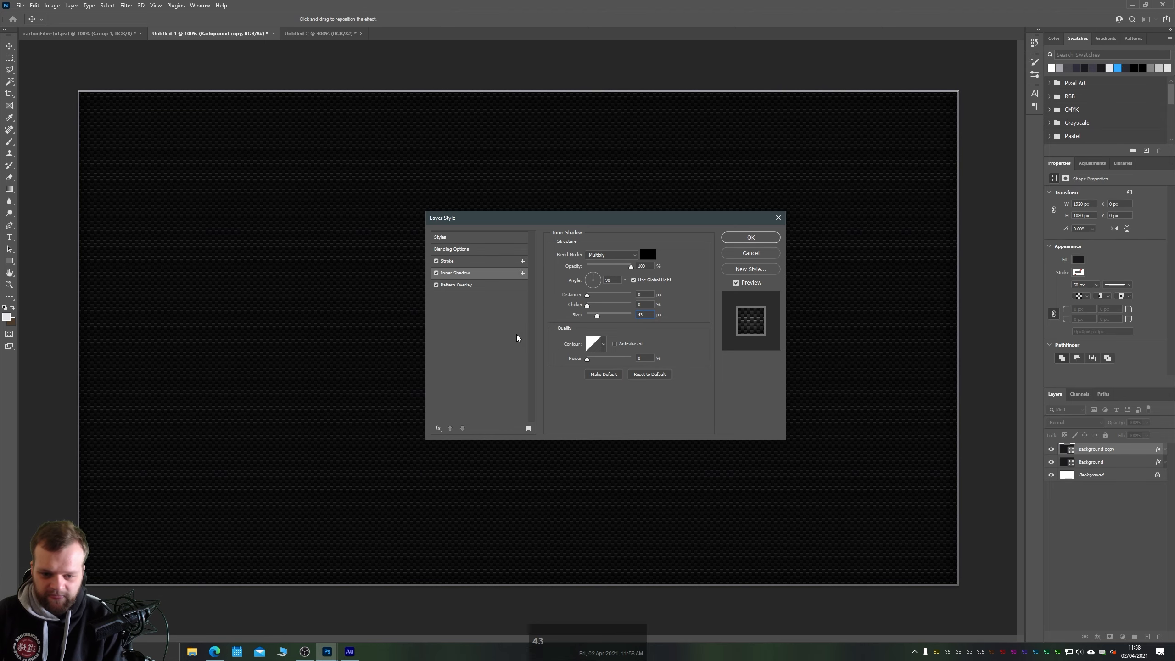
left_click(436, 271)
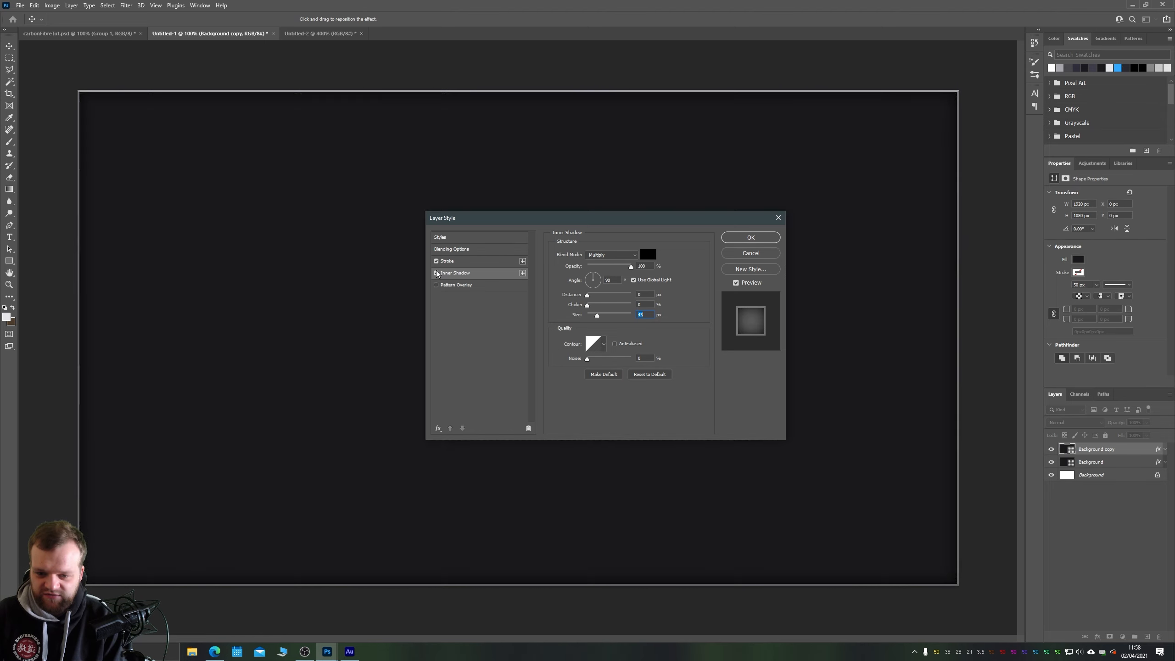
Toggle the inner shadow to compare, keep it on, and choose the Linear contour.
left_click(436, 273)
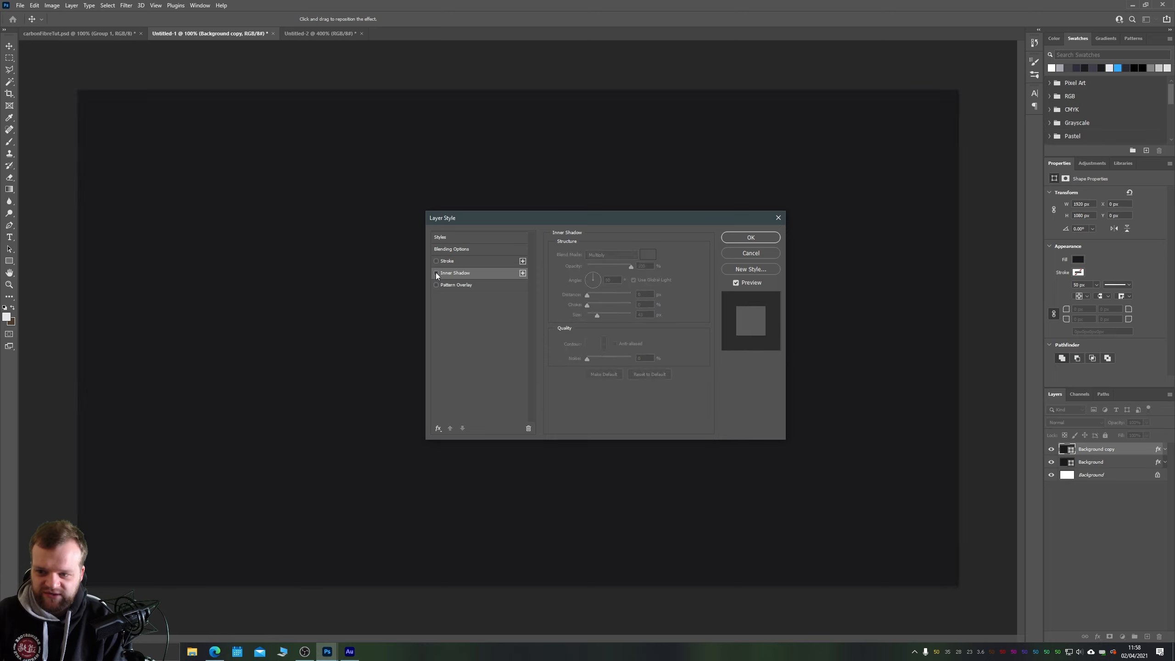
left_click(436, 273)
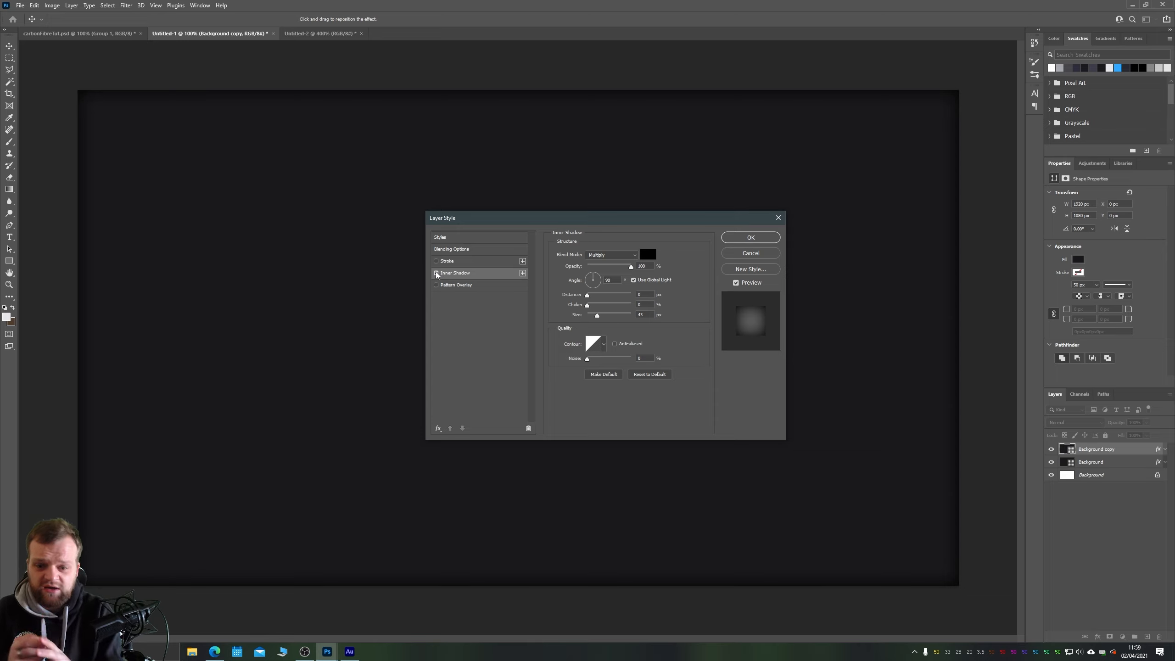
left_click(436, 272)
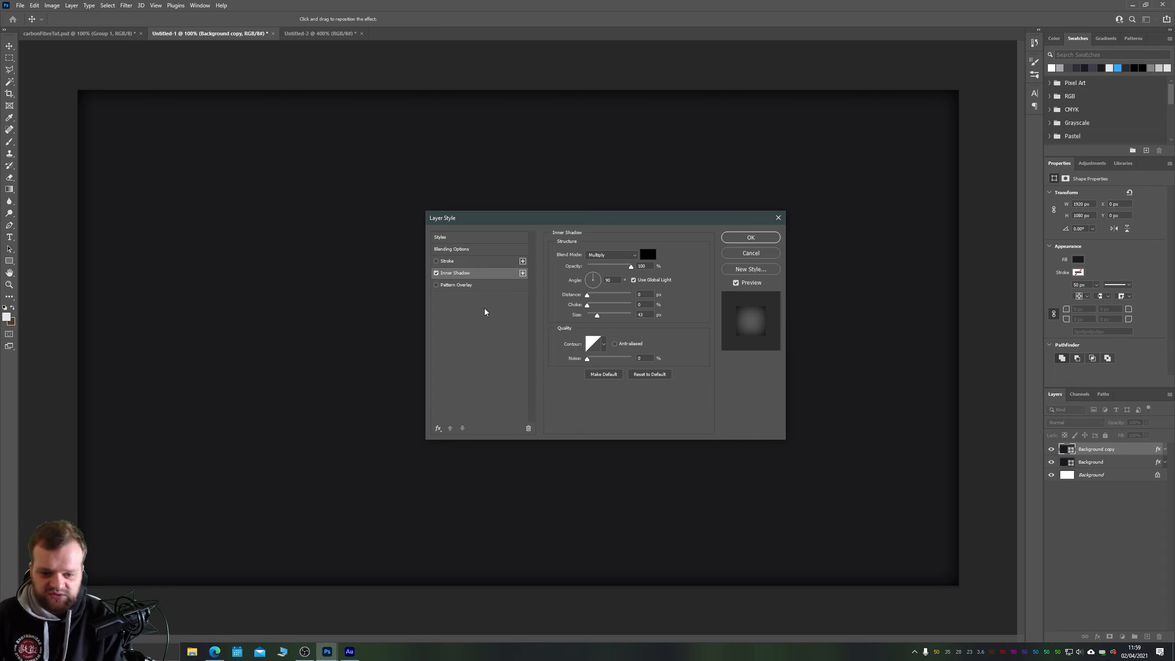
mouse_move(587, 342)
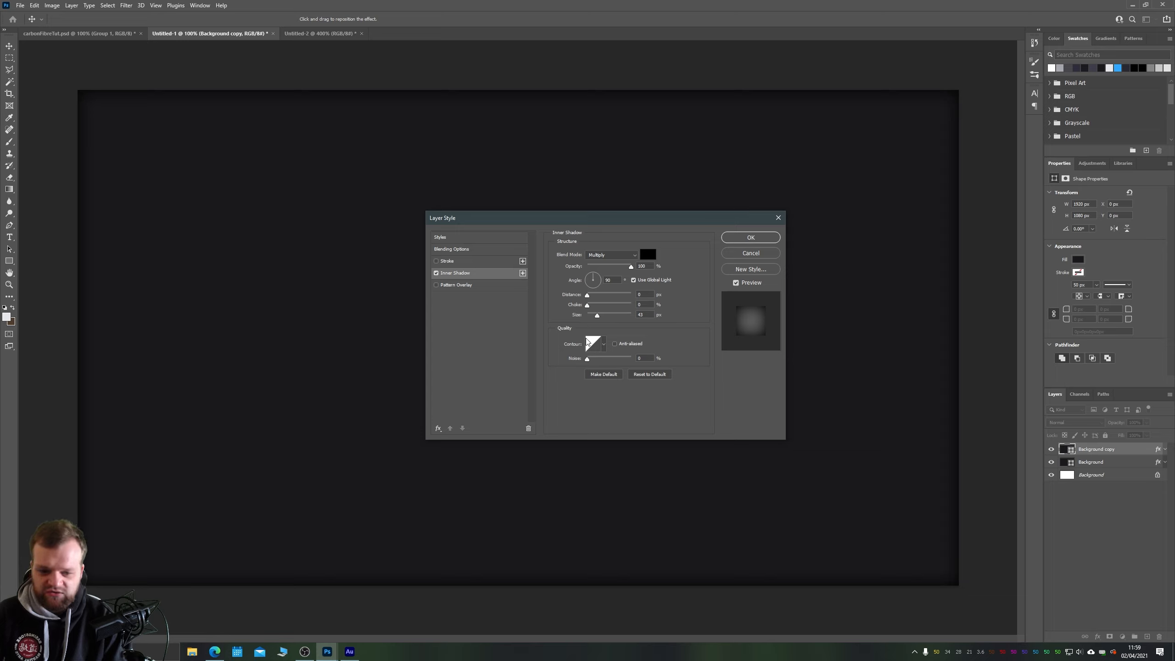
mouse_move(550, 415)
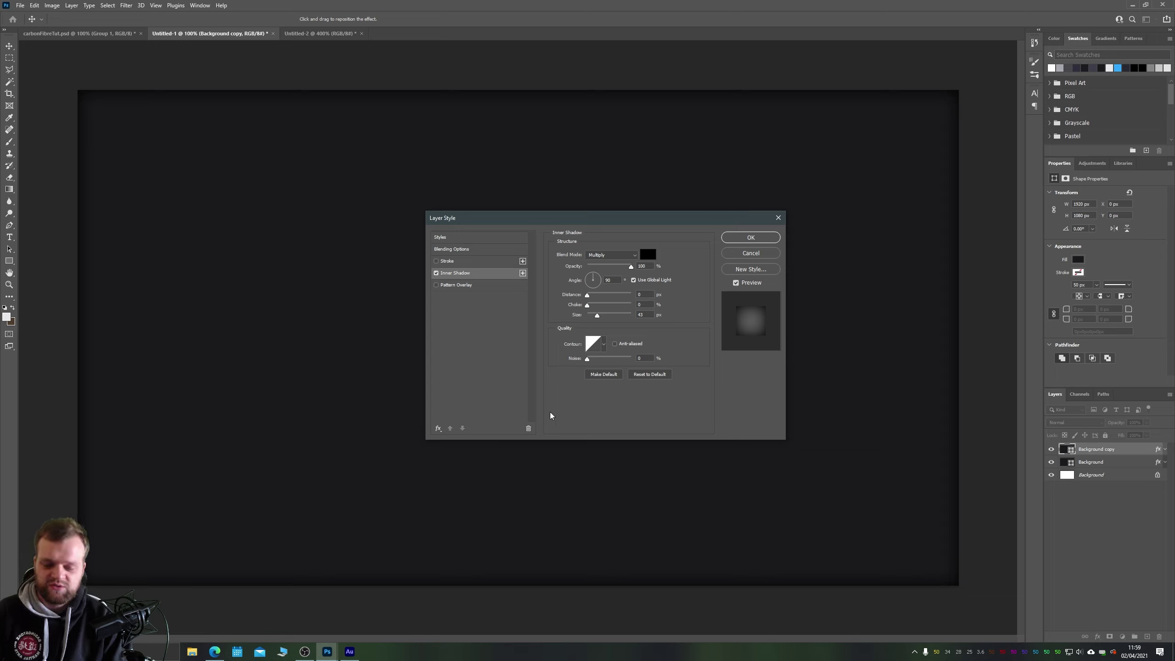
left_click(603, 343)
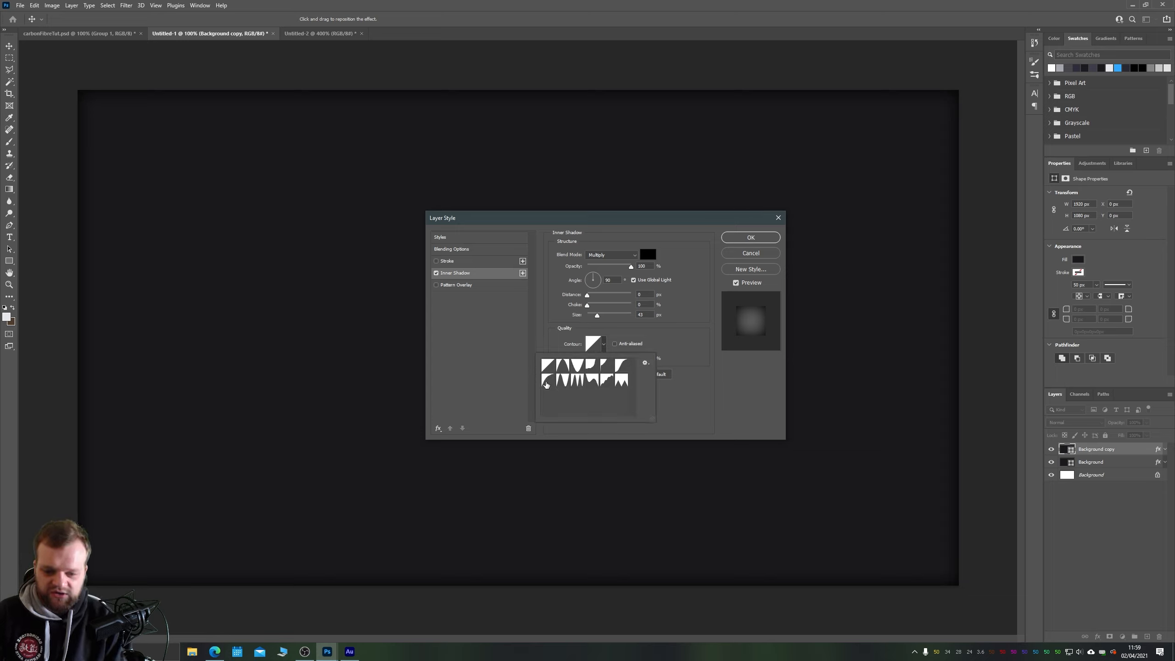
left_click(548, 380)
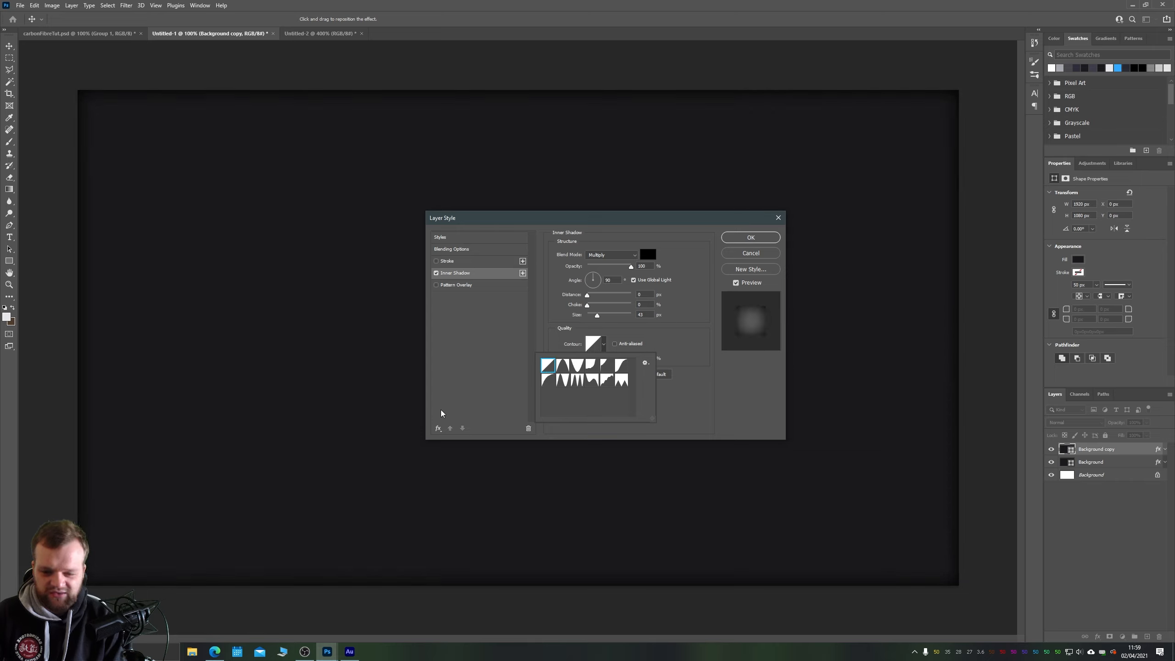
mouse_move(436, 432)
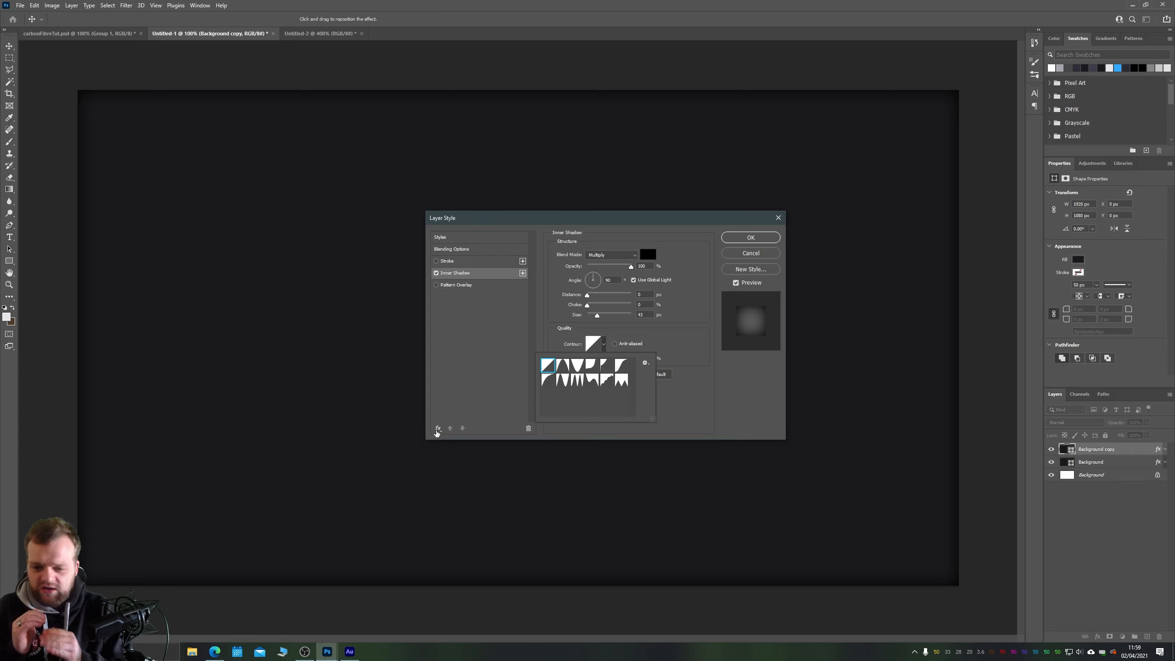
mouse_move(421, 386)
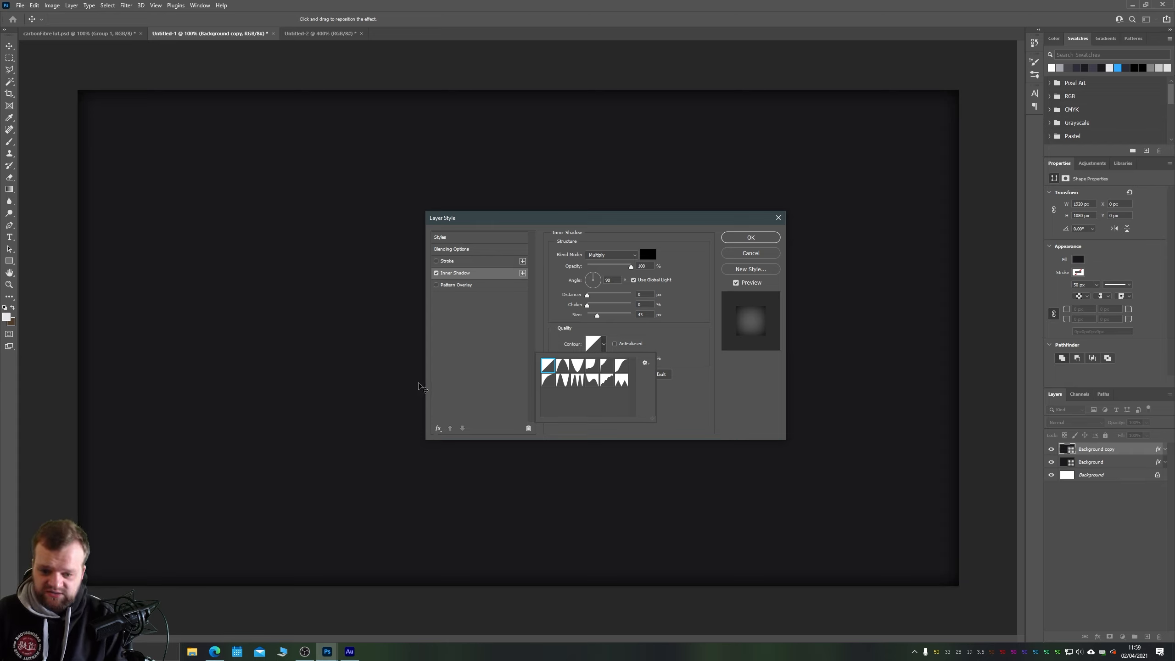
Add a second Inner Shadow set to white with Soft Light blending.
left_click(439, 428)
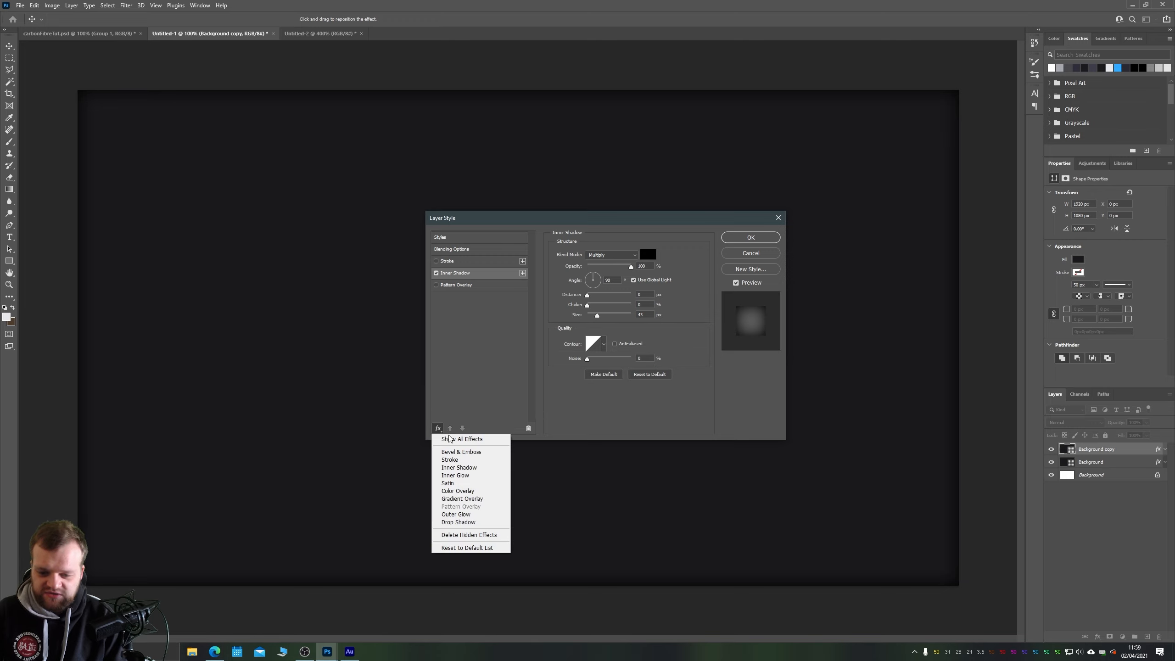
left_click(459, 467)
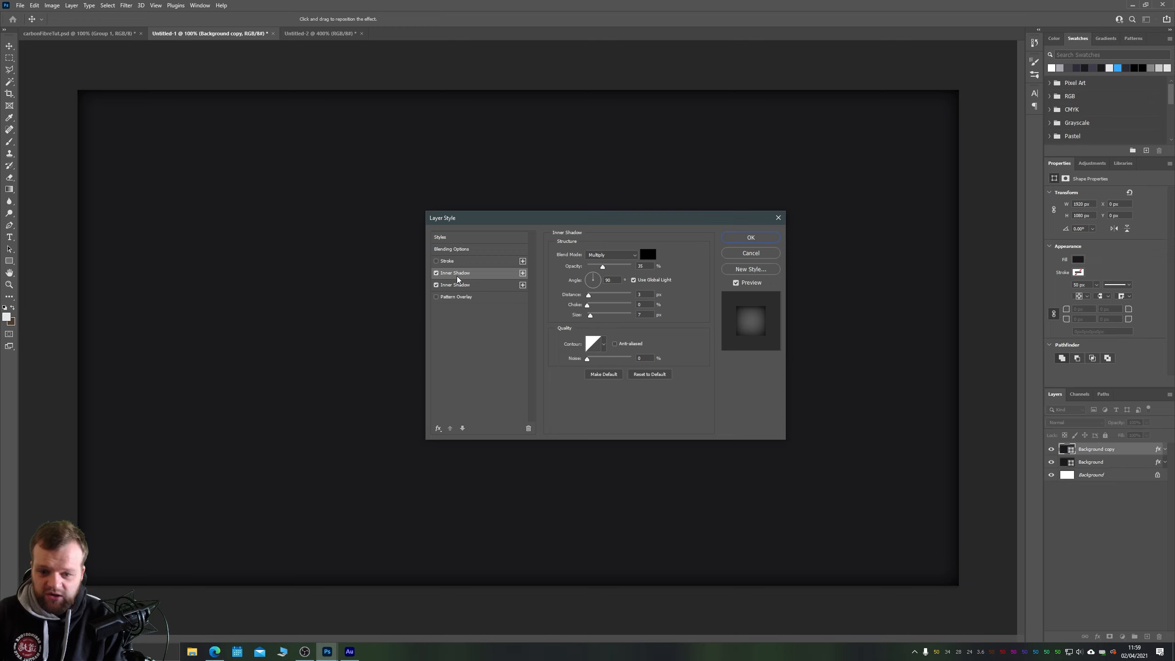
mouse_move(457, 285)
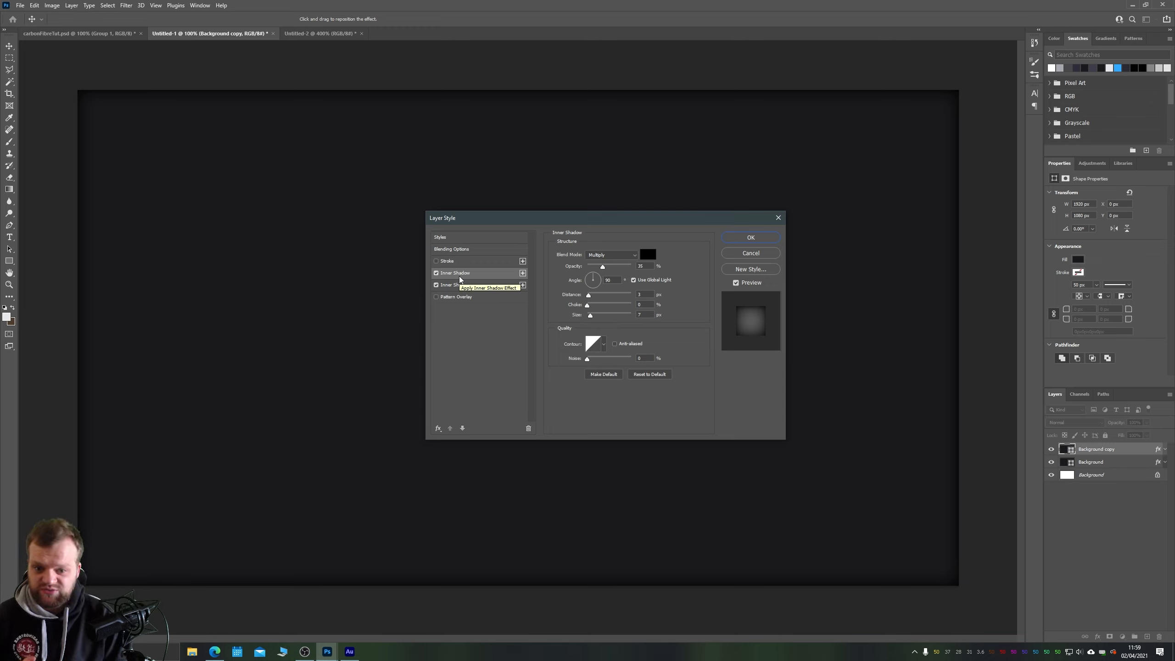
left_click(647, 255)
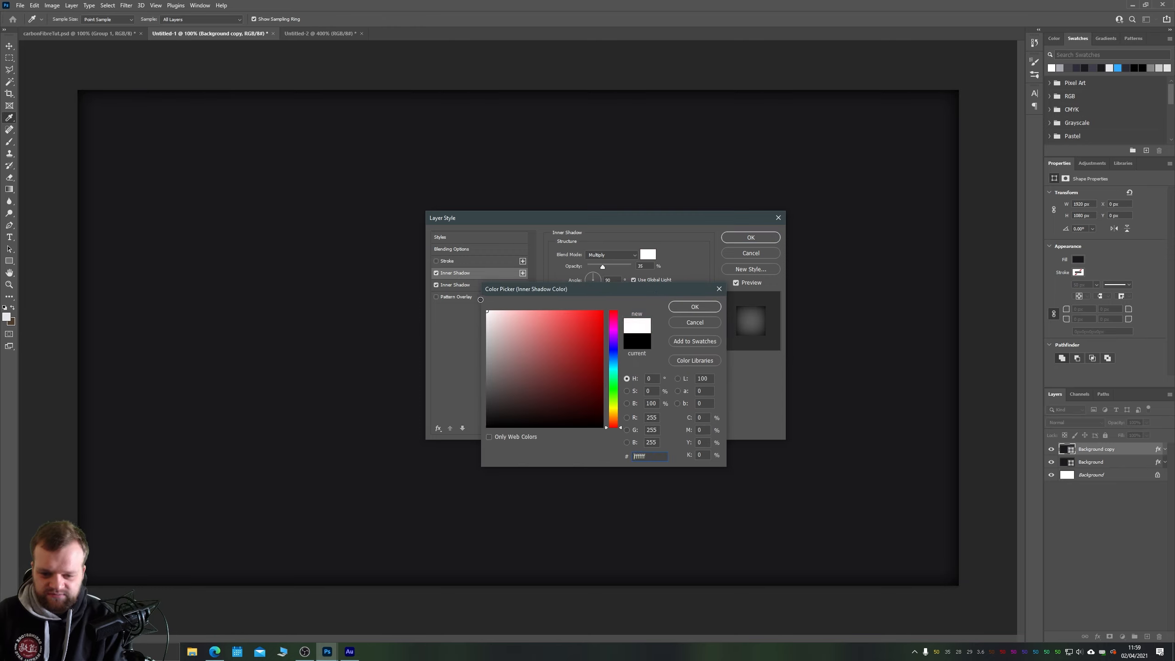
left_click(693, 306)
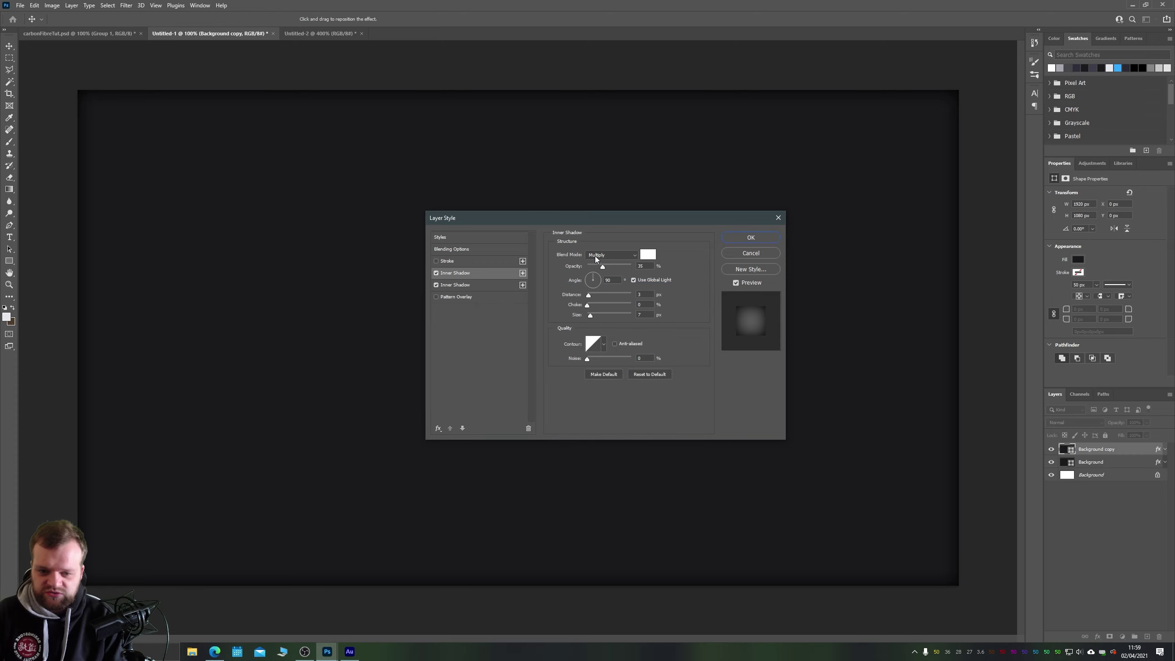
left_click(610, 254)
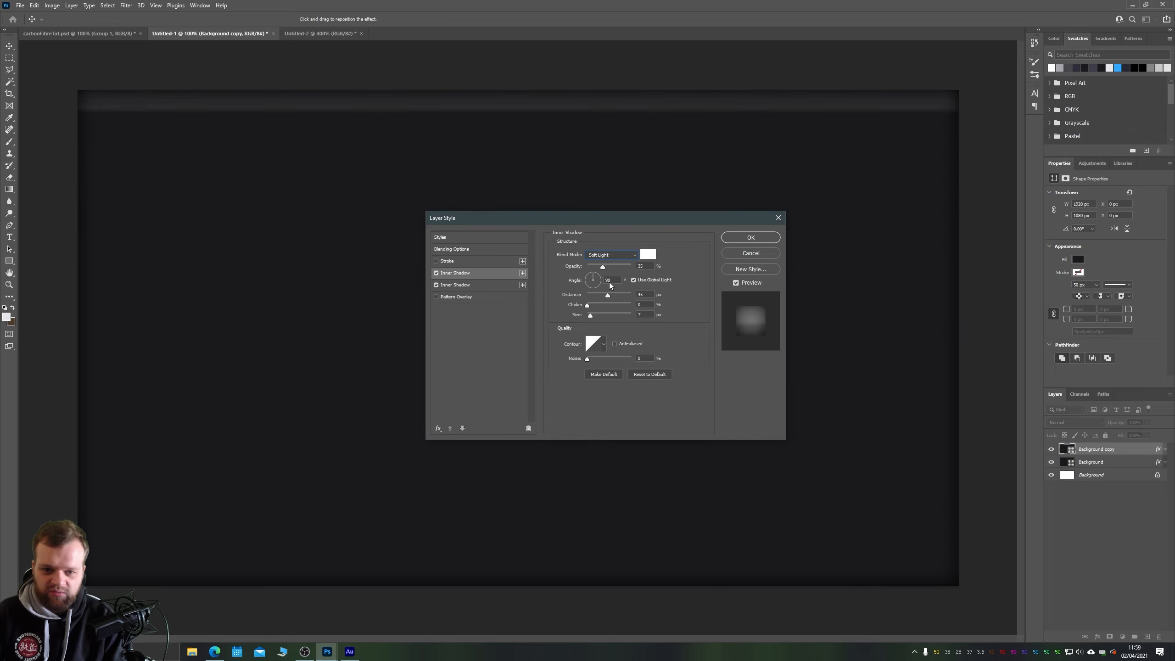
Adjust the white inner shadow's distance and size for a faint top-edge highlight.
triple_click(642, 294)
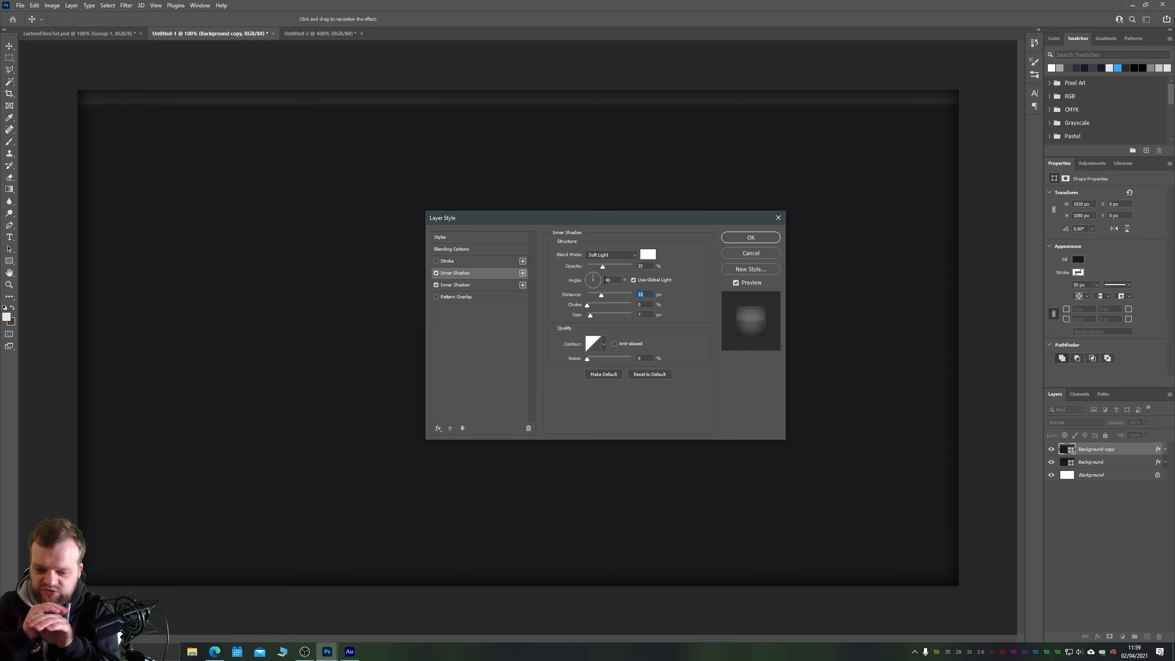
mouse_move(593, 279)
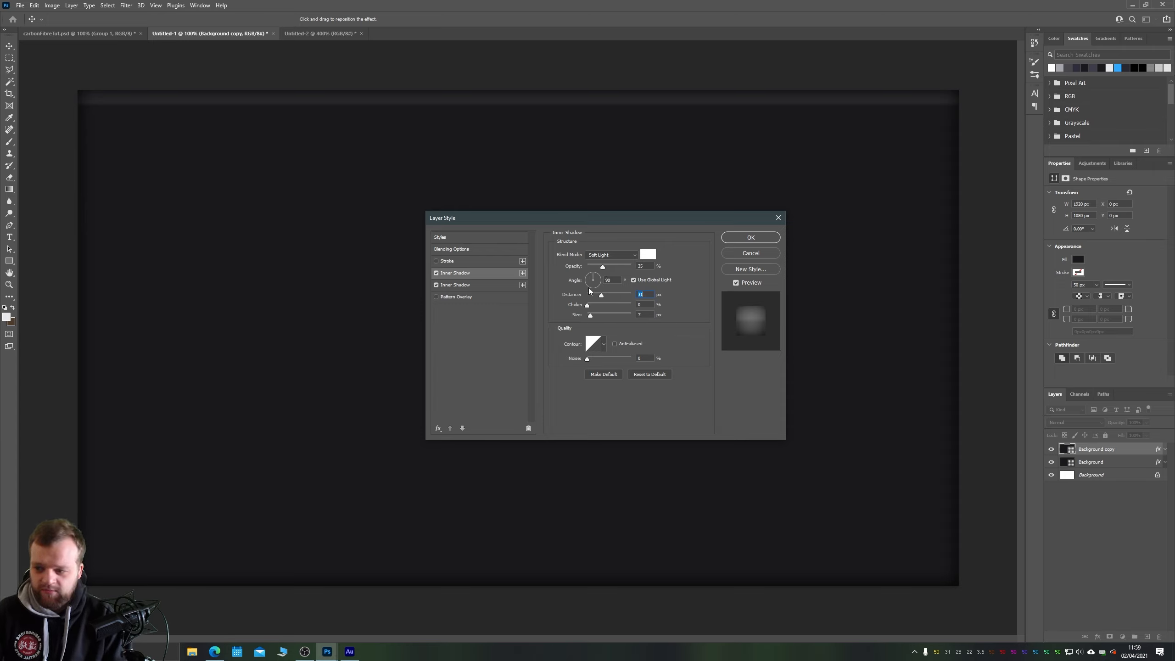
mouse_move(591, 294)
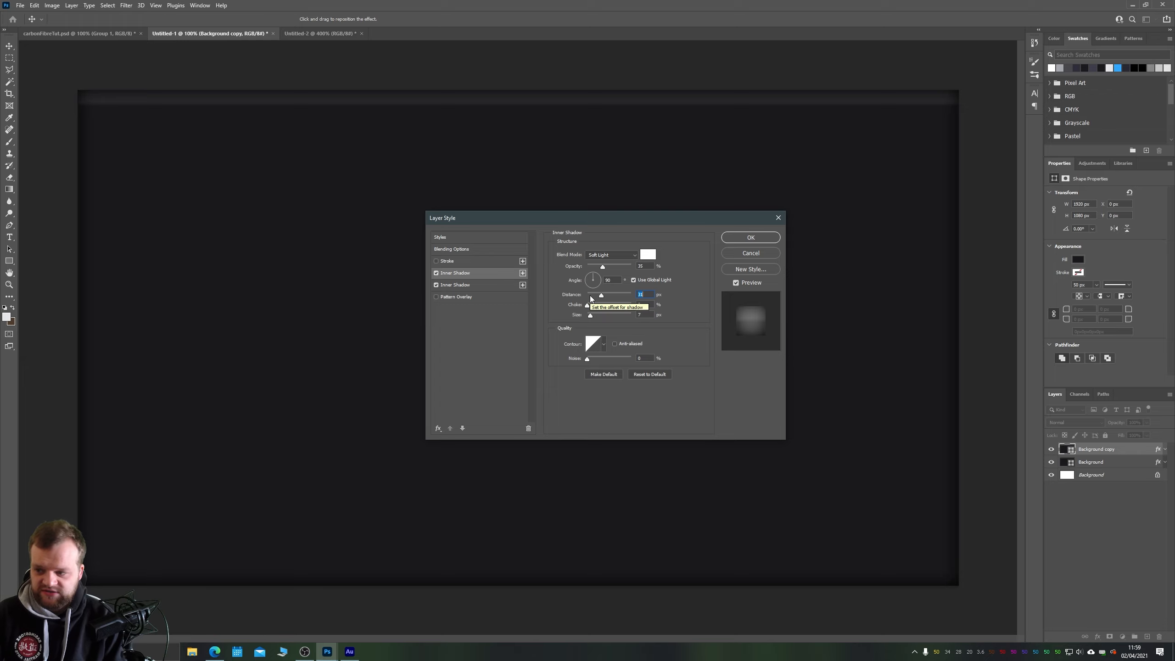
mouse_move(618, 288)
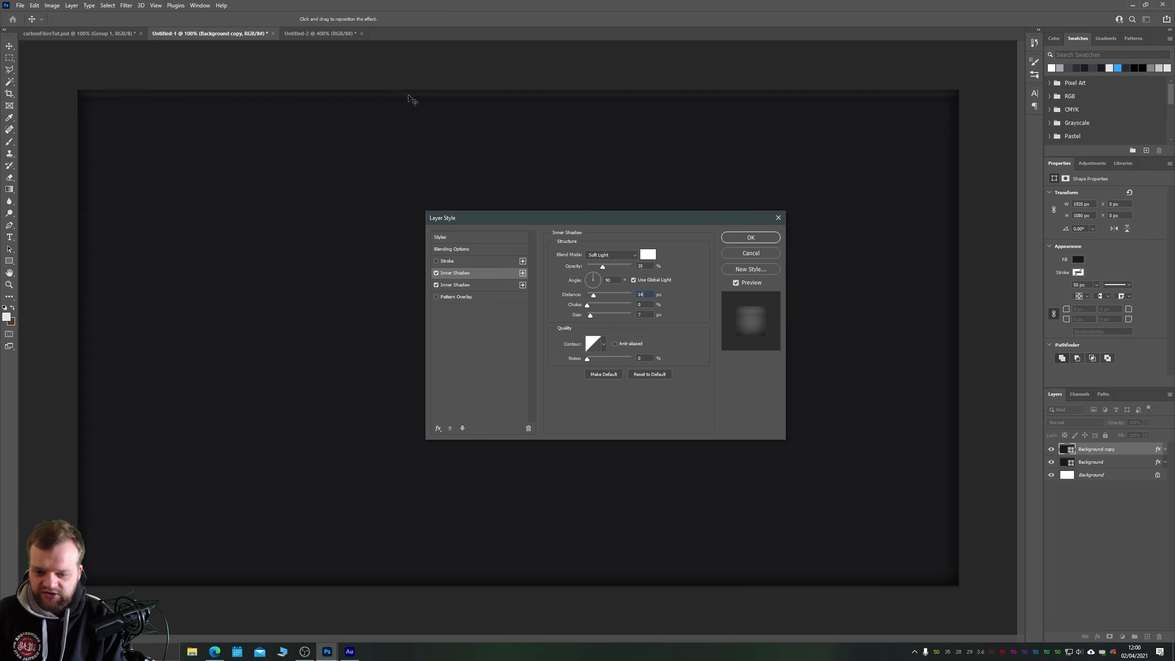
mouse_move(491, 300)
type("11")
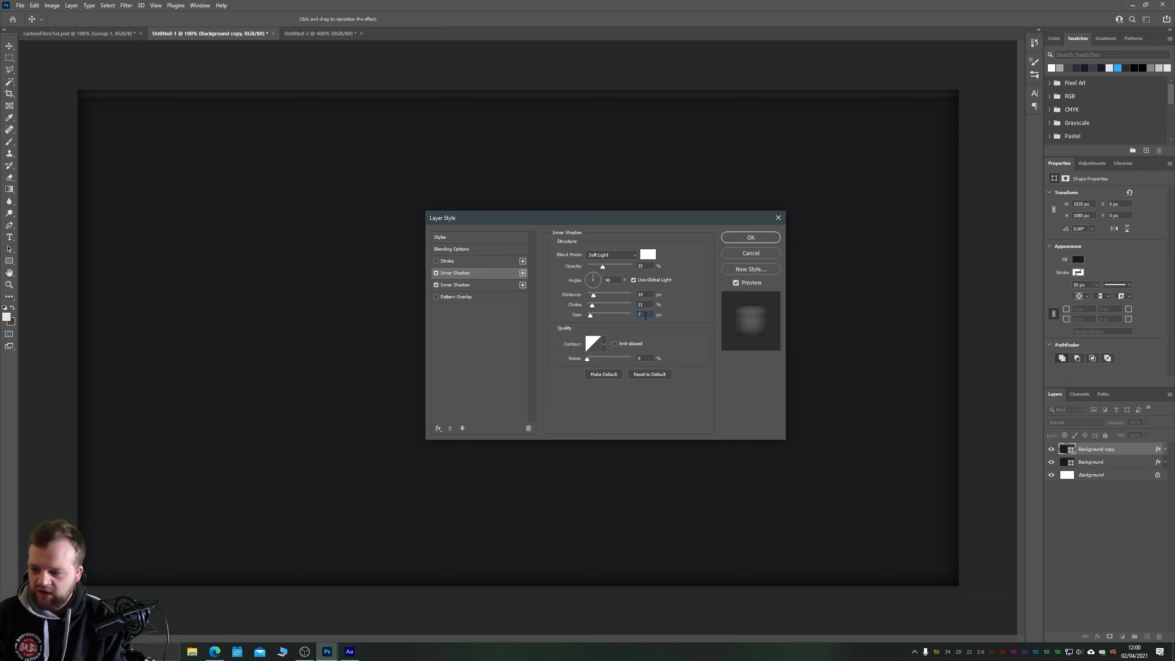
mouse_move(590, 314)
type("15")
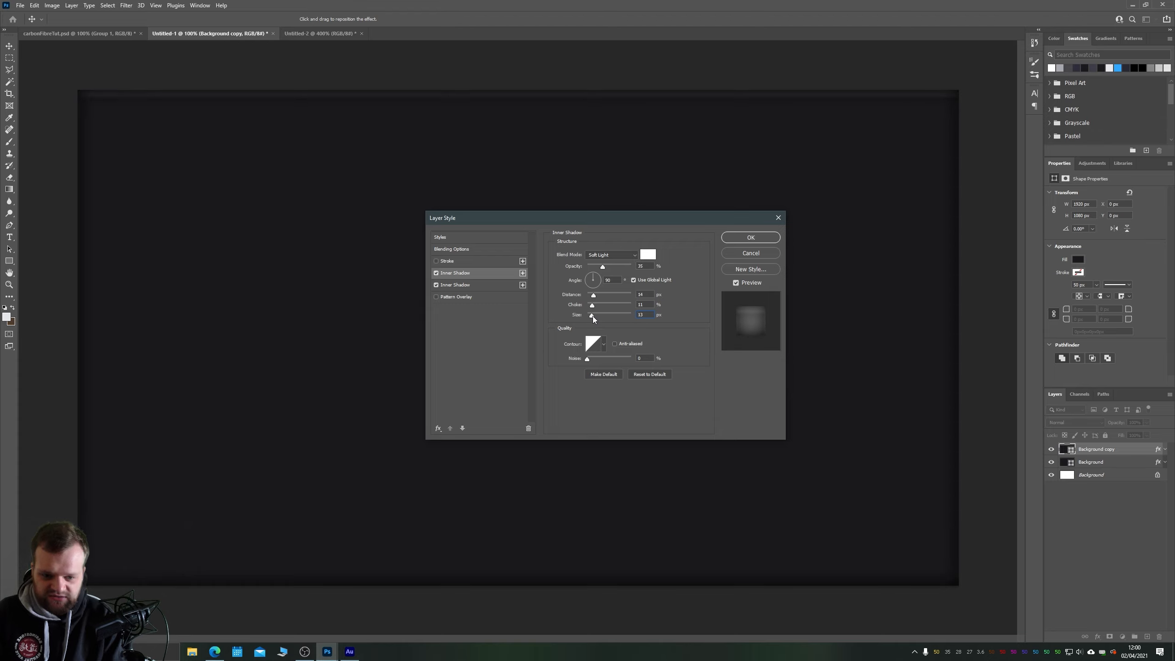
triple_click(640, 315)
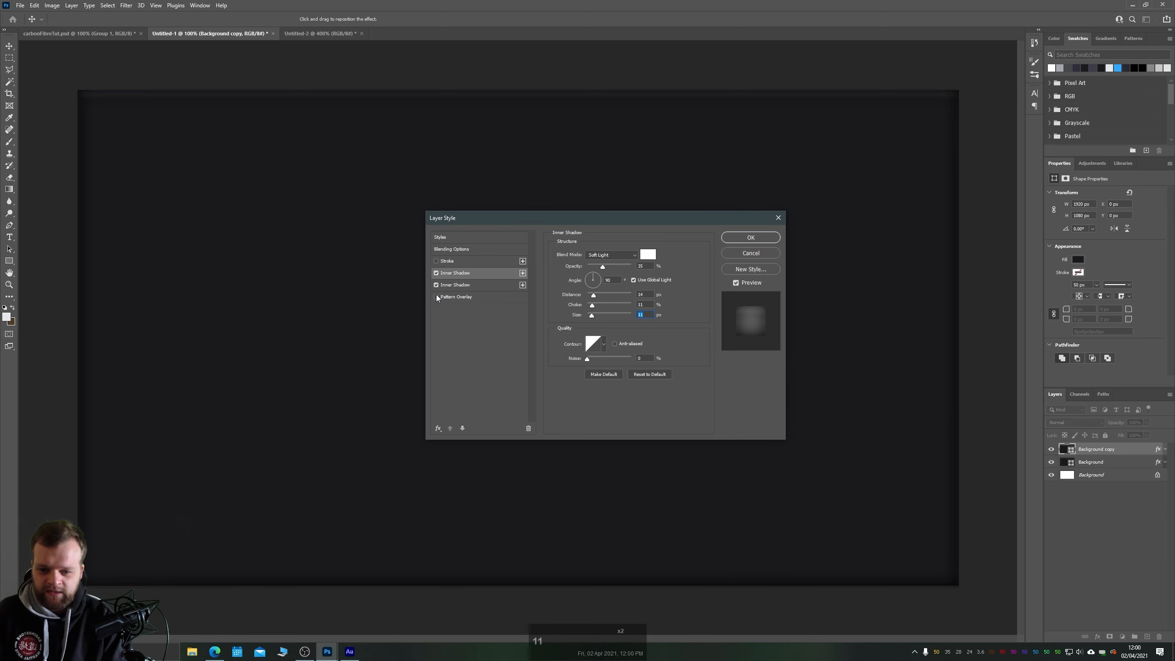
Re-enable Pattern Overlay and Stroke with lowered stroke opacity, and apply the layer style.
left_click(455, 295)
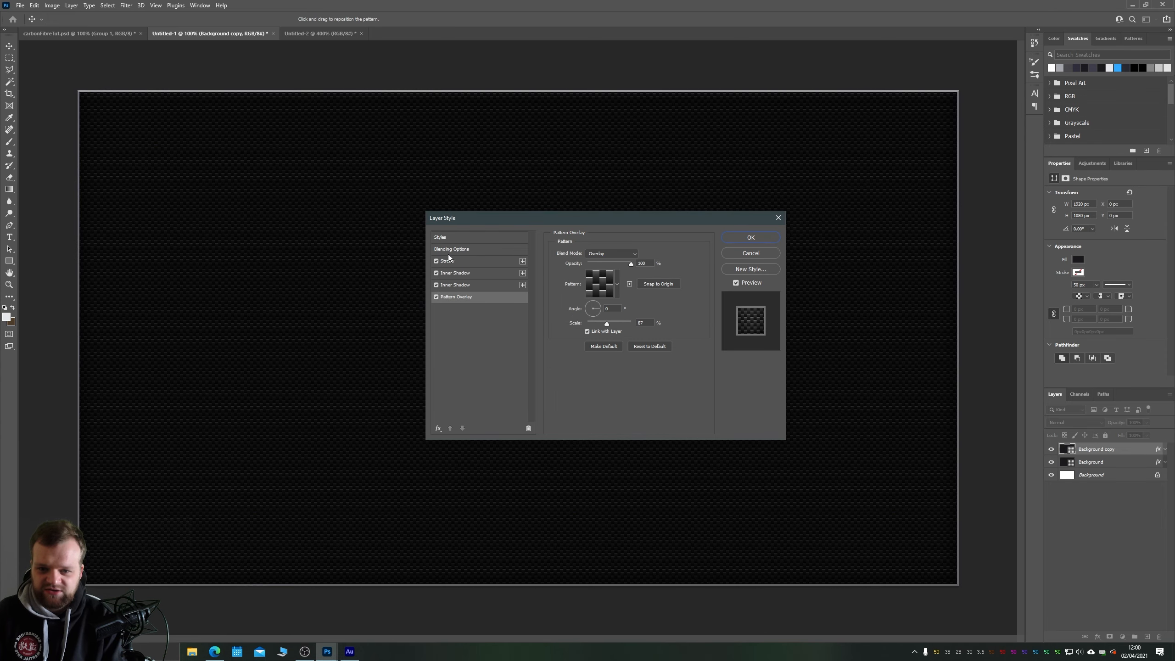
mouse_move(459, 266)
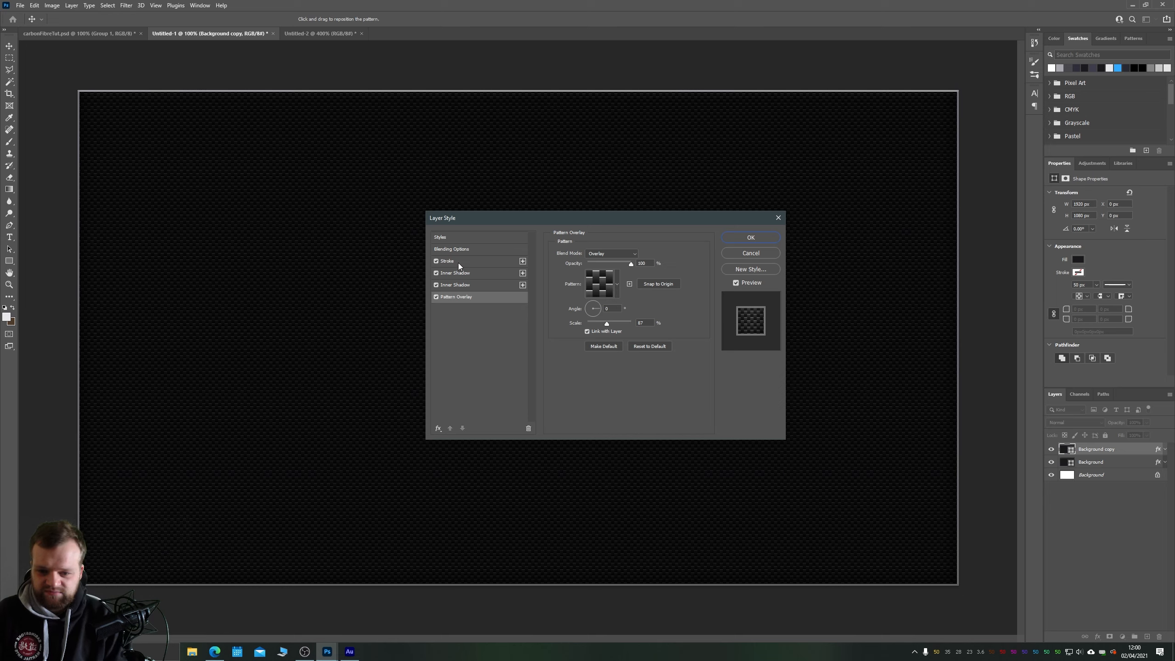
left_click(446, 260)
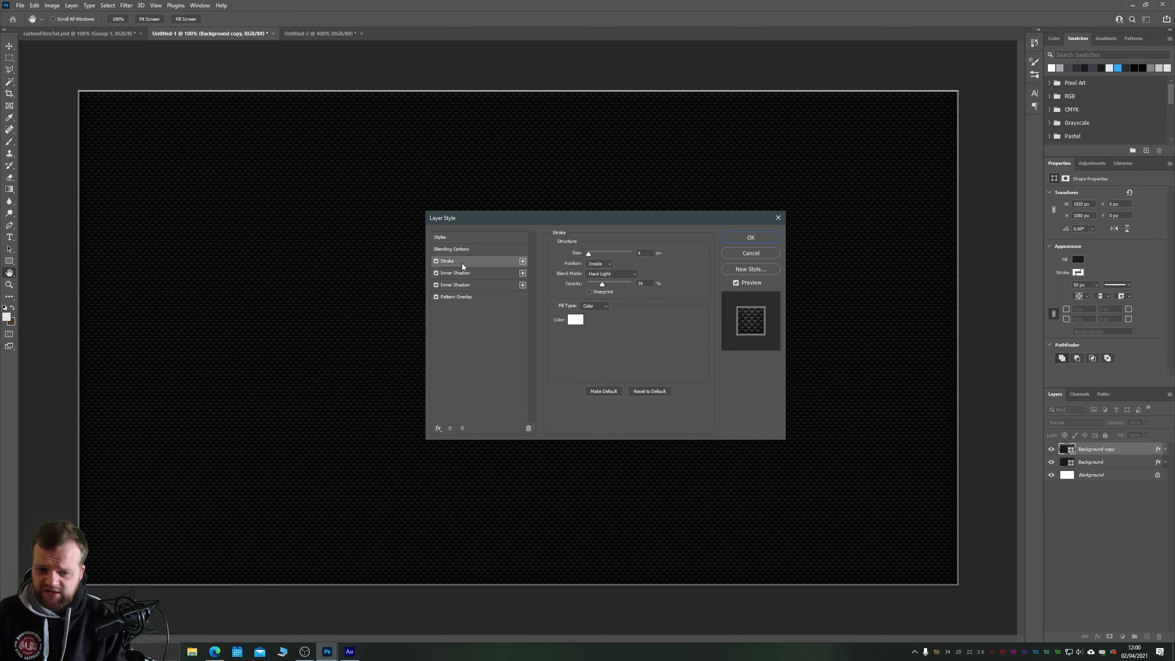
mouse_move(603, 287)
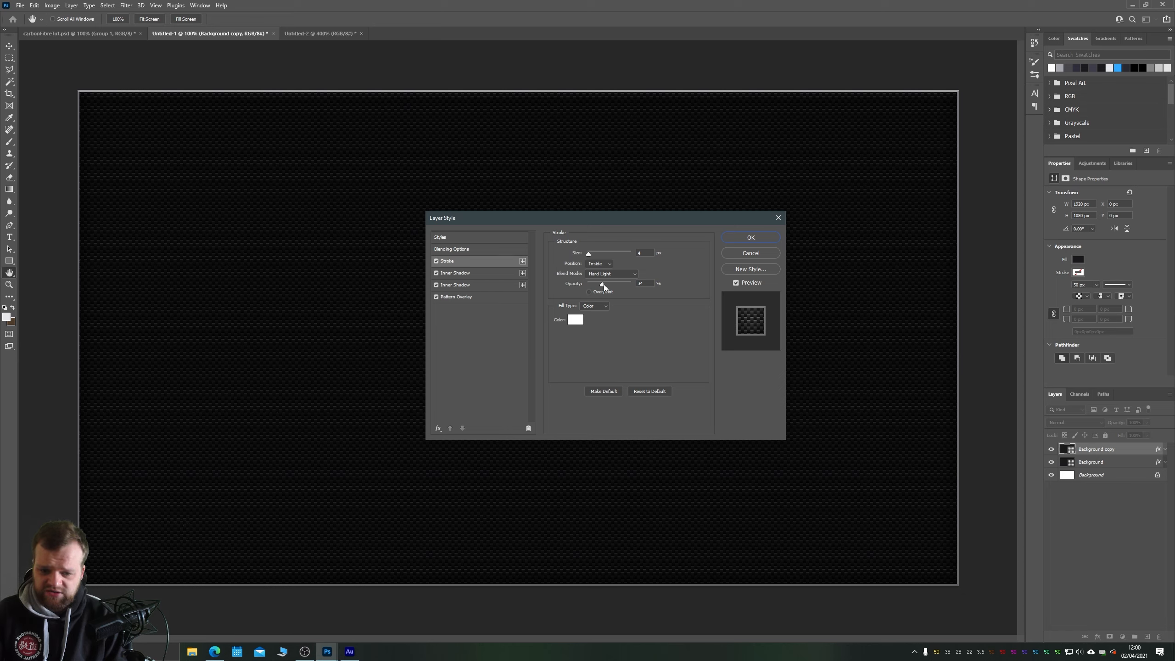
mouse_move(603, 285)
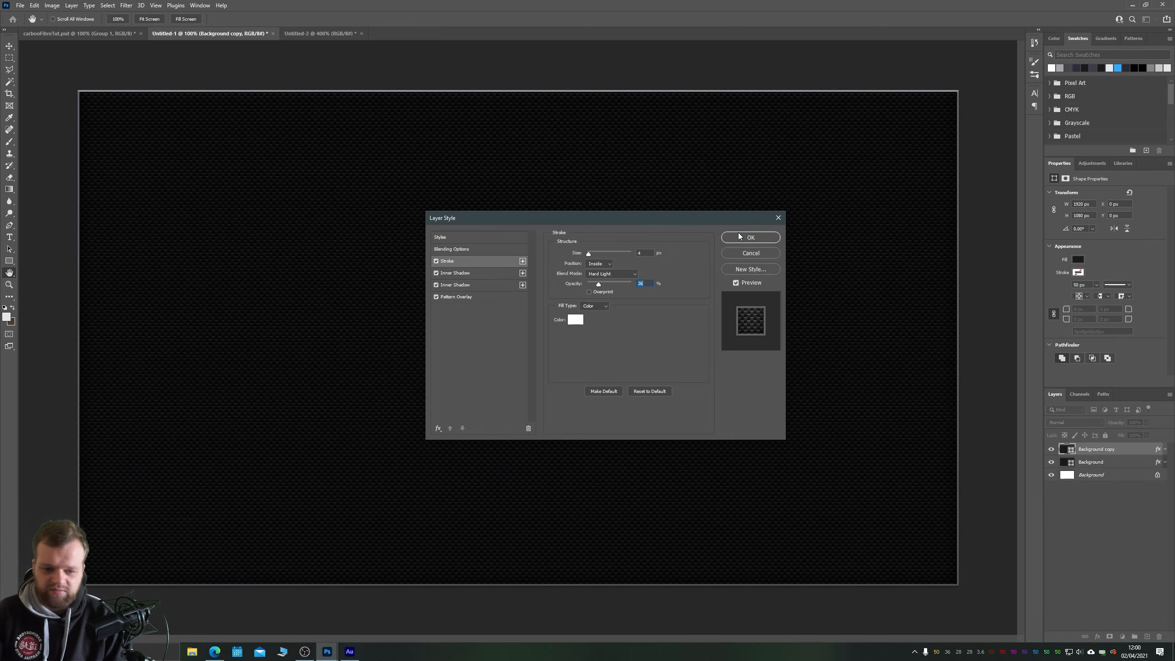
left_click(750, 238)
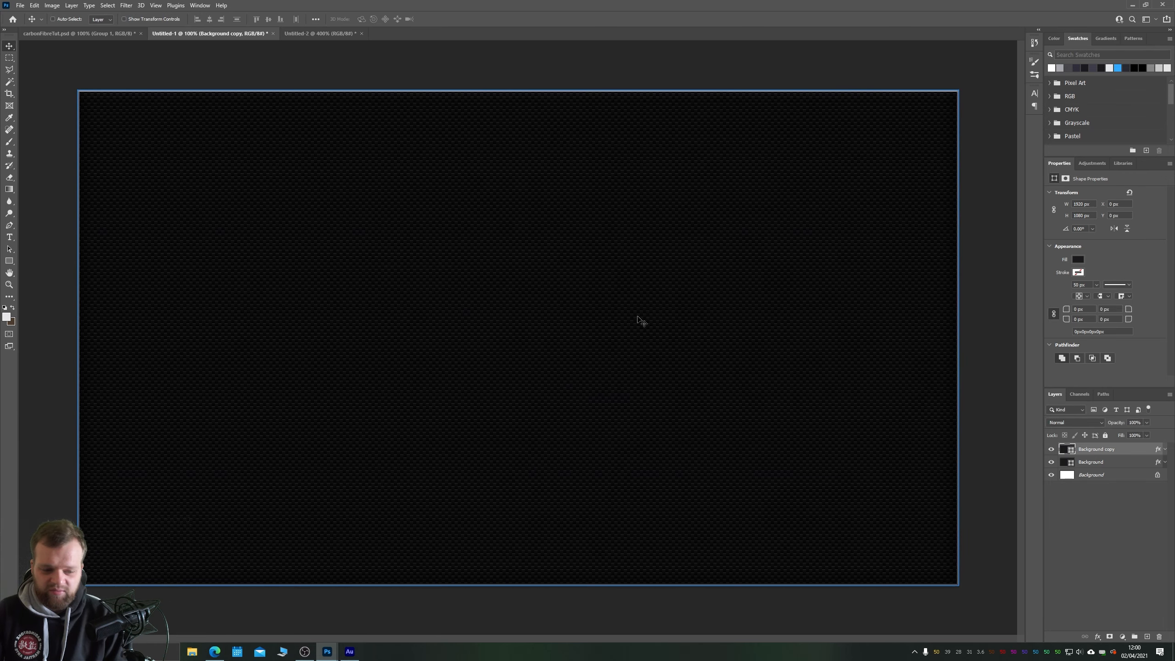
Add a Hue/Saturation adjustment layer at the top and dismiss the out-of-range warning.
left_click(1049, 449)
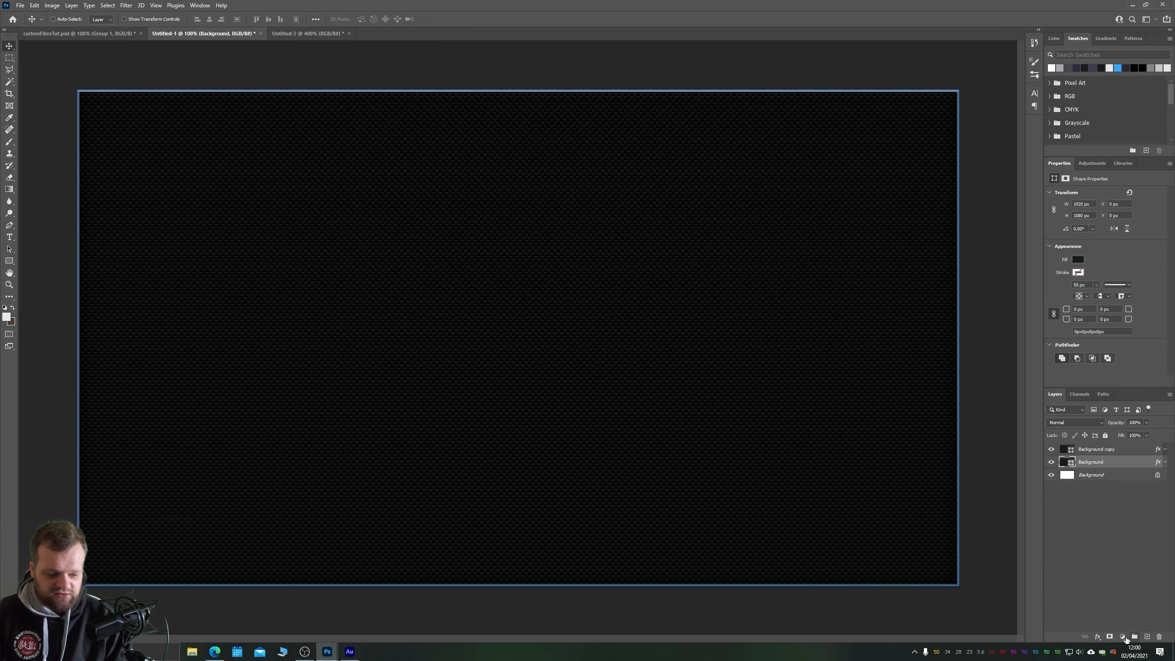
left_click(1123, 636)
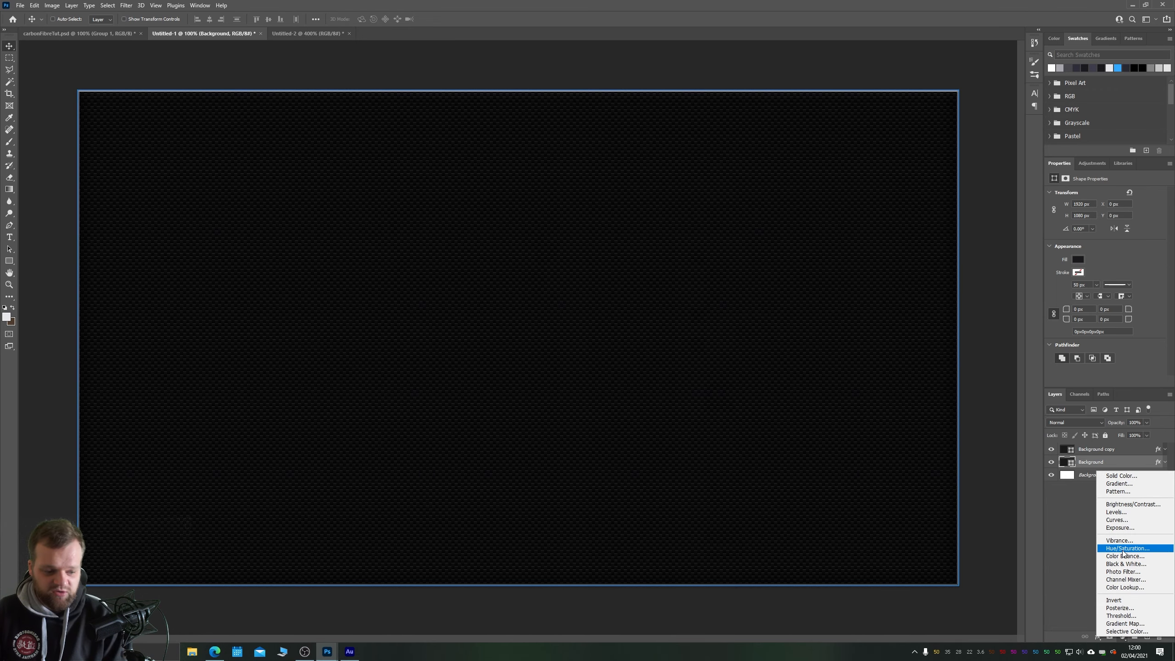
left_click(1123, 547)
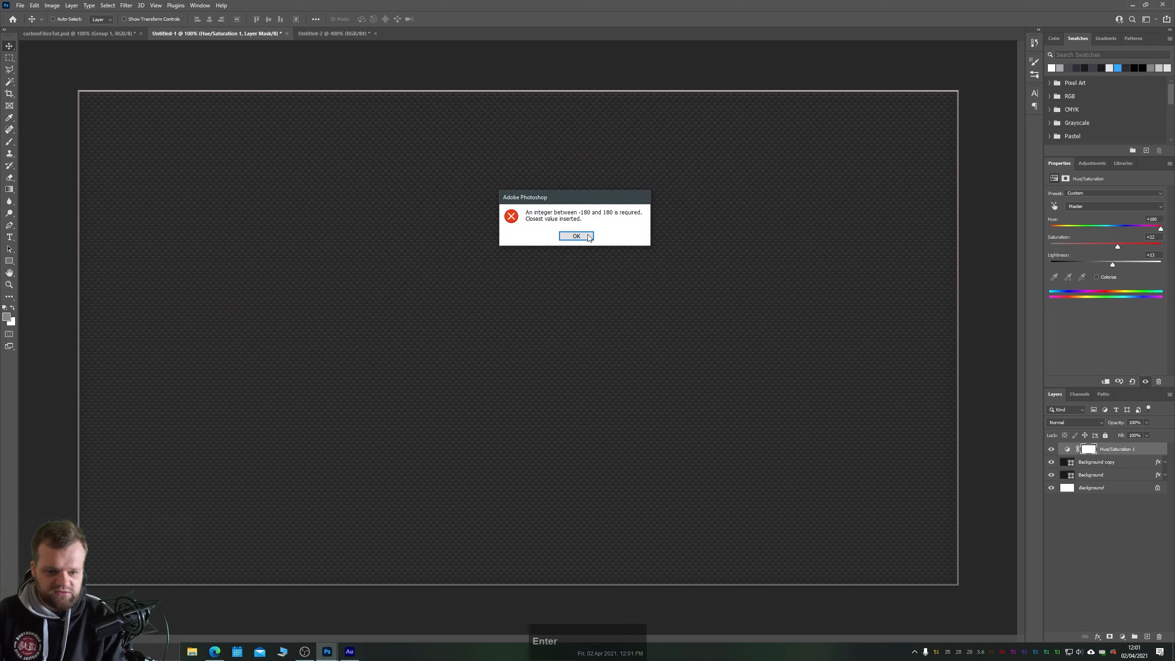
left_click(574, 235)
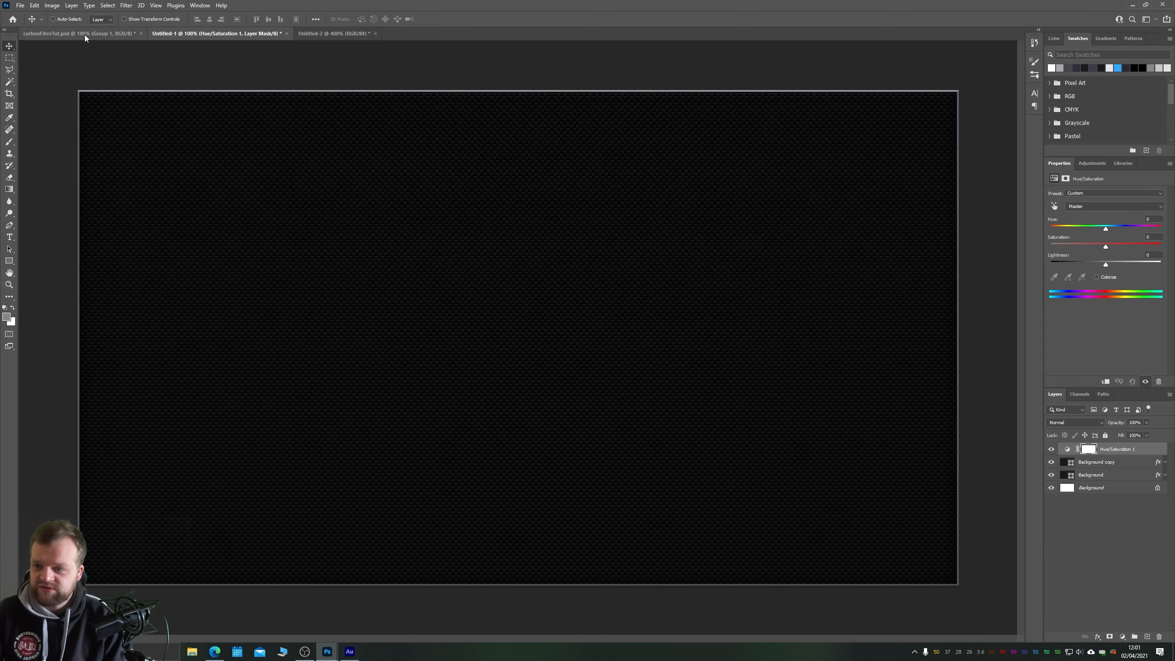
Check the Hue/Saturation values inside Group 1 of carbonfibreTut.psd, then return to Untitled-1.
left_click(76, 33)
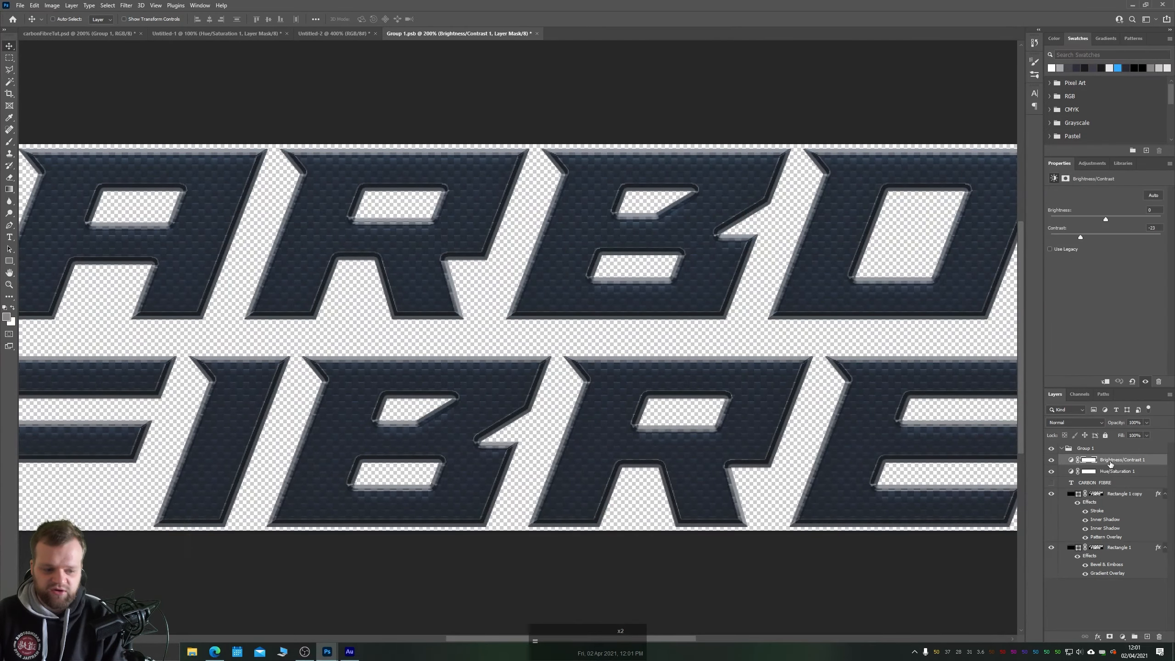
left_click(1116, 470)
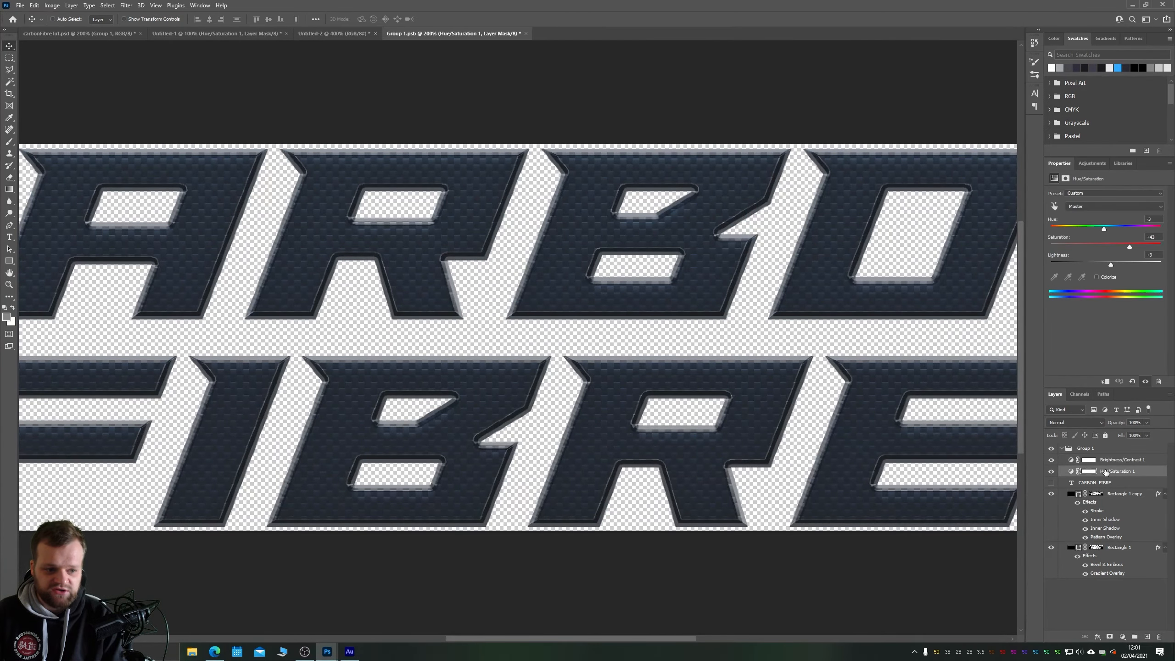
mouse_move(686, 298)
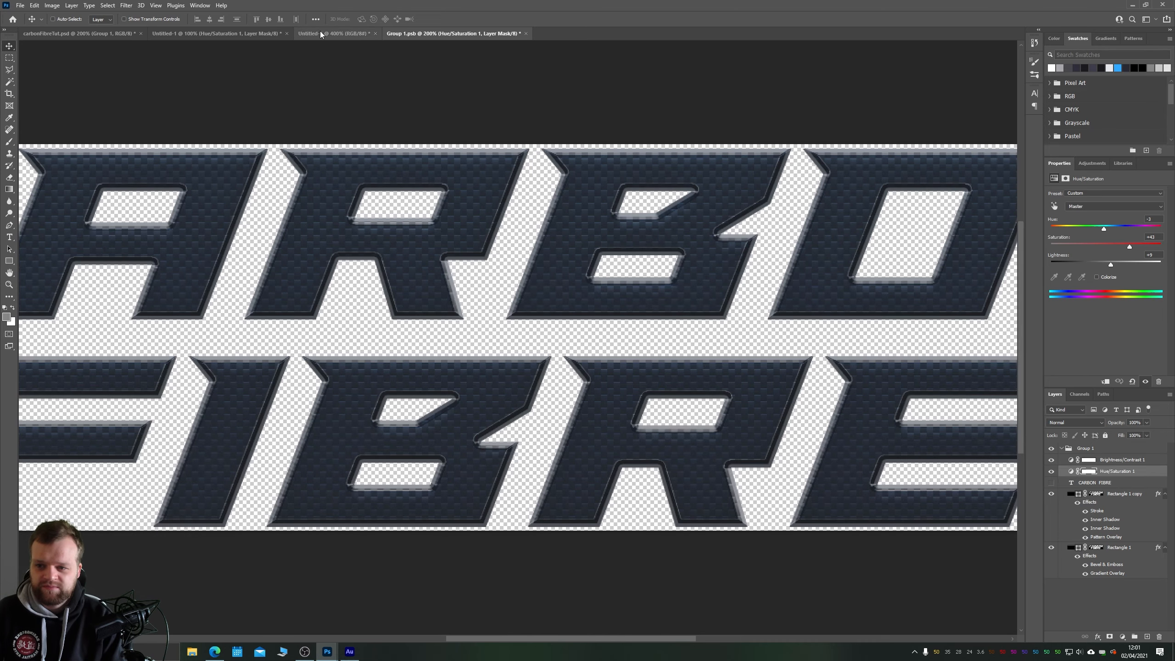
left_click(218, 33)
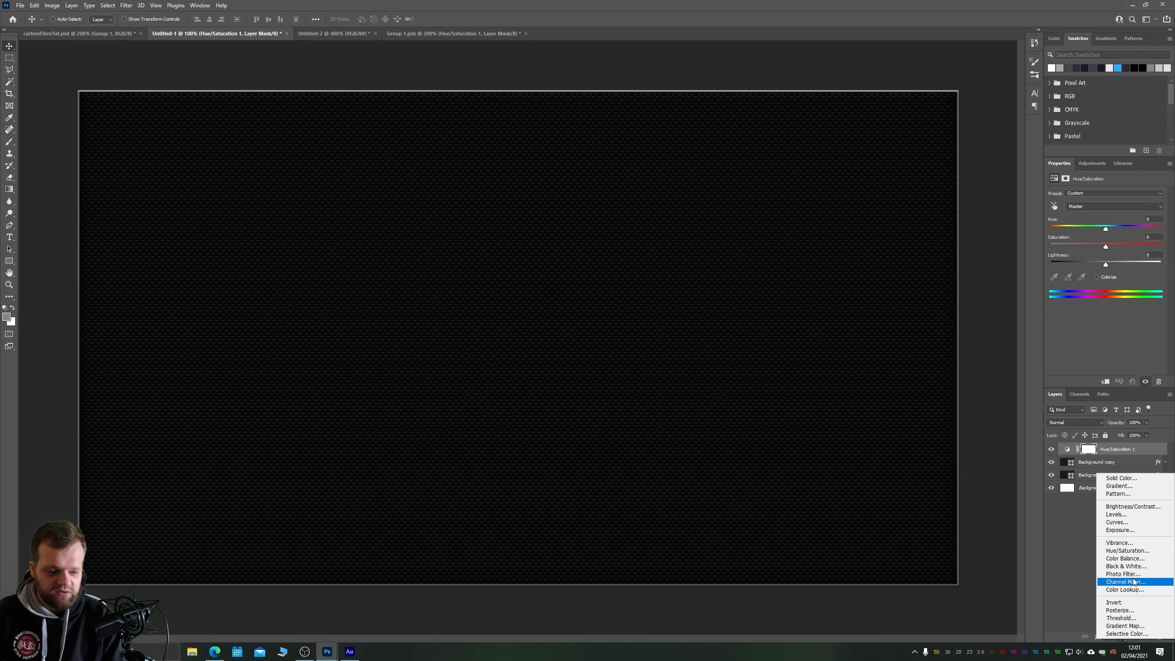
Add a Brightness/Contrast adjustment over the pattern and group all pattern layers into Group 1.
left_click(1126, 506)
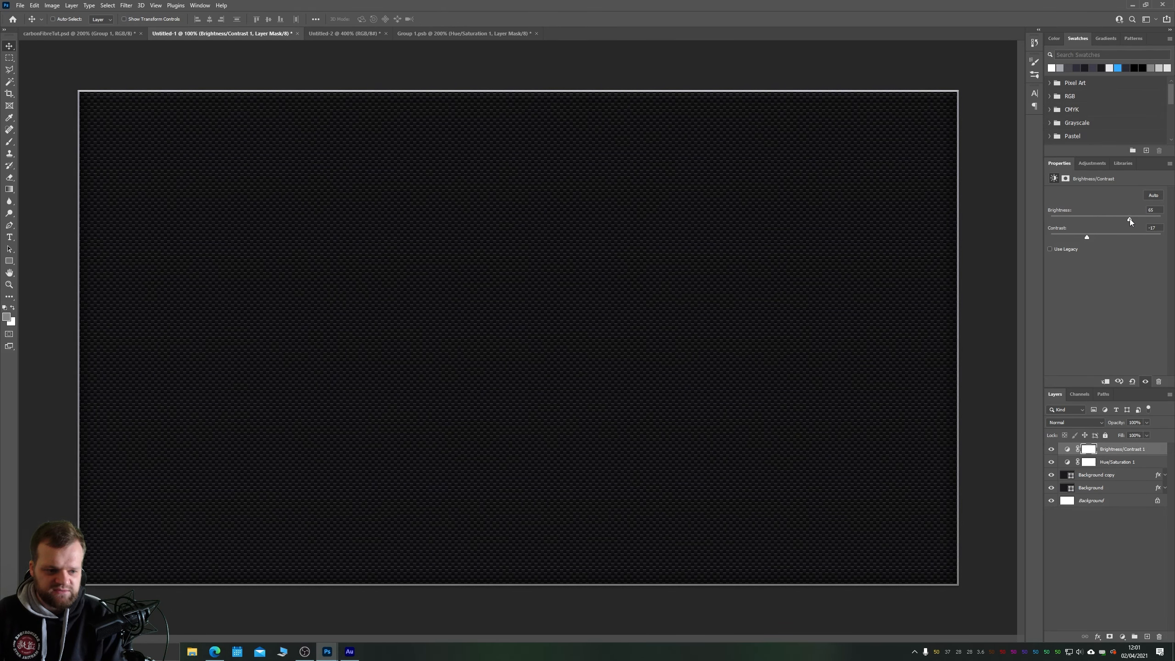
left_click(1112, 461)
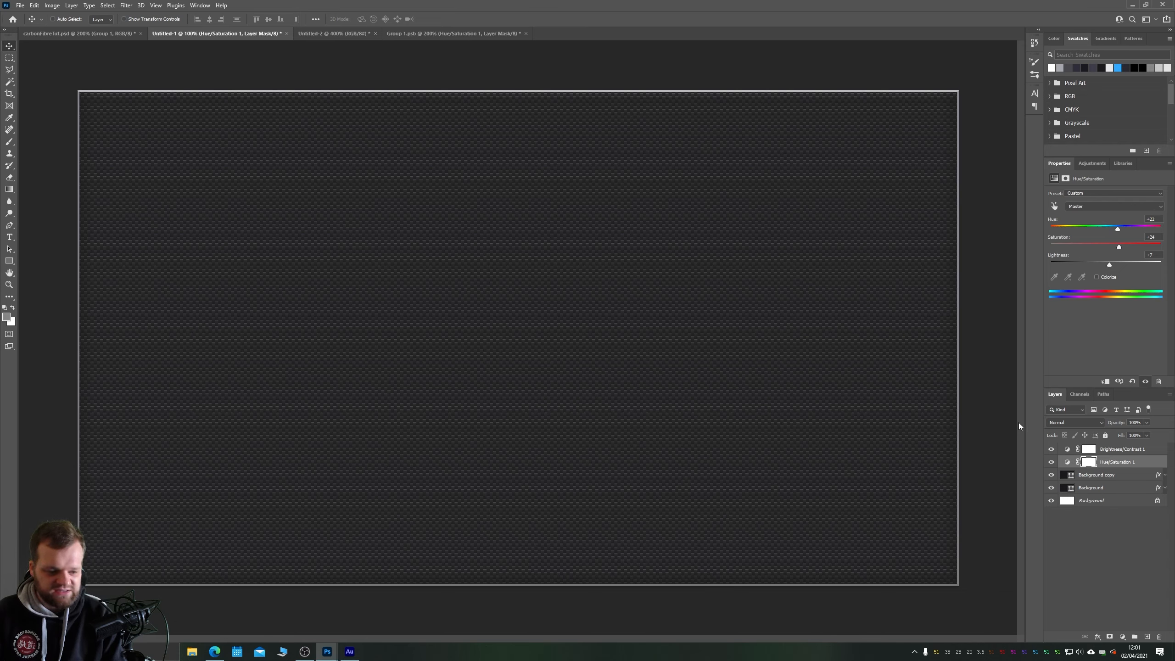
left_click(1123, 448)
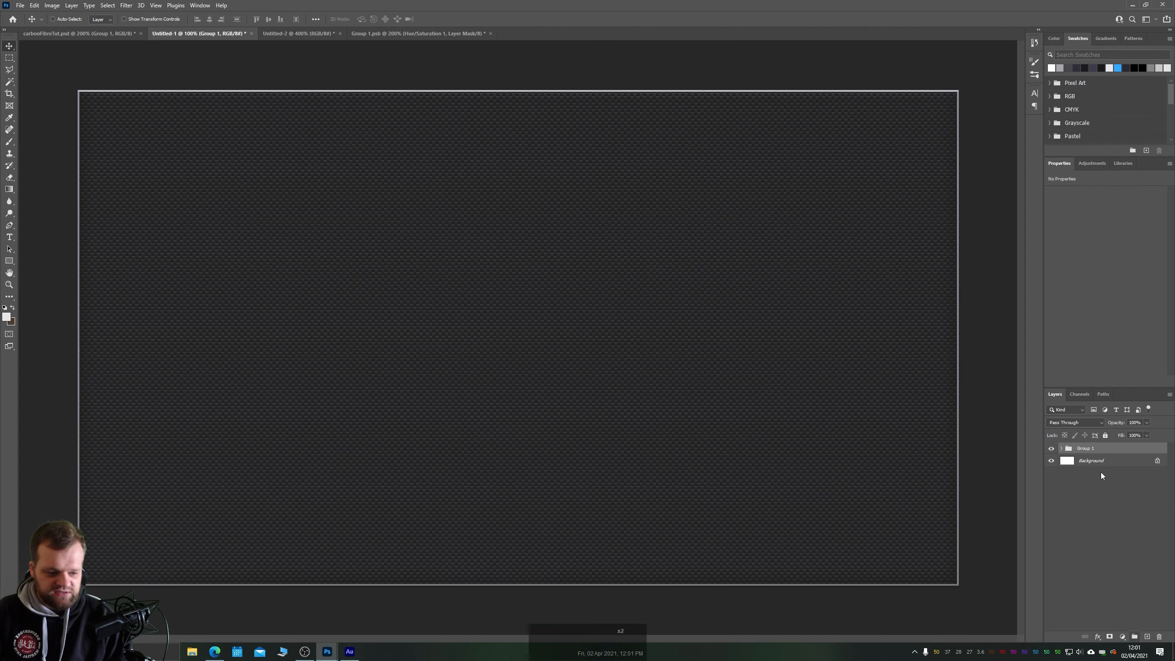
Rename Group 1 to Carbon and expand it to show its layers.
double_click(1086, 448)
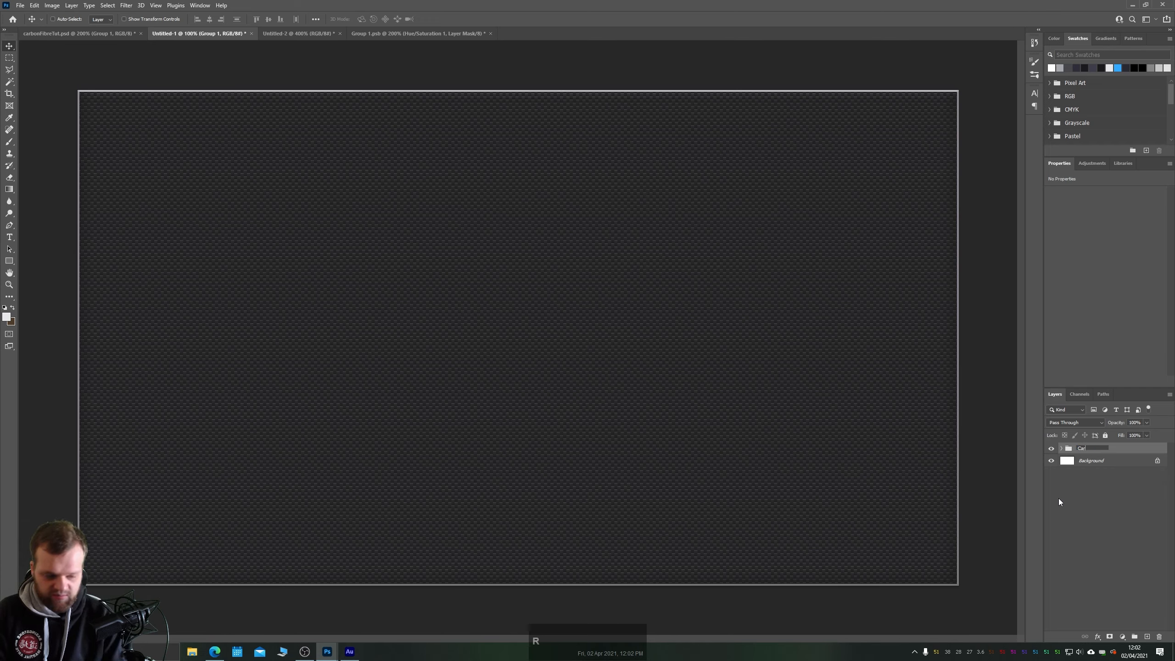
key("Enter")
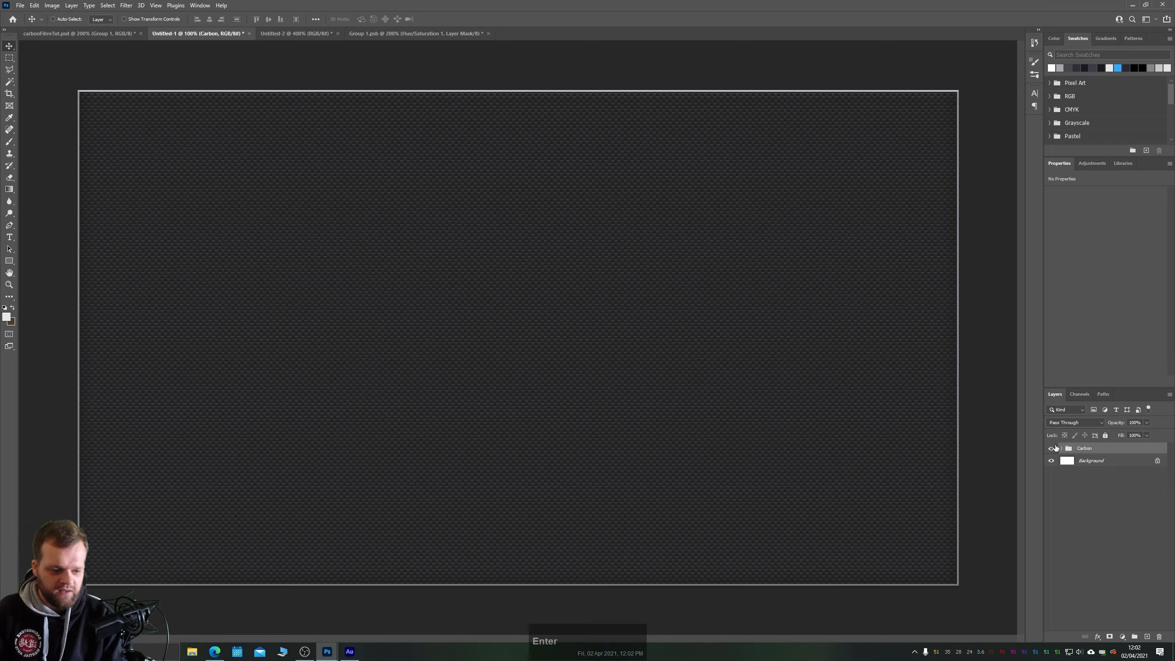
left_click(1058, 448)
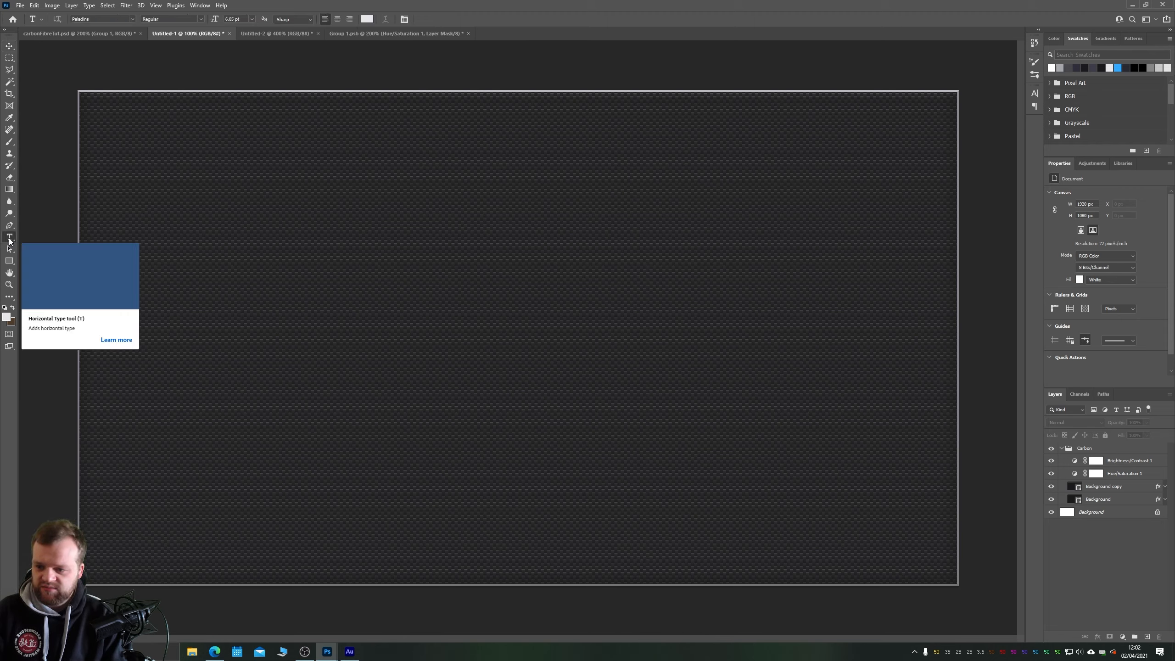
Type CARBON in white with the Horizontal Type Tool, scale it proportionally and centre it.
left_click(230, 229)
type("CARBON")
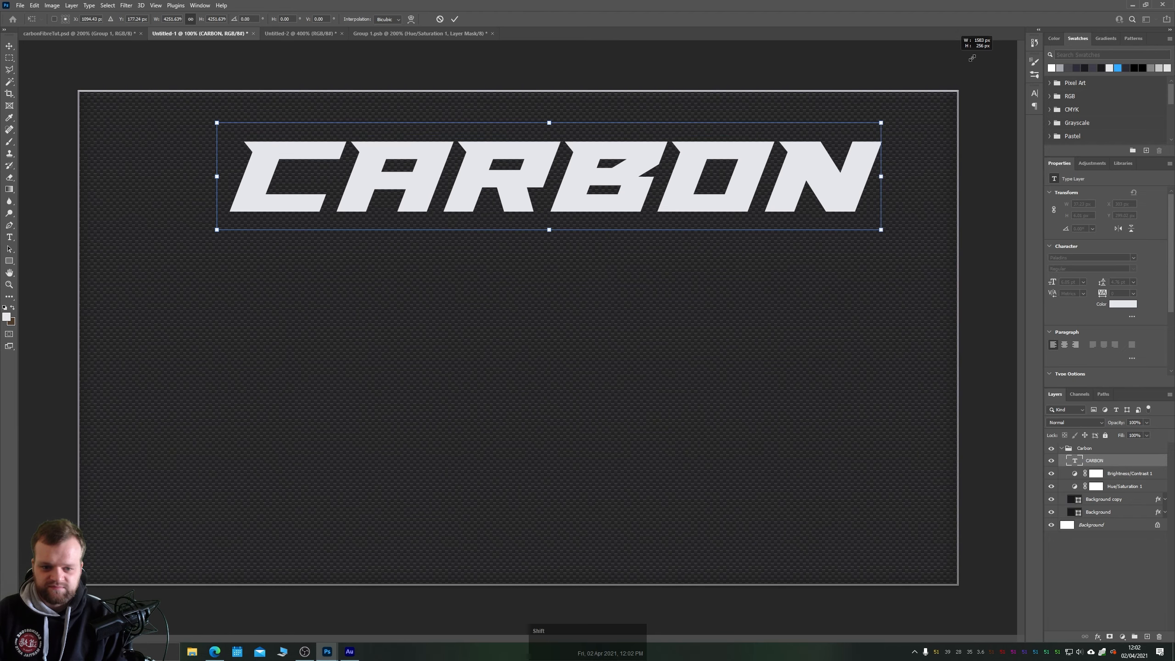
key("enter")
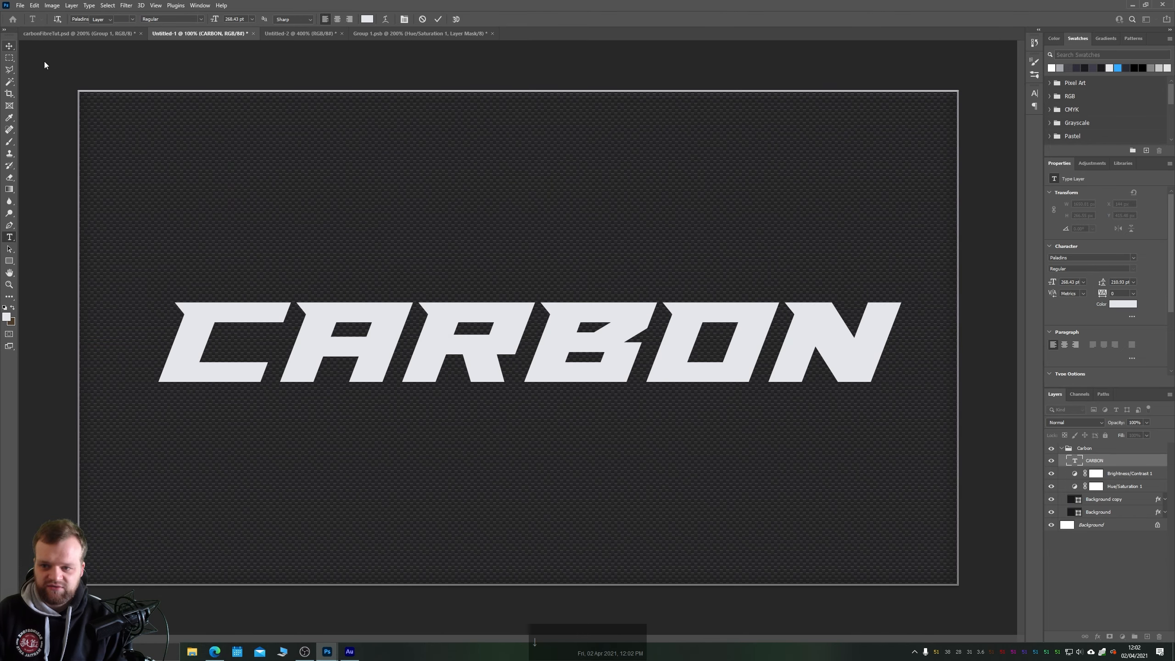
left_click(10, 37)
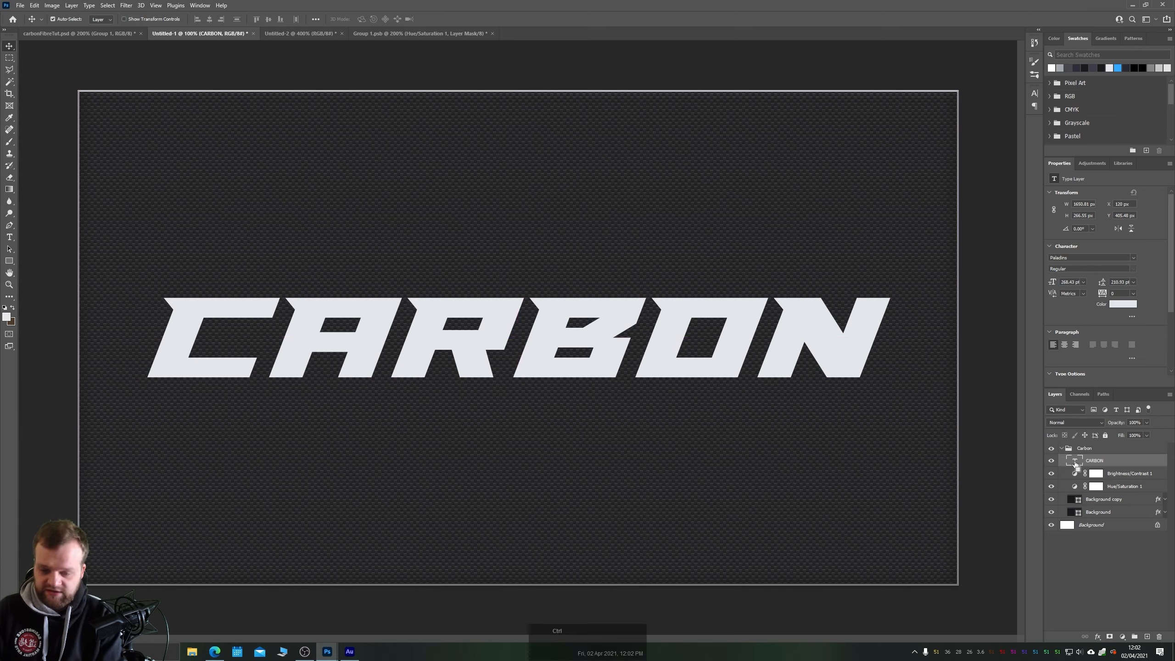
Mask both pattern layers to the CARBON letter selection and hide the text layer.
left_click(1075, 460)
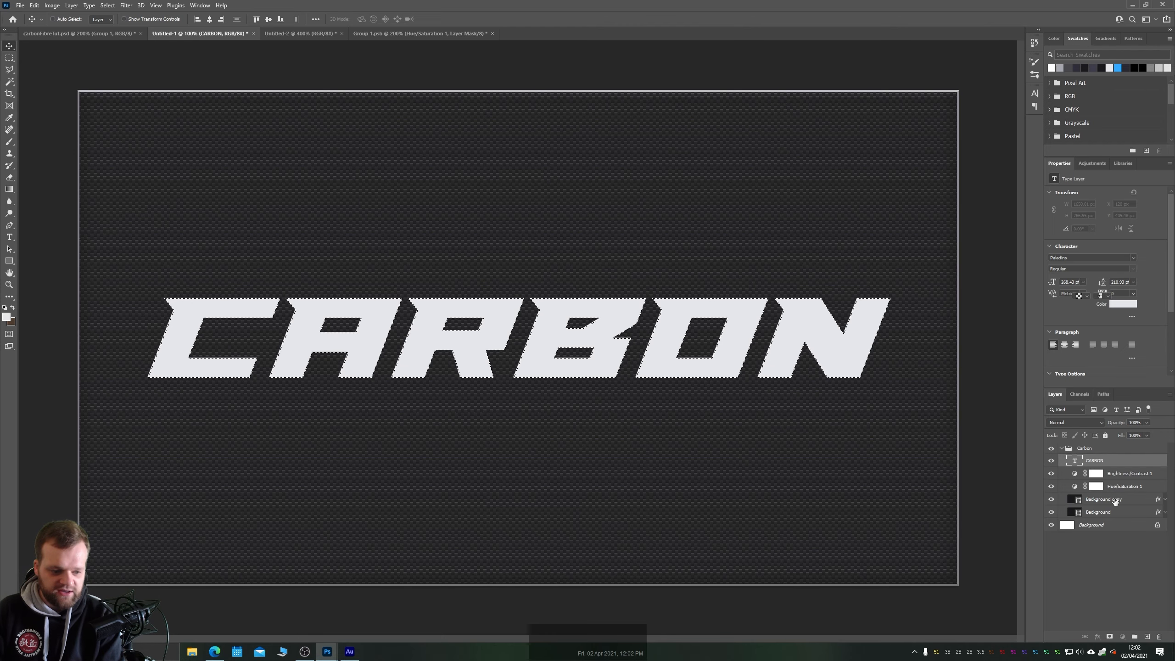
left_click(1101, 499)
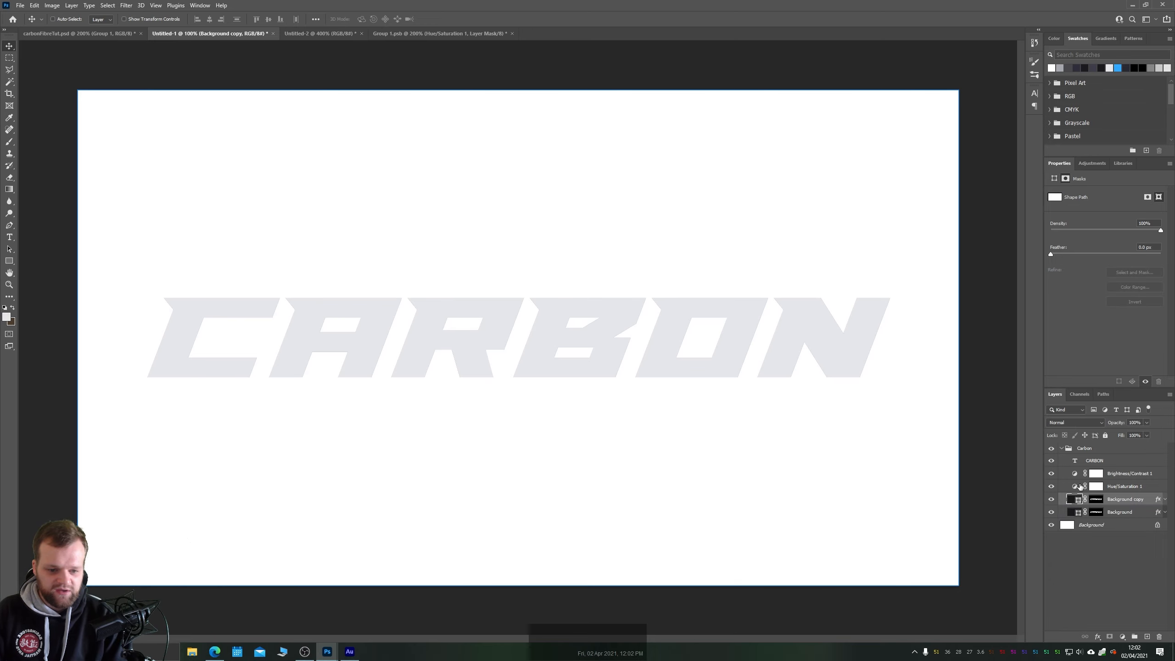
mouse_move(1085, 467)
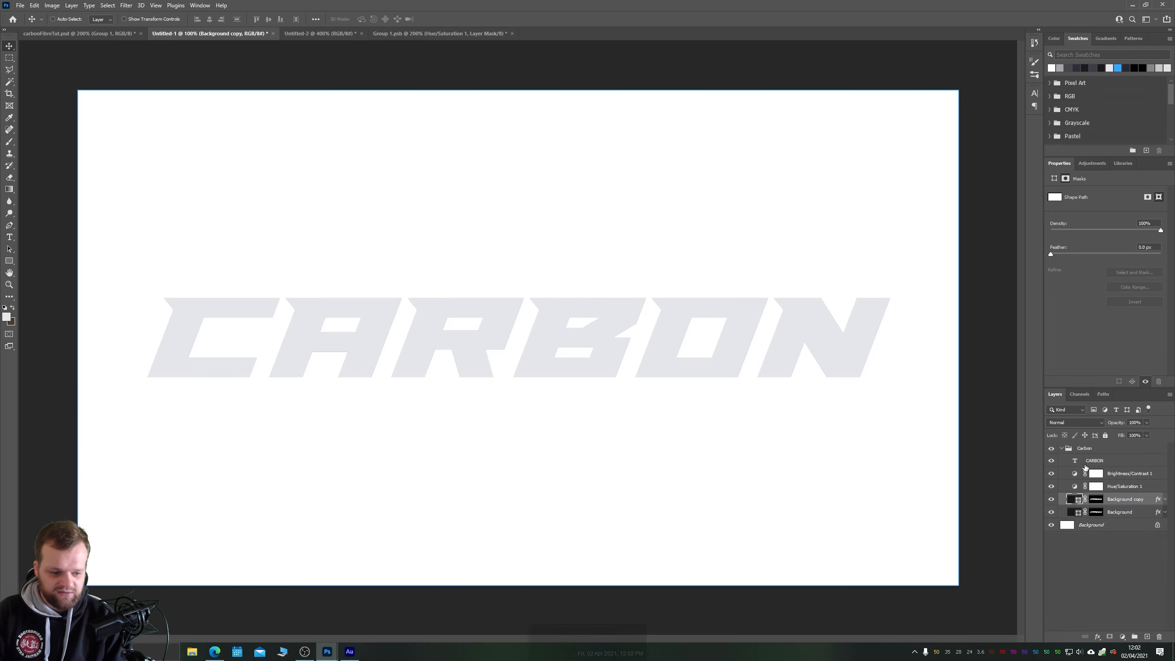
left_click(1050, 459)
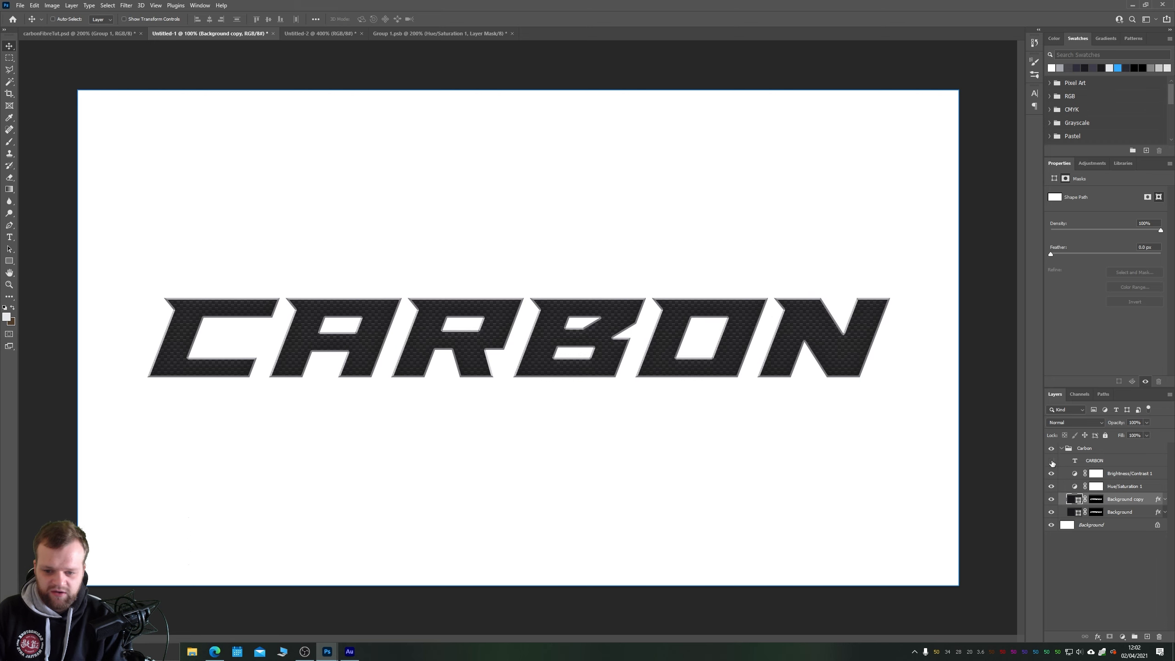
left_click(1050, 461)
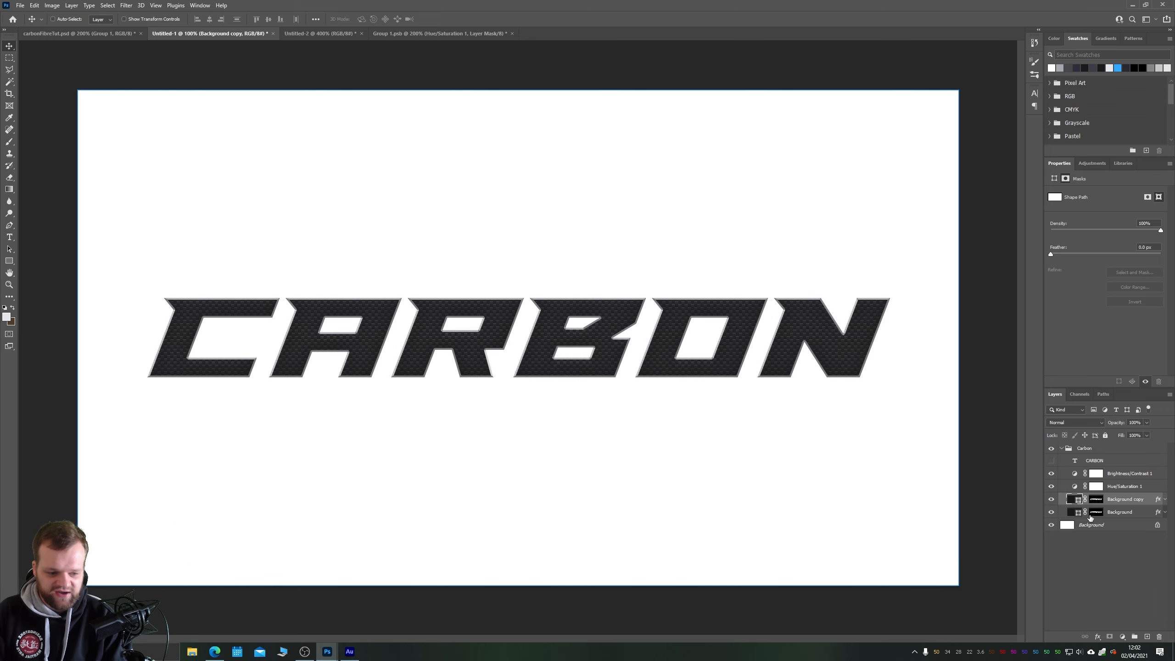
key("Enter")
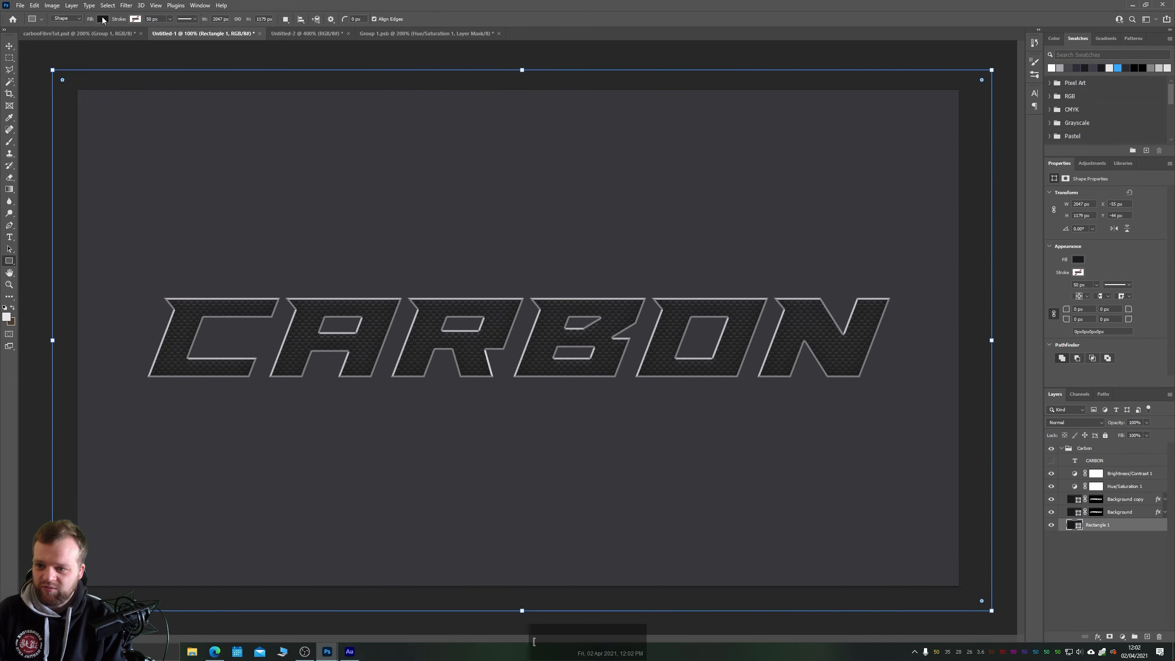
Fill the full-canvas rectangle dark grey and place it below the carbon pattern layers.
left_click(1077, 259)
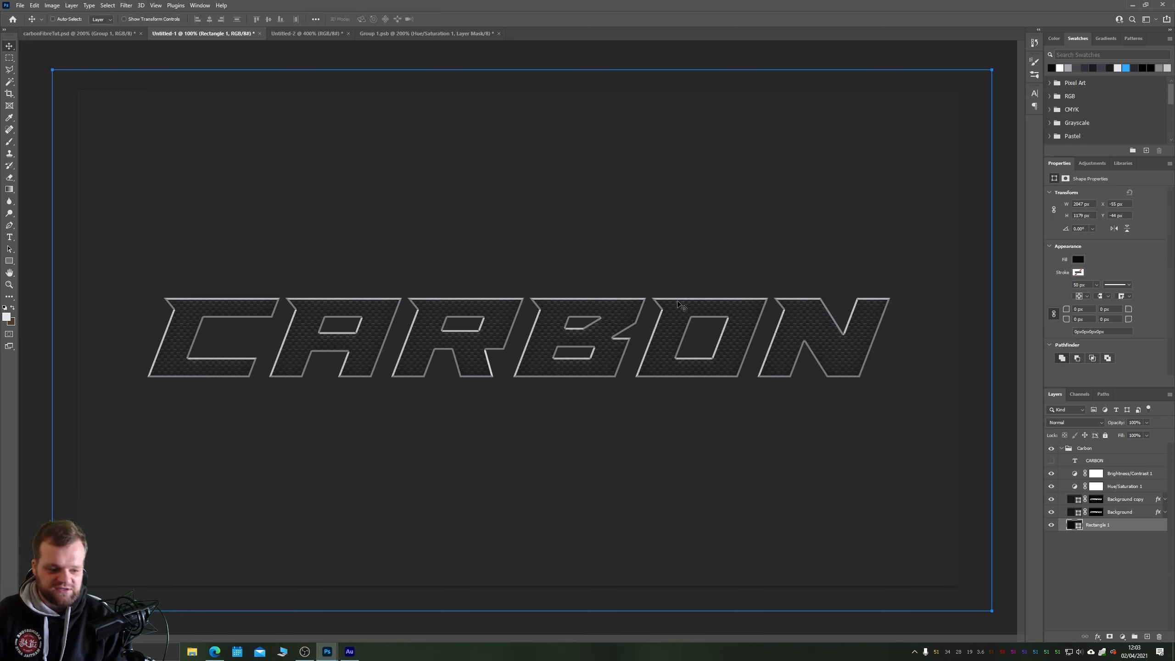
left_click(1120, 500)
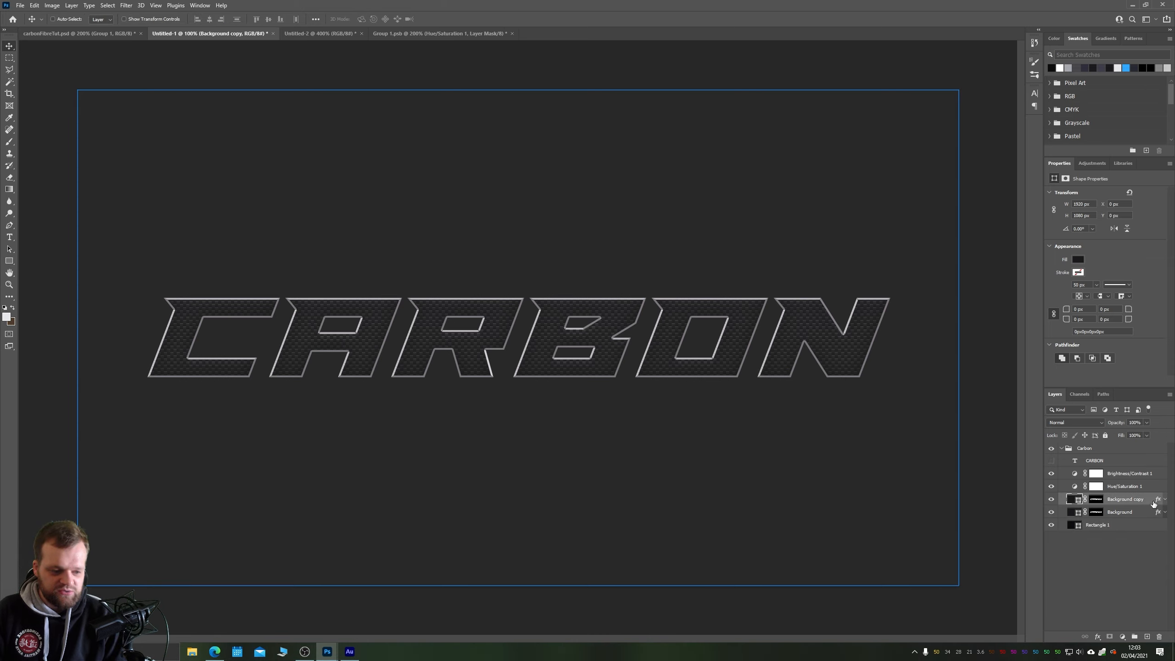
Adjust the Background copy layer's Stroke size, blend mode and opacity, then show carbonfibreTut.psd.
double_click(1156, 499)
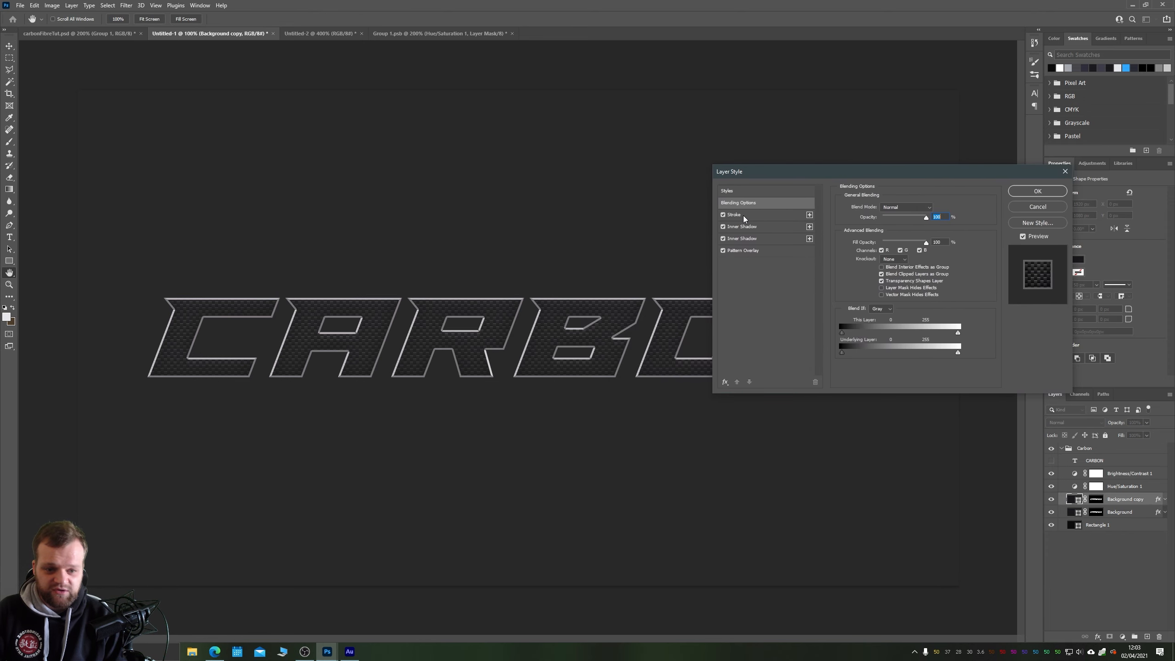
left_click(732, 214)
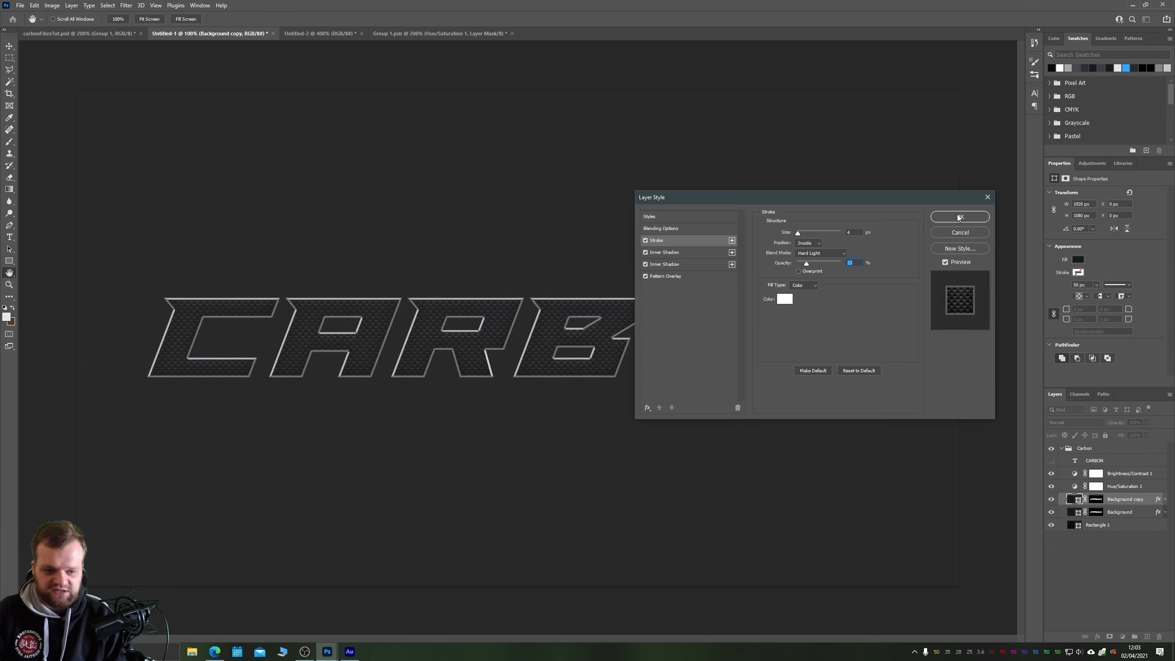
left_click(959, 217)
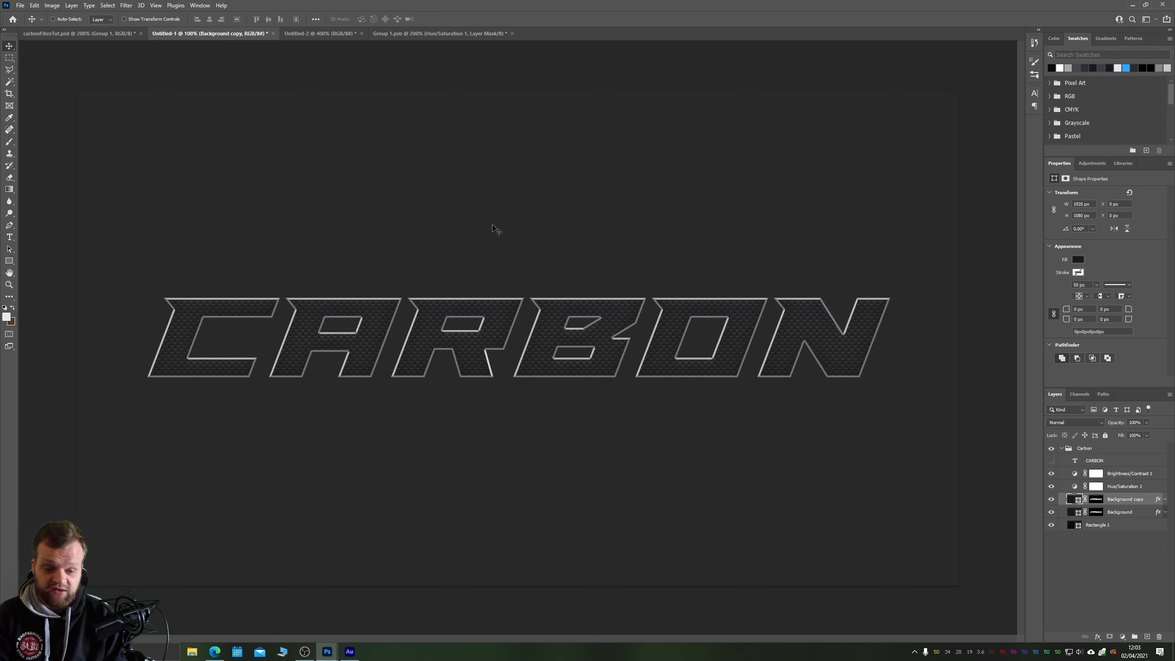
left_click(75, 33)
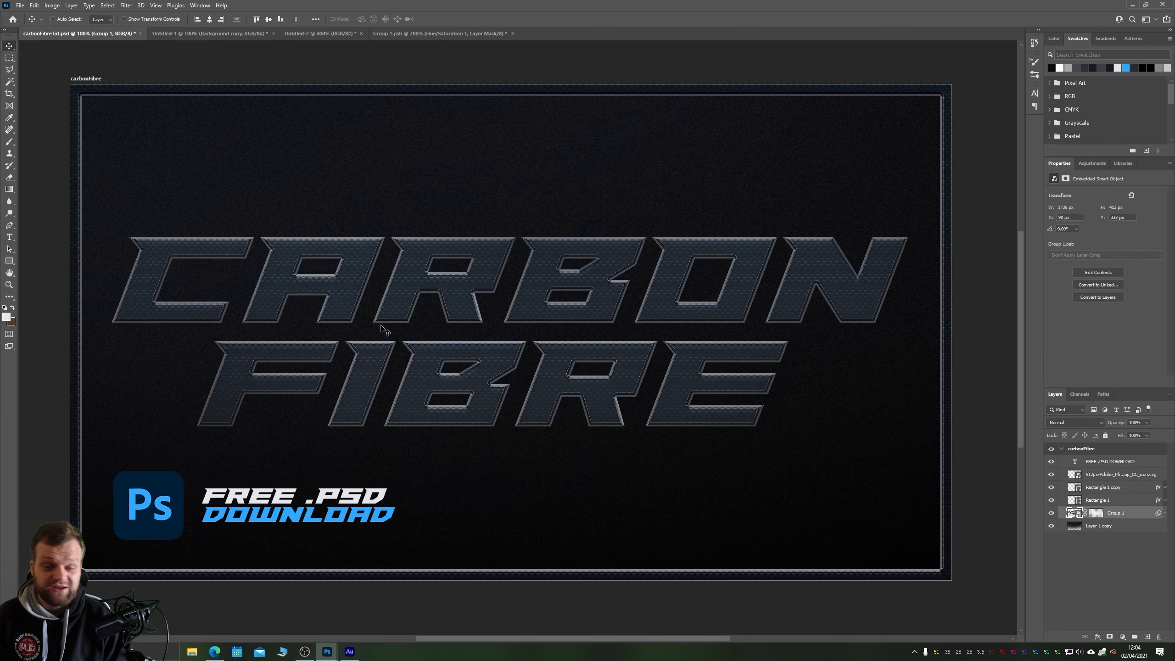